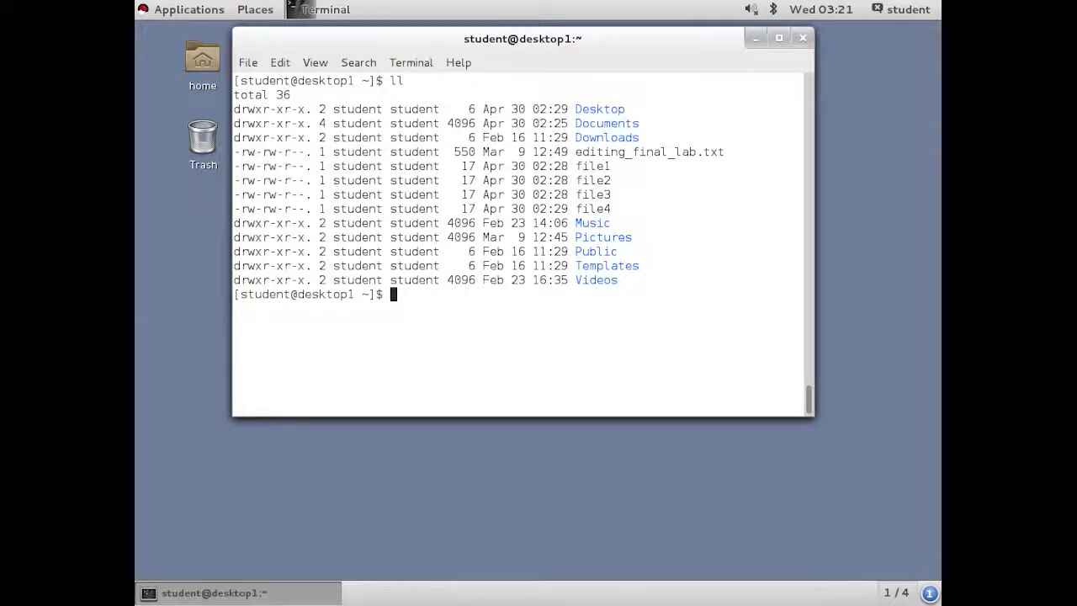
mouse_move(866, 91)
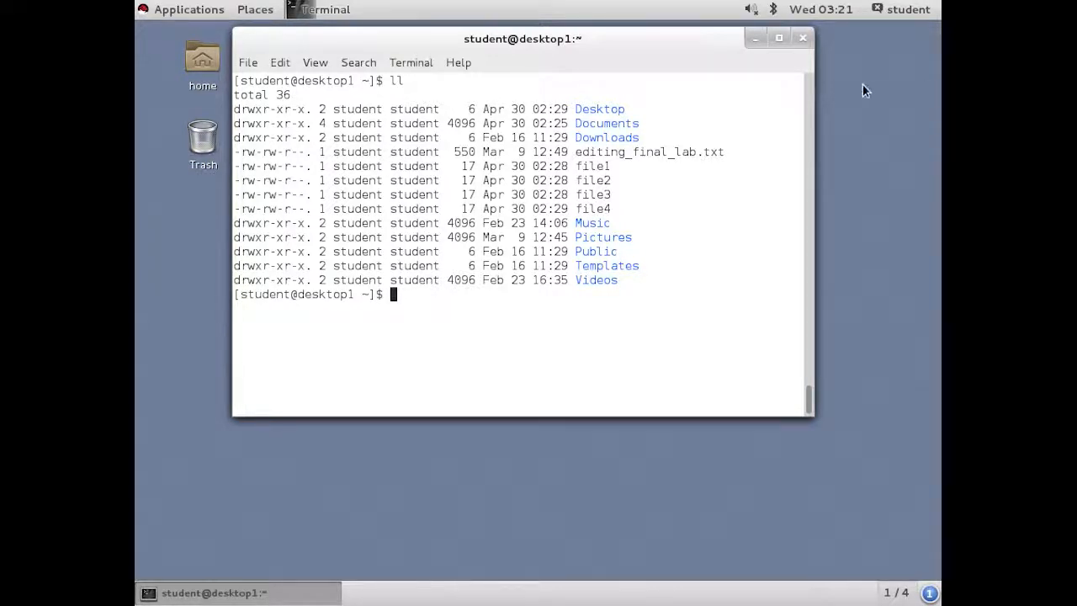
- Show the current date, redirect it into saved-time with date >, and display saved-time
text(date)
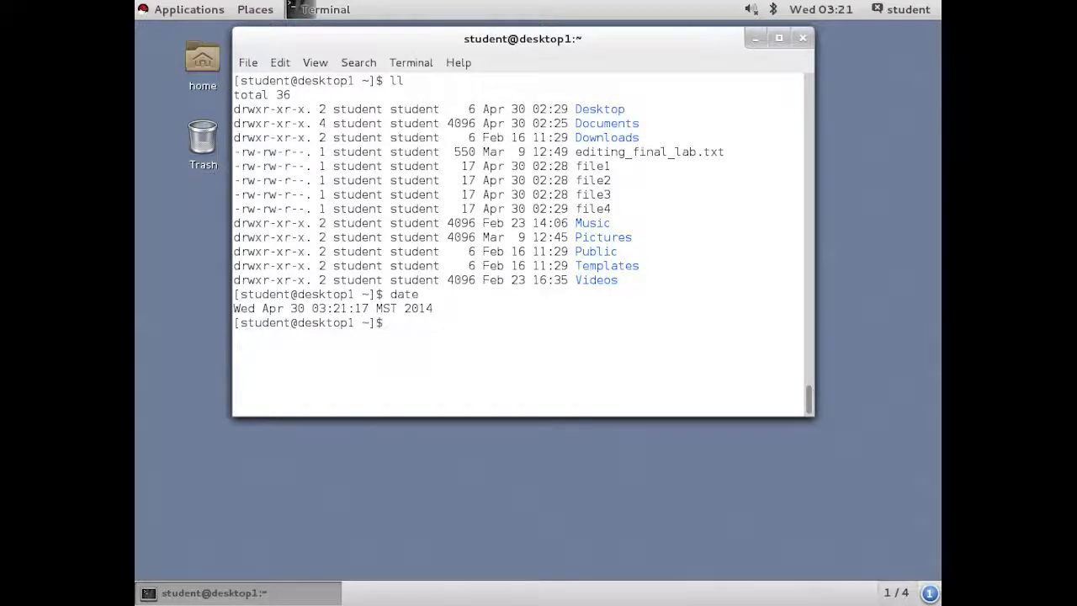
text(d)
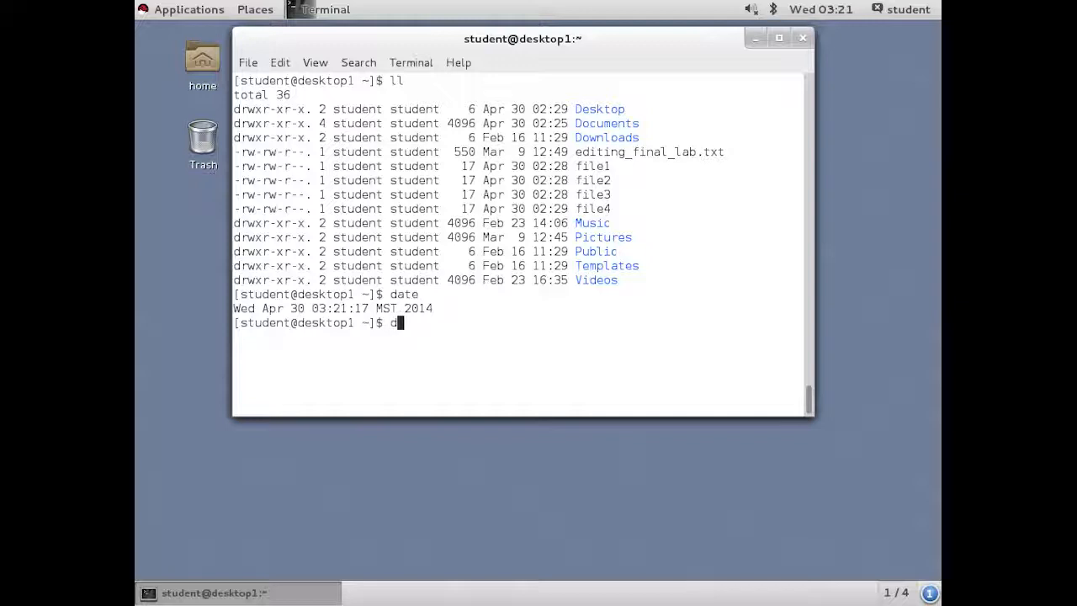
text(ate >)
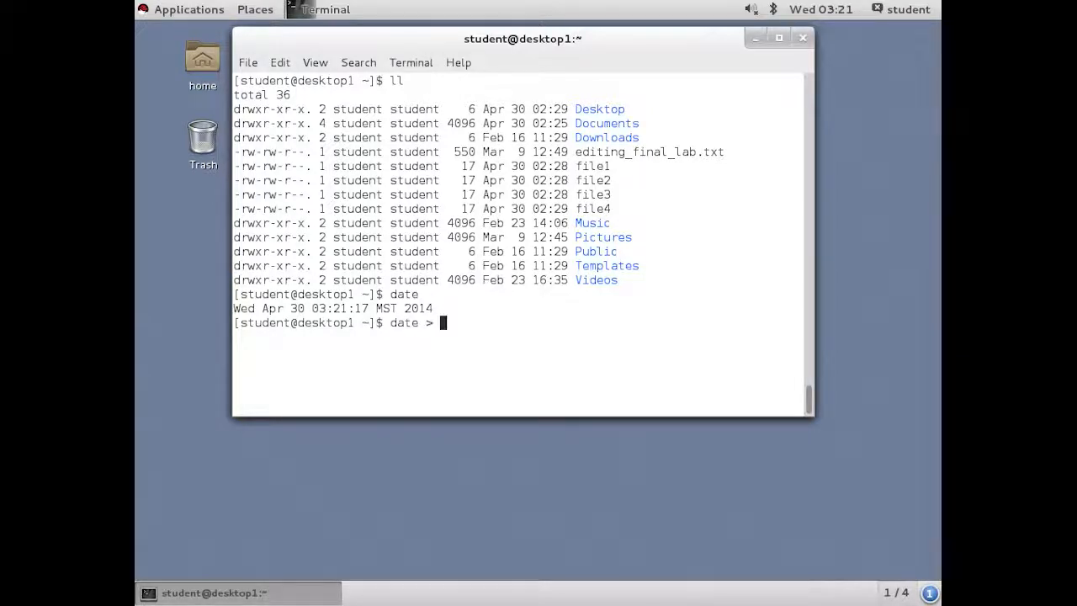
text(saved)
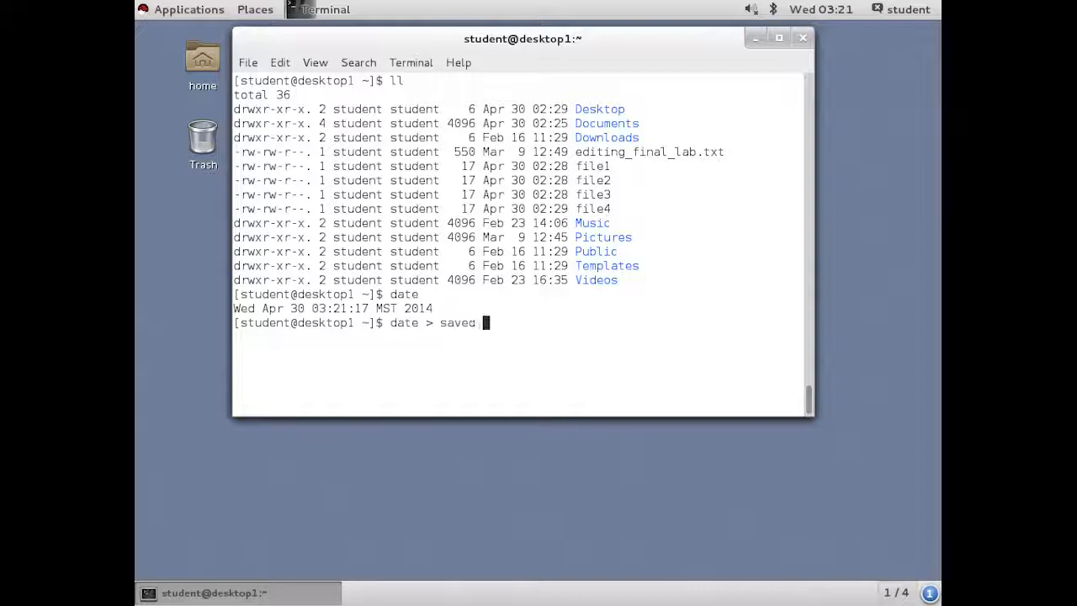
key(Return)
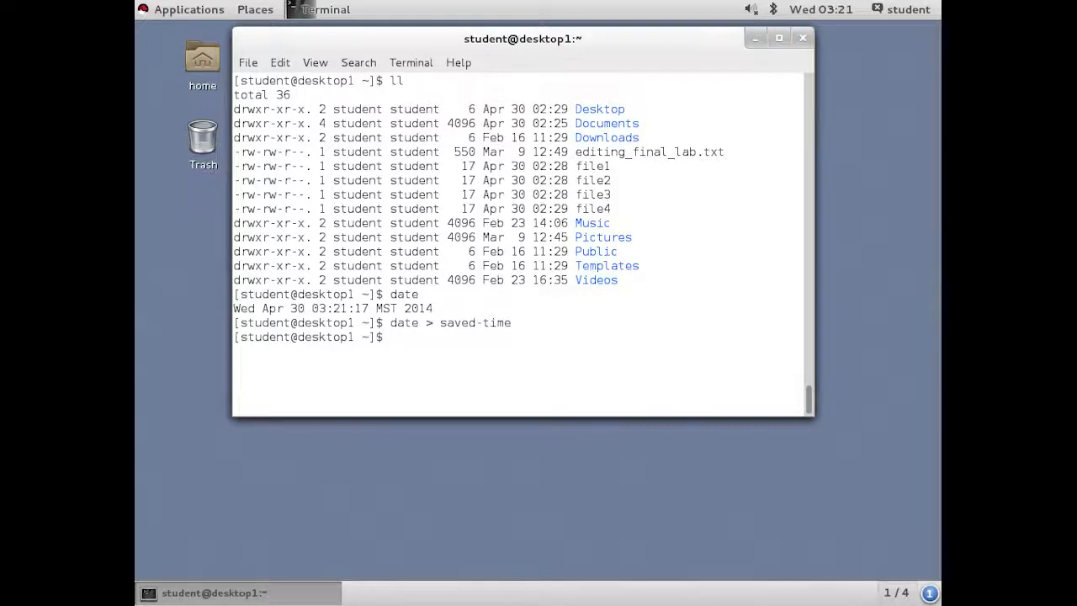
text(cat saved-time)
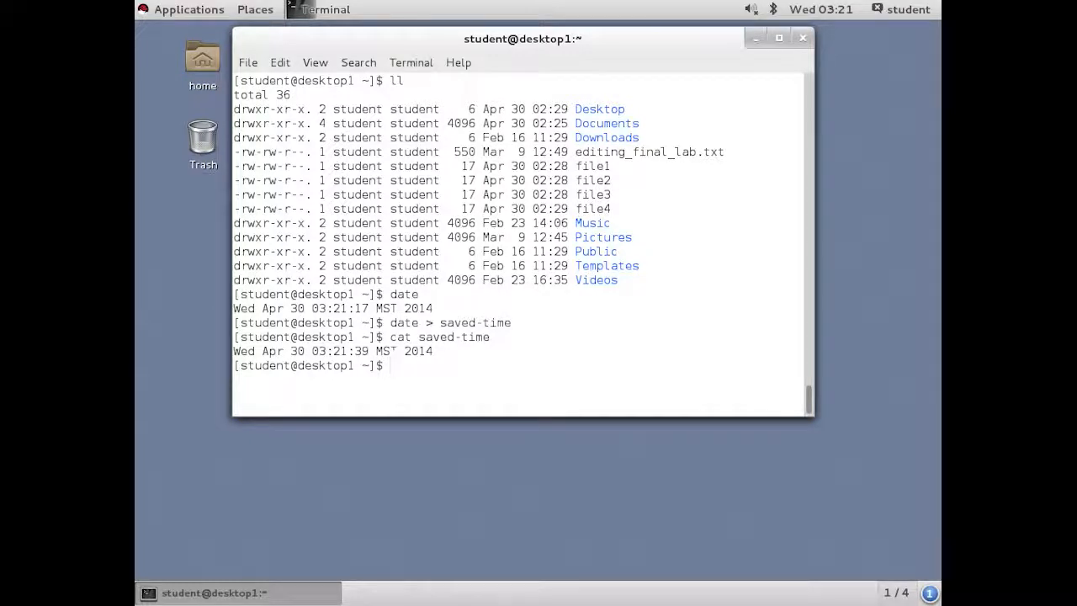
- Save tail -5 /etc/passwd into saved-users and display saved-users
text(tail -)
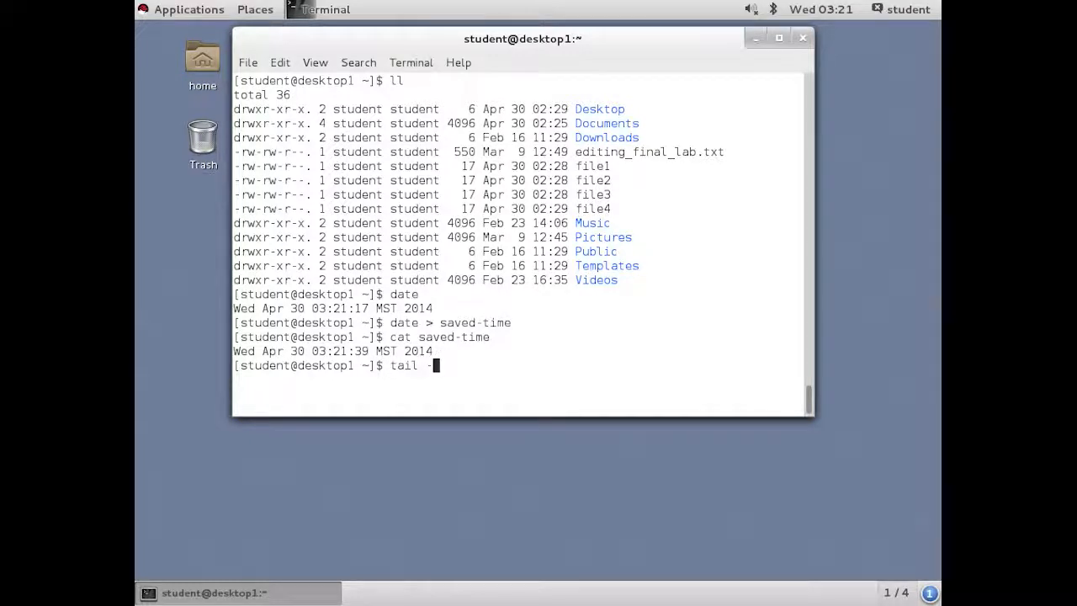
text(5 /etc/passwd)
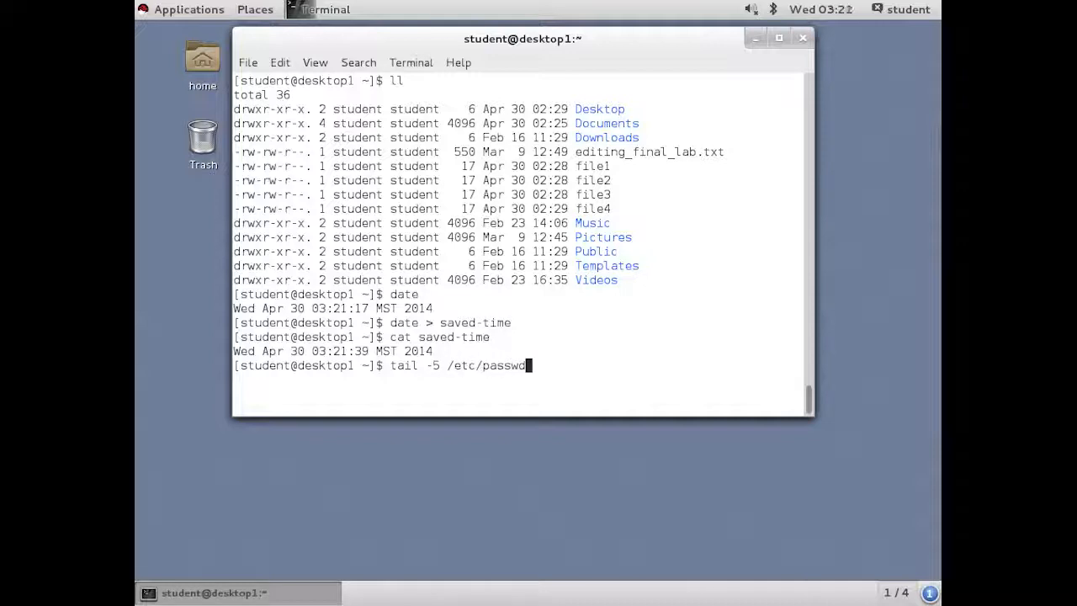
text(> saved-)
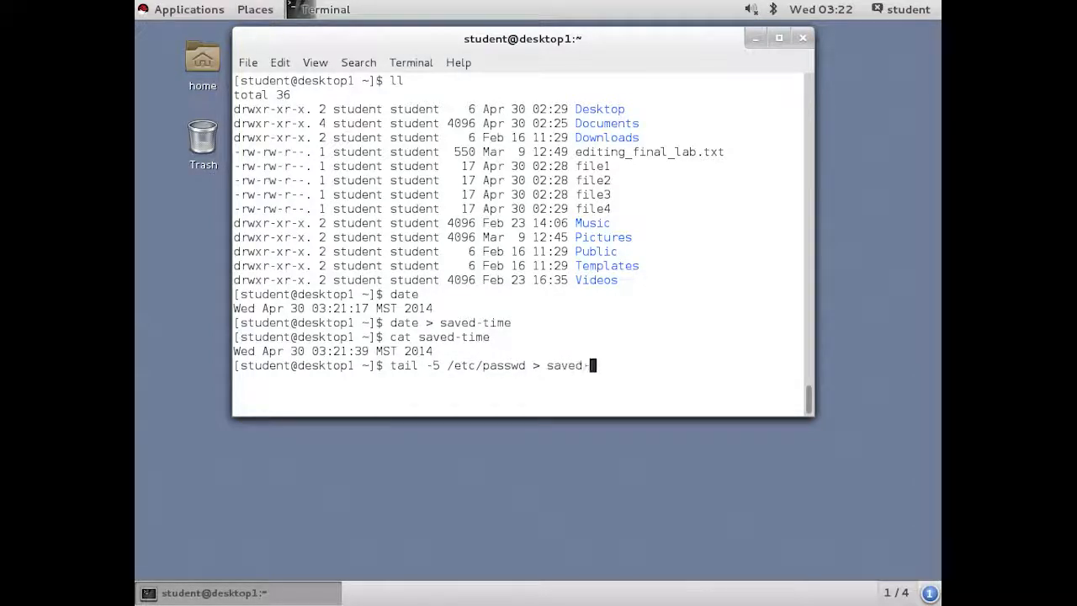
text(users)
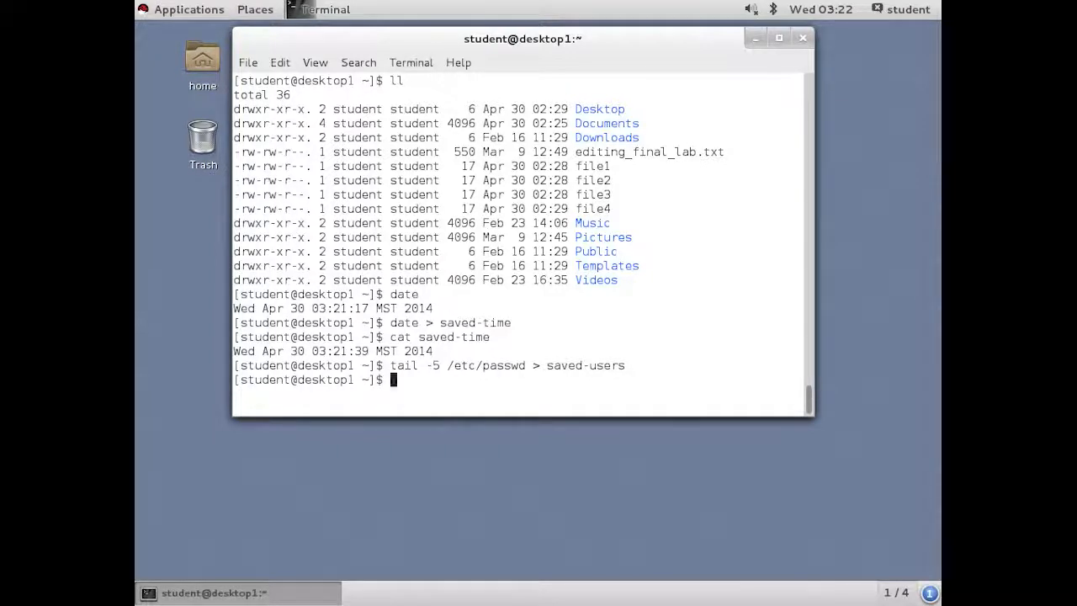
text(cat saved-users)
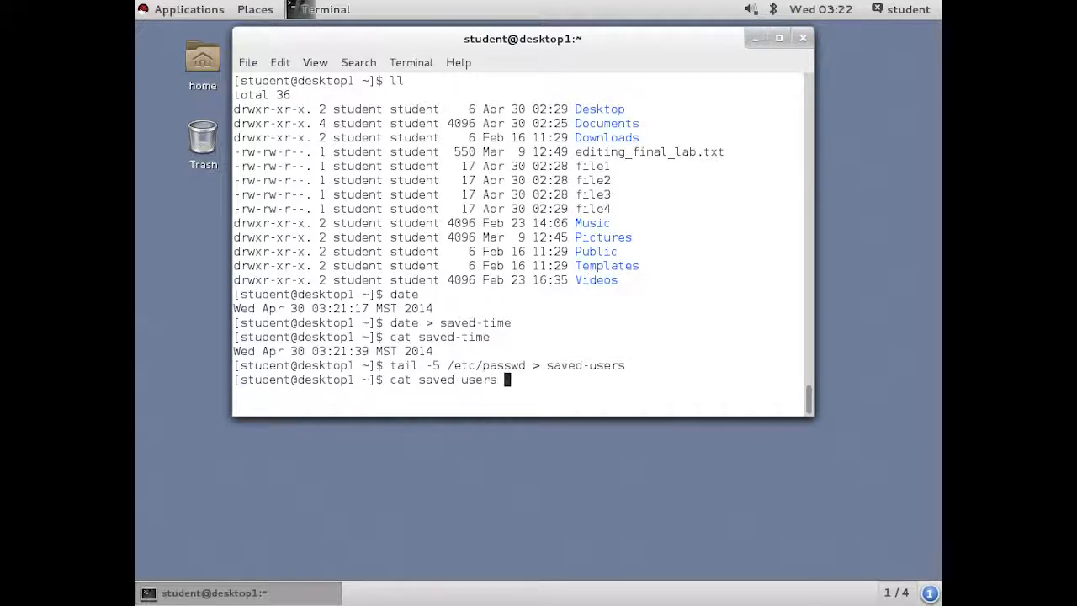
key(Return)
text(ll)
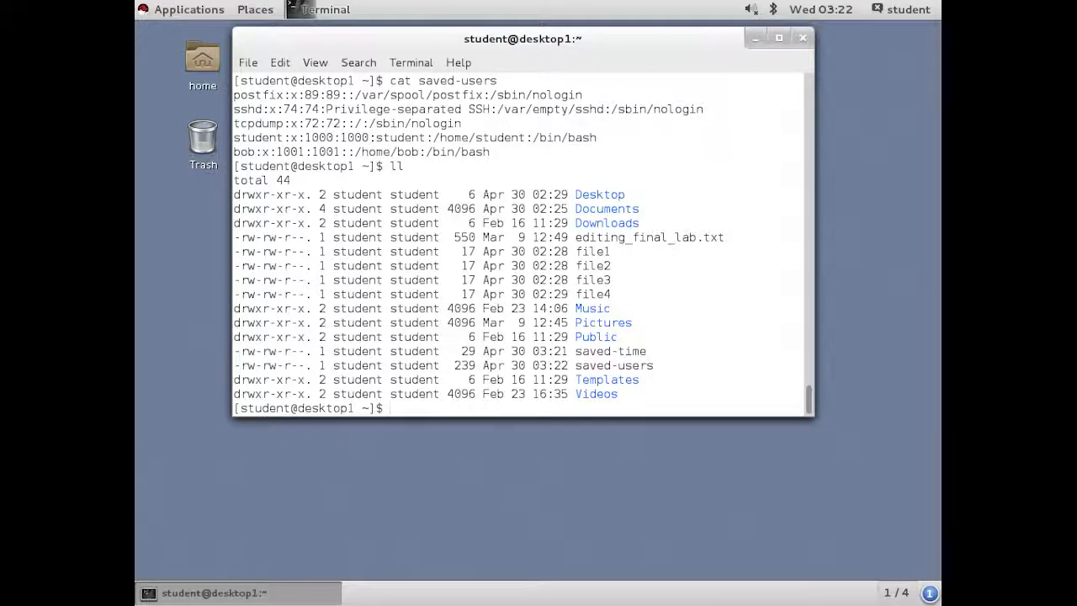
- Concatenate file1 through file4 into combined and display combined
text(cat)
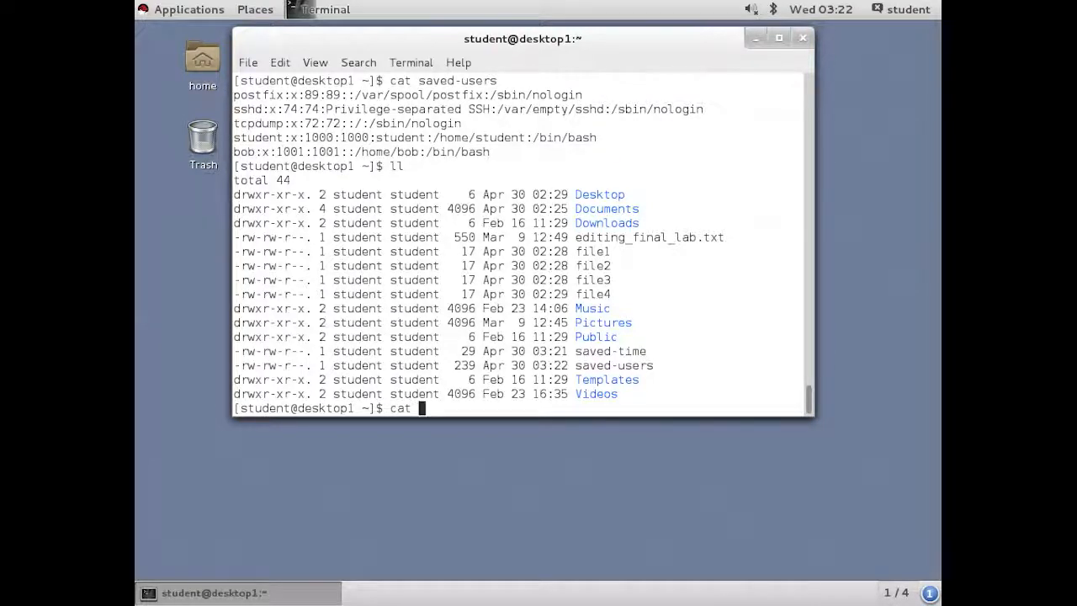
text(file1 file2)
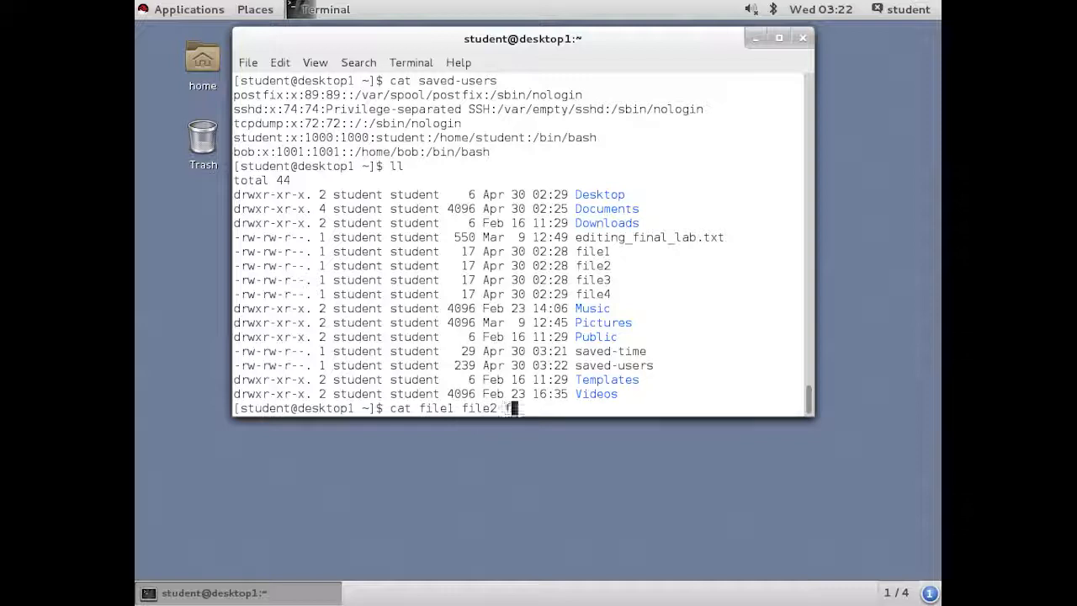
text(file3 file4 >)
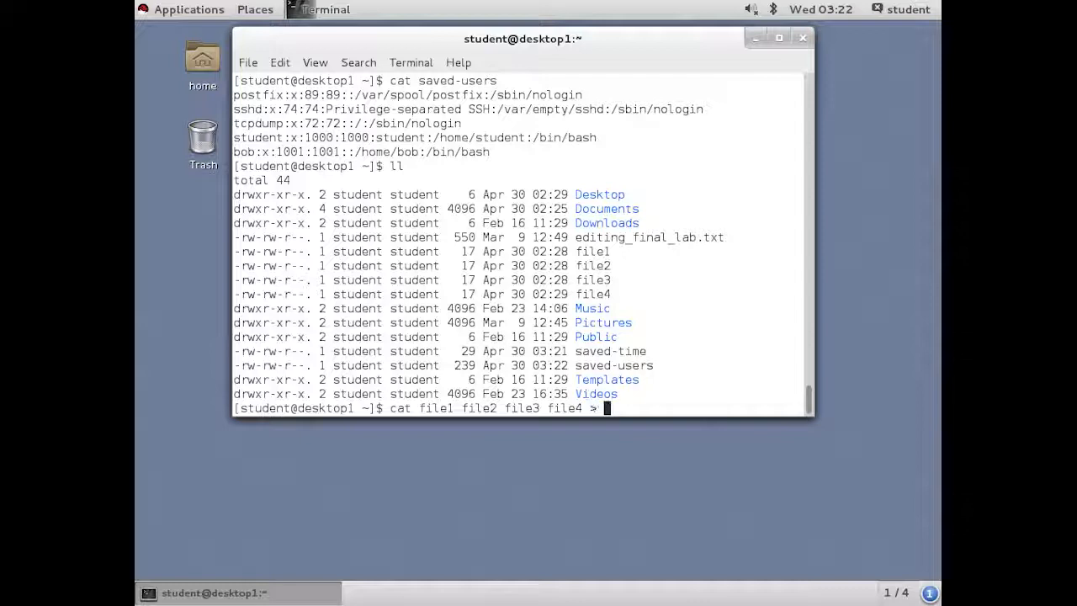
text(combined)
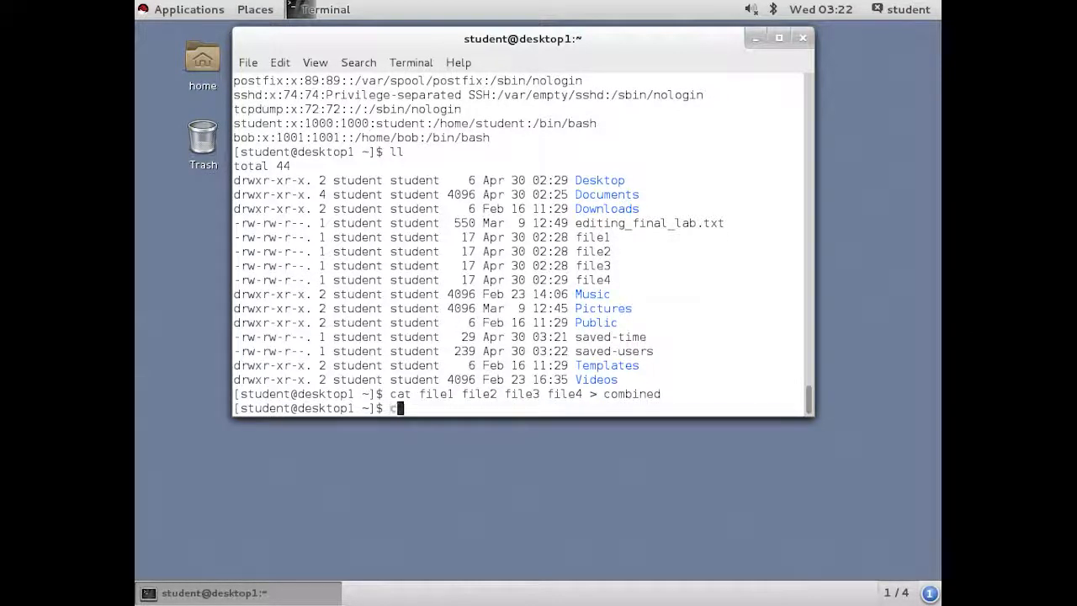
text(cat combined)
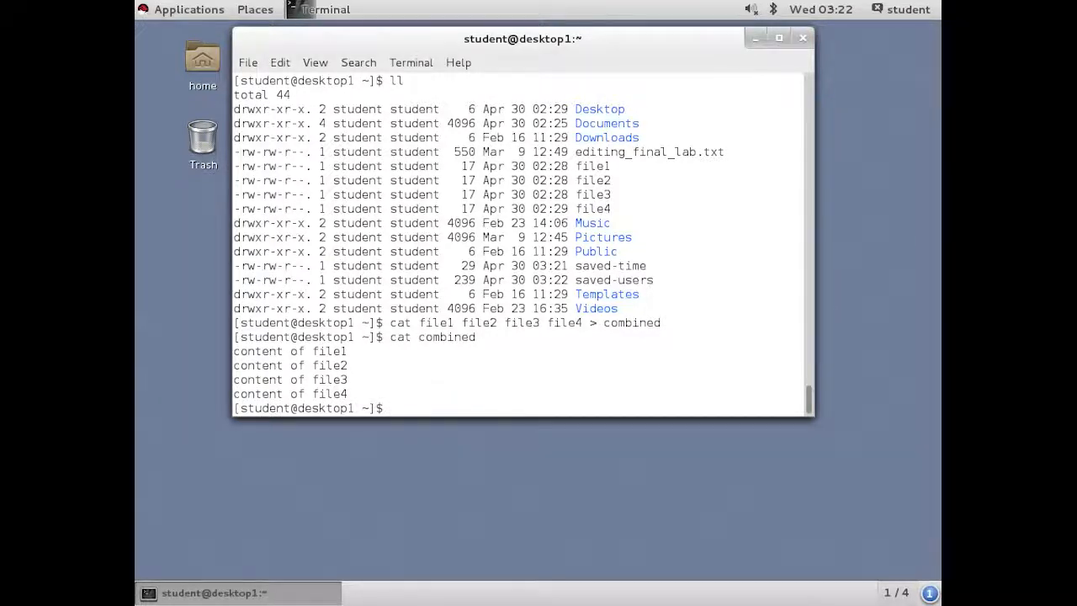
- Append "new line" to combined with echo >>, then display combined's five lines
text(att)
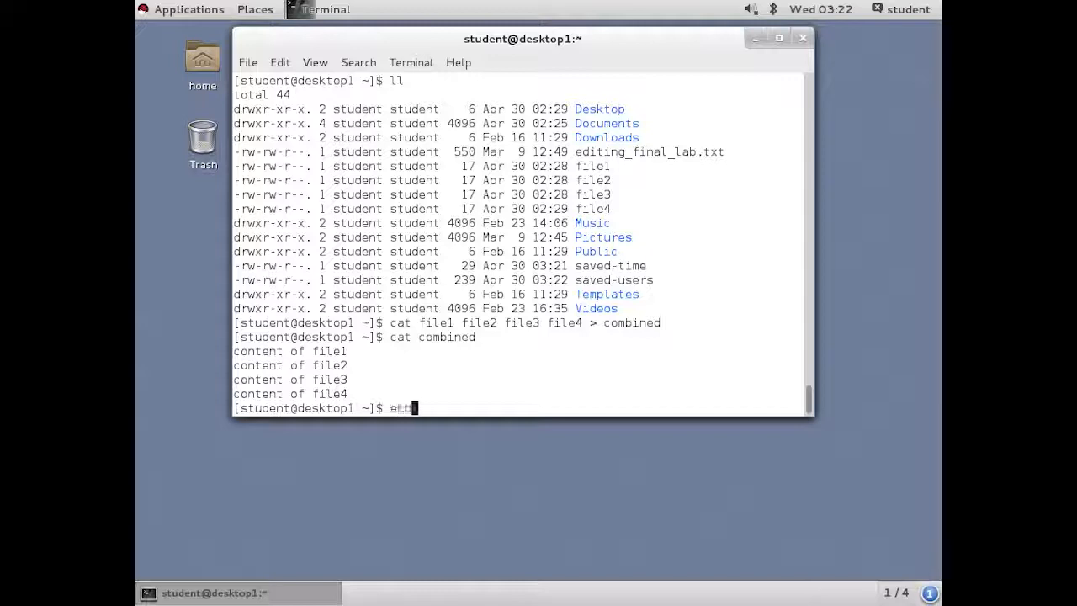
text(echi)
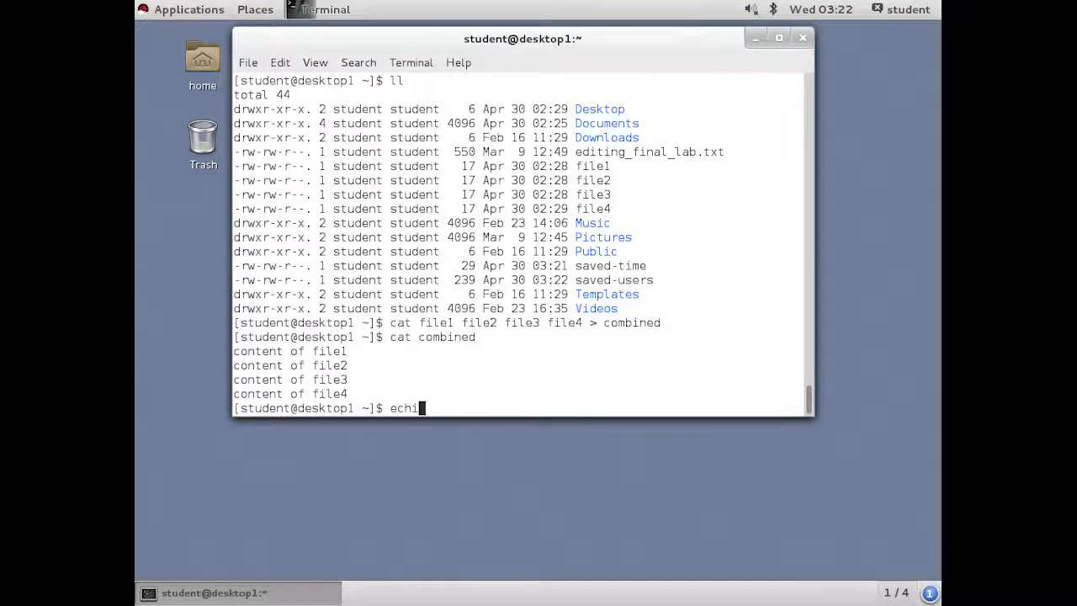
key(BackSpace)
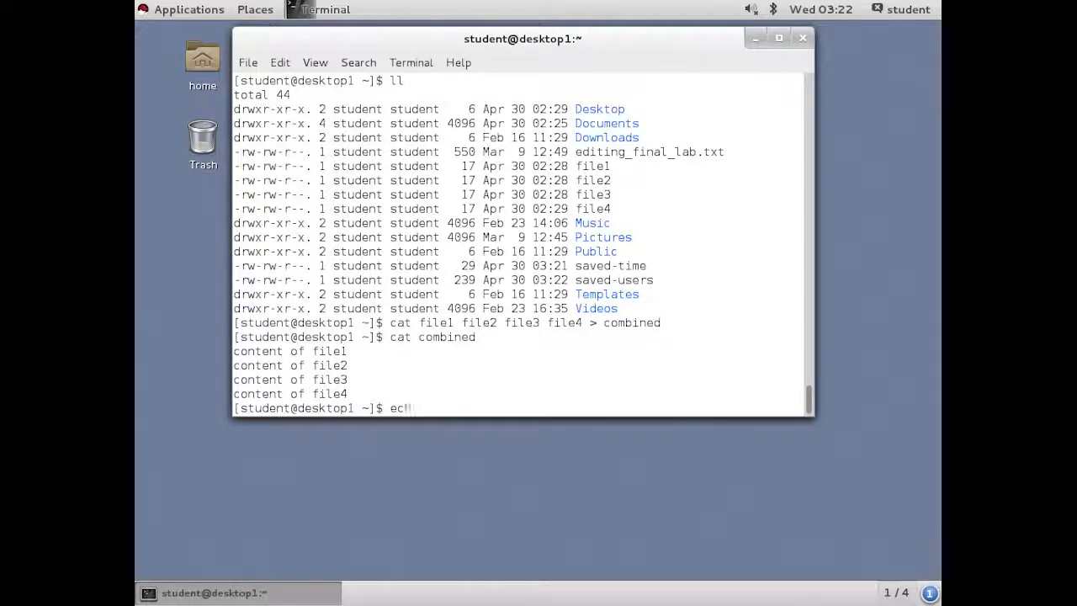
text(h)
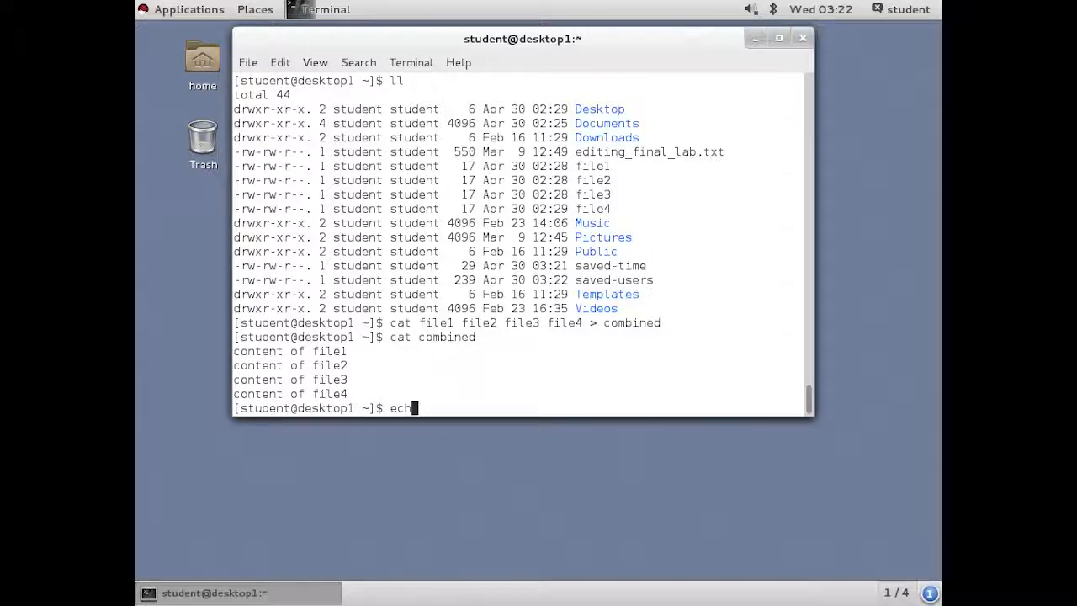
text(o ')
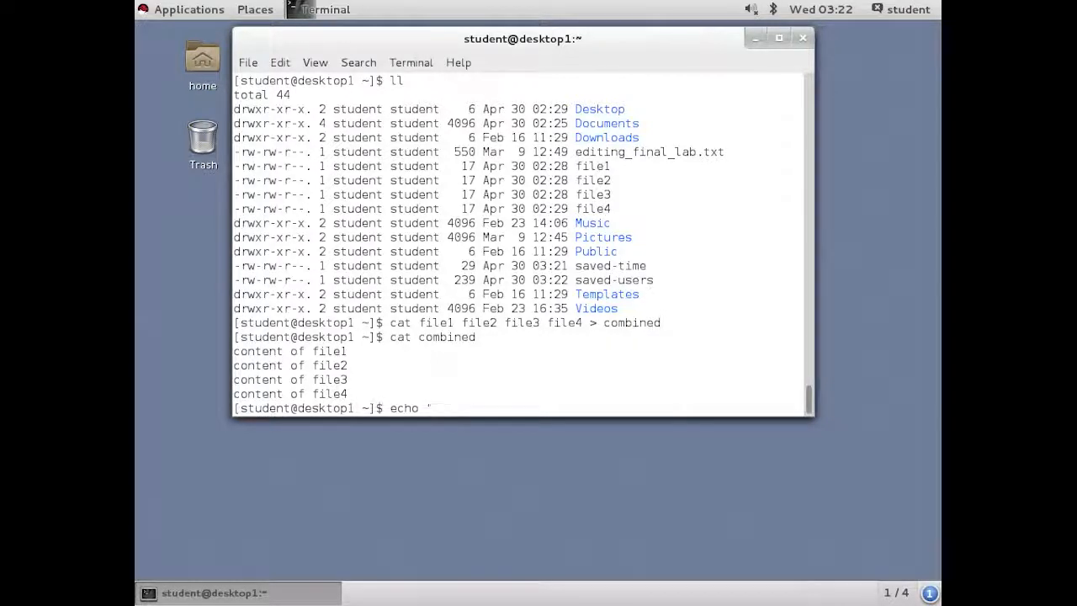
text(new)
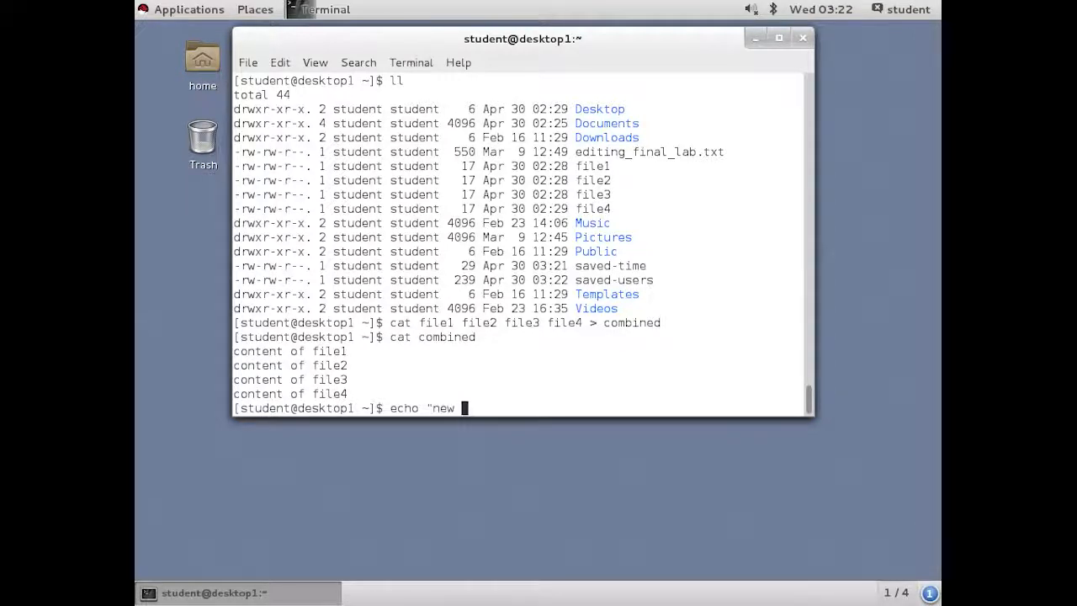
text(line")
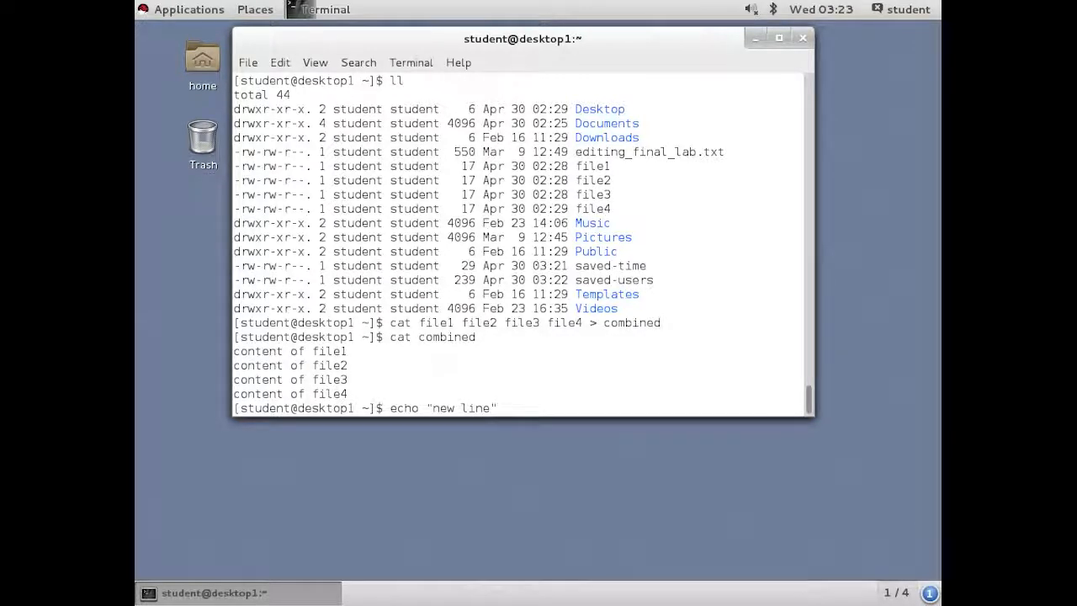
text(>> combined)
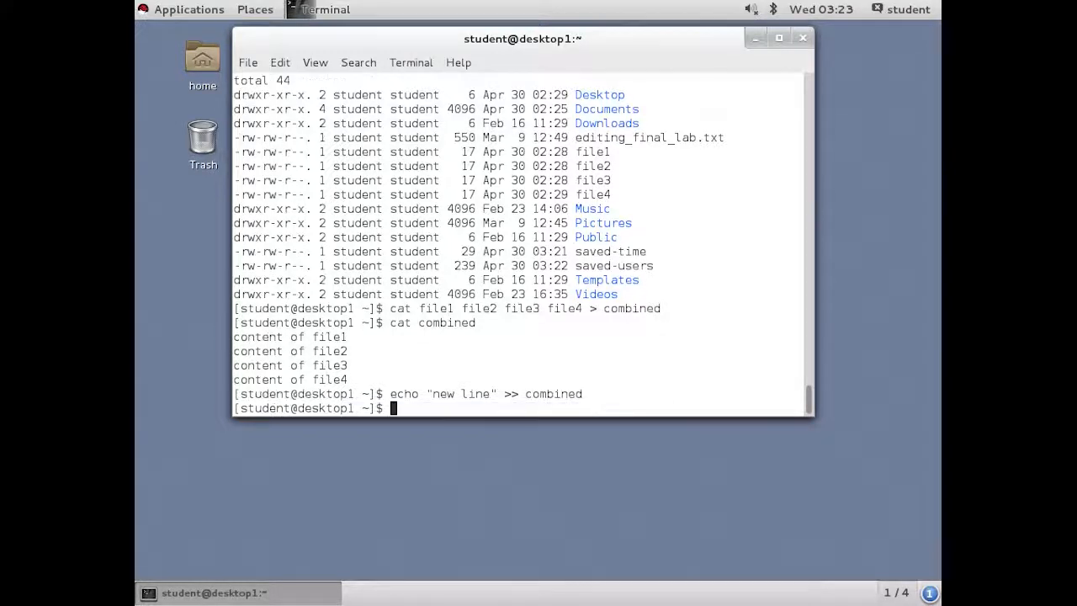
text(cat com)
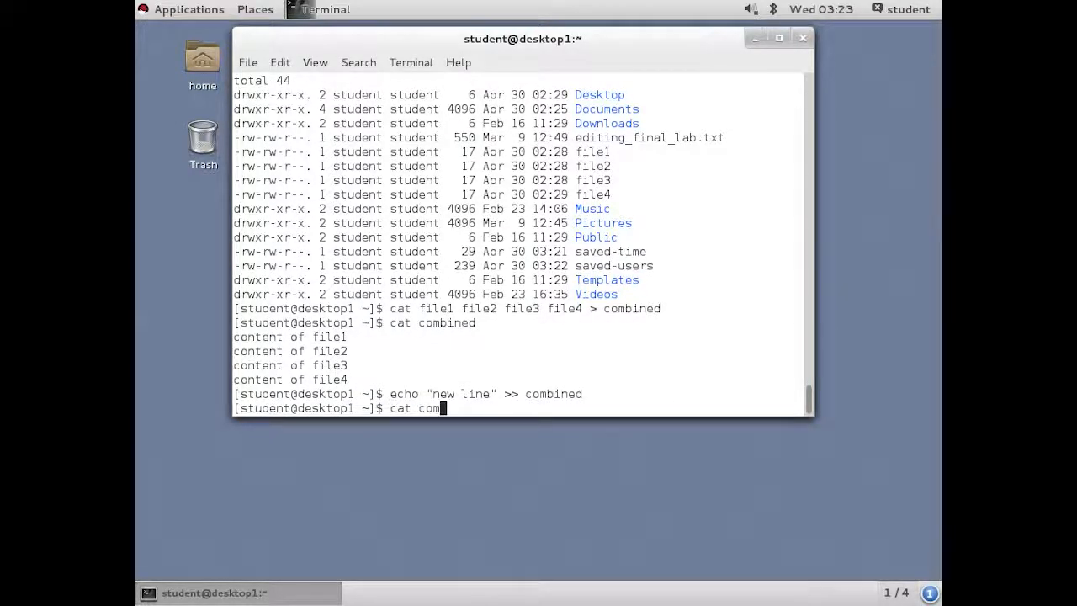
text(bined)
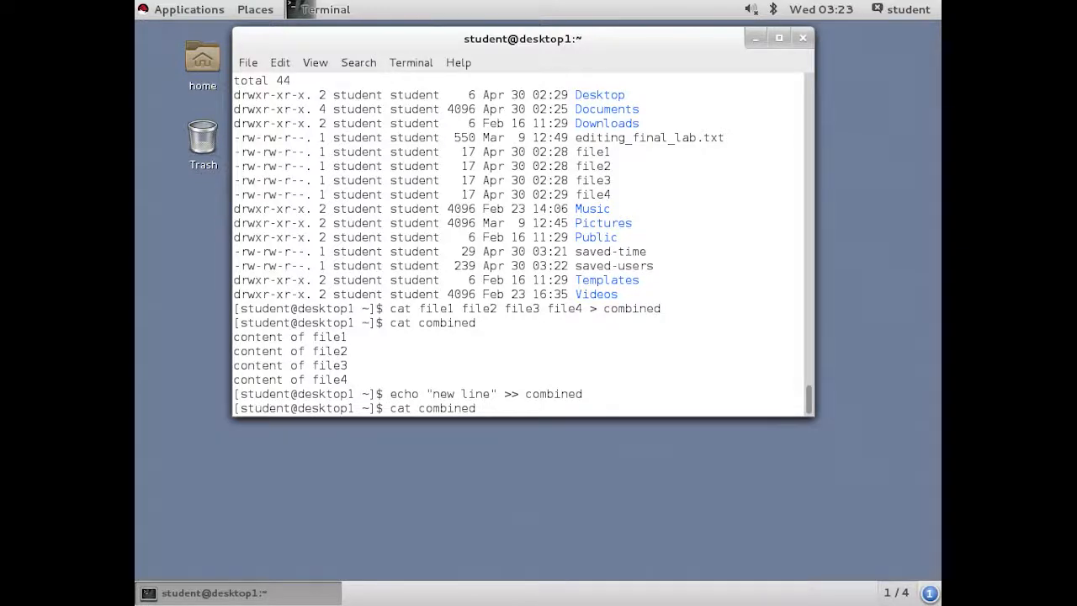
key(Return)
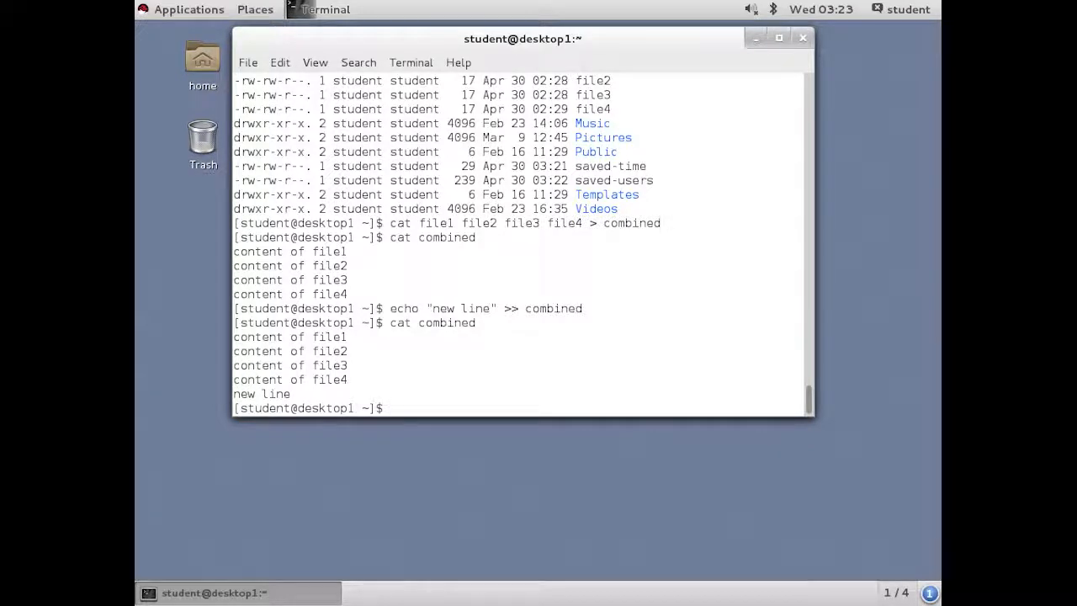
- Run find /etc/su* to search for /etc entries starting with su
text(find /)
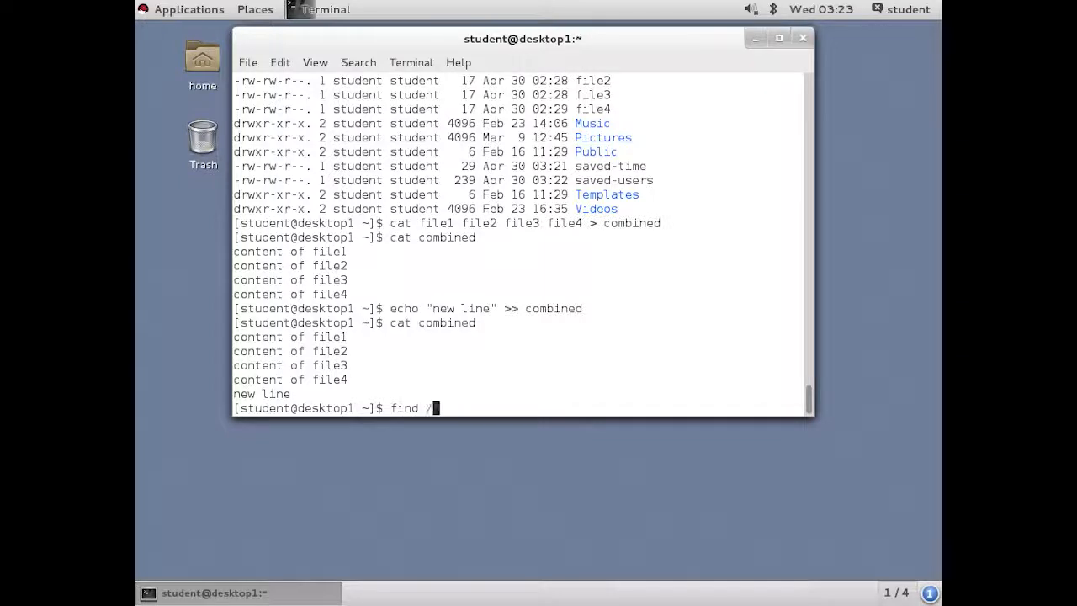
text(etc/su*)
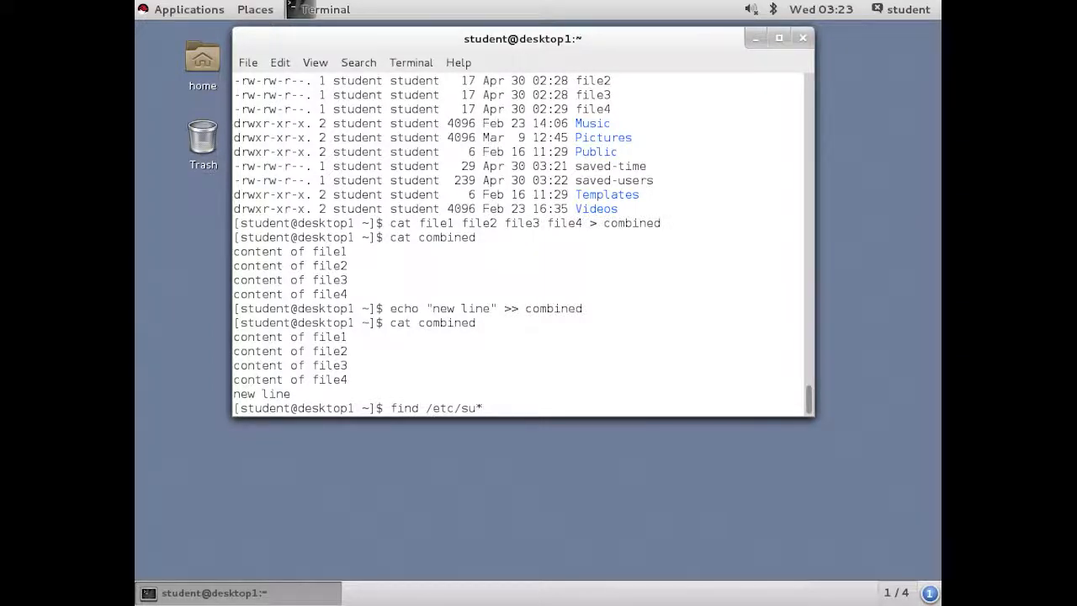
key(Return)
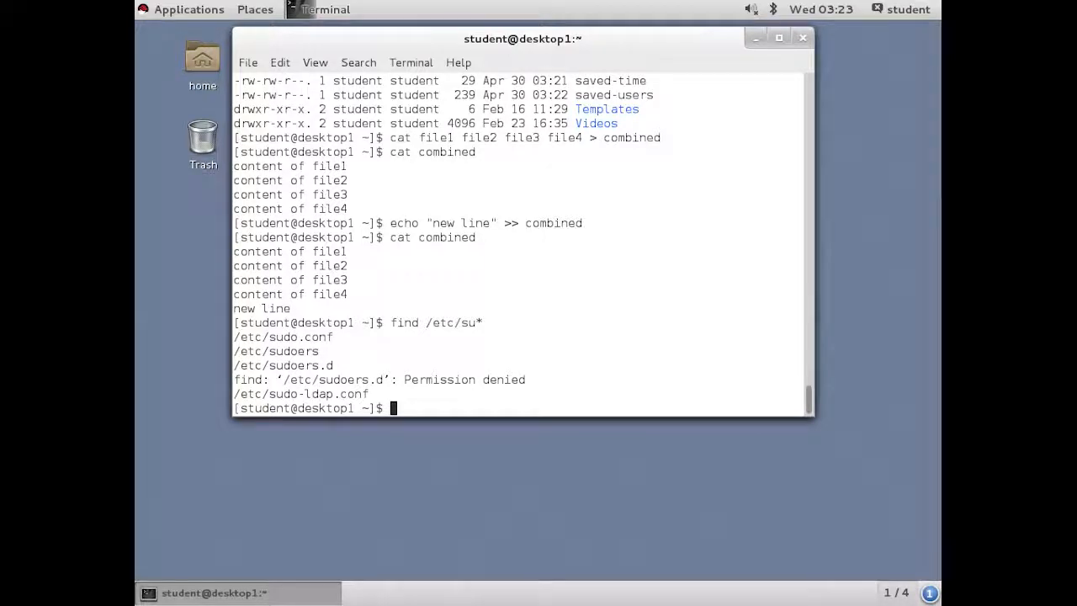
- Rerun find /etc/su* with 2>errors, then display the errors file
text(find /etc/su*)
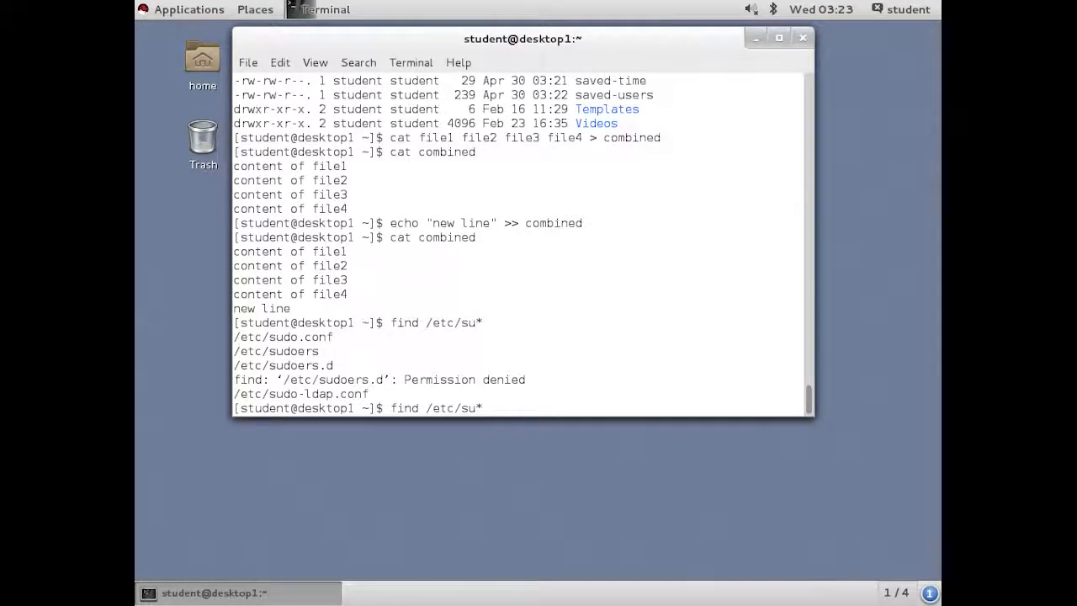
text(2>)
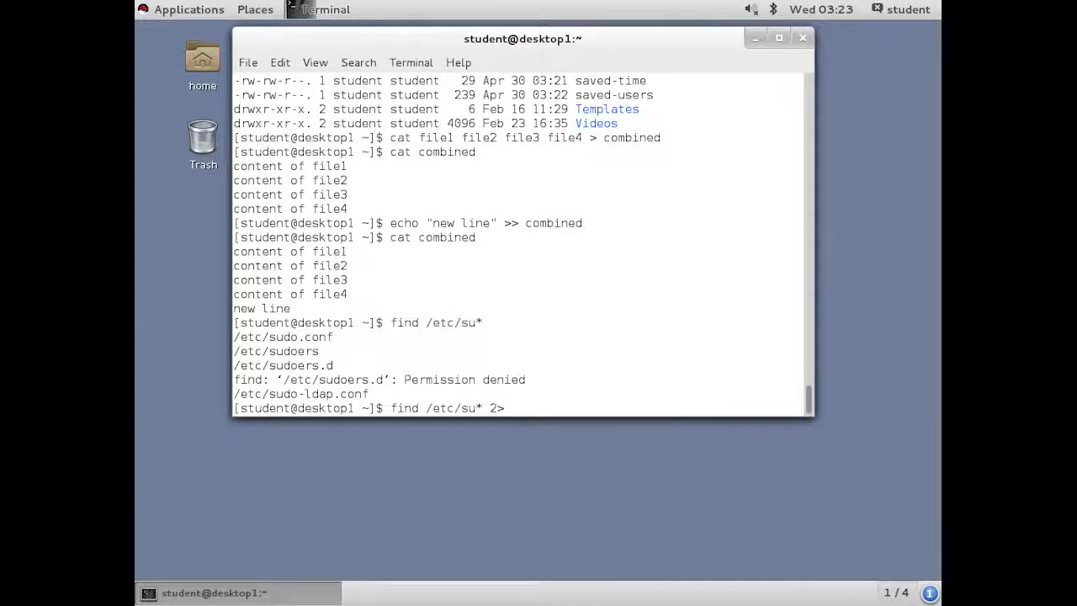
text(errors)
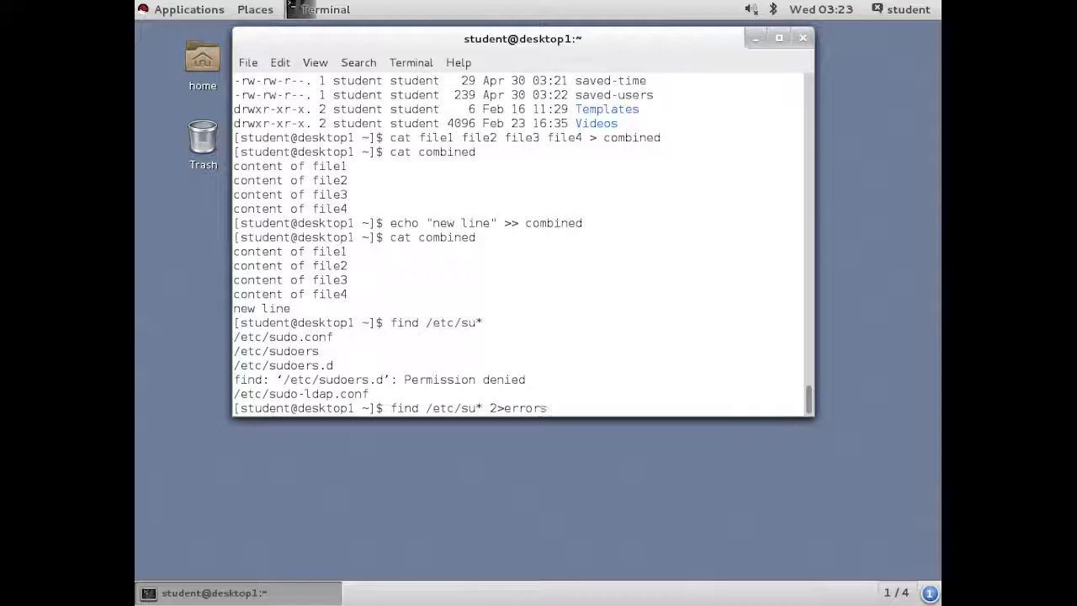
key(Return)
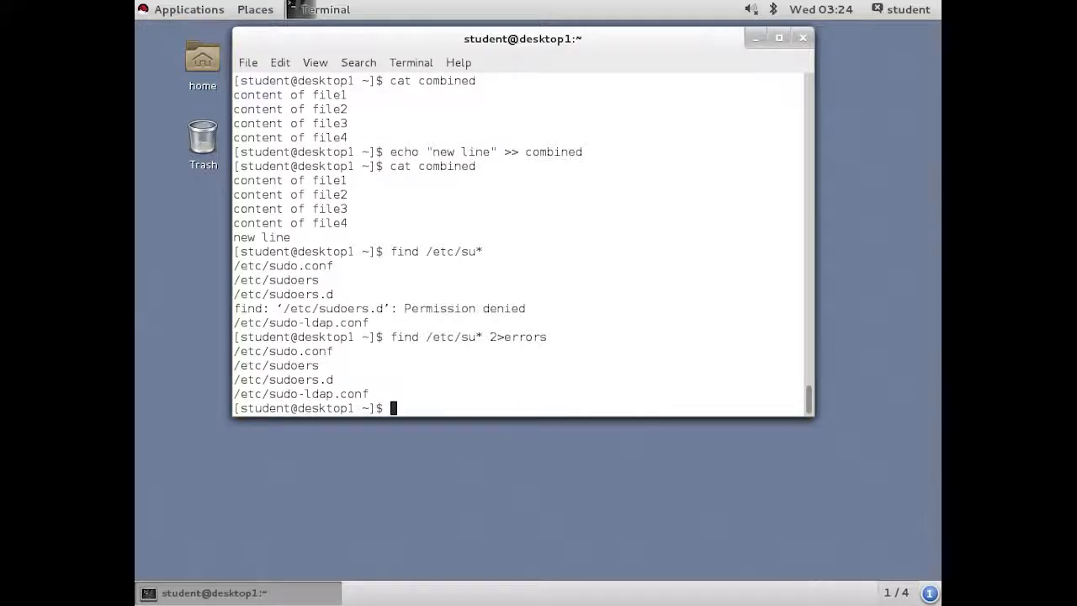
text(cat errors)
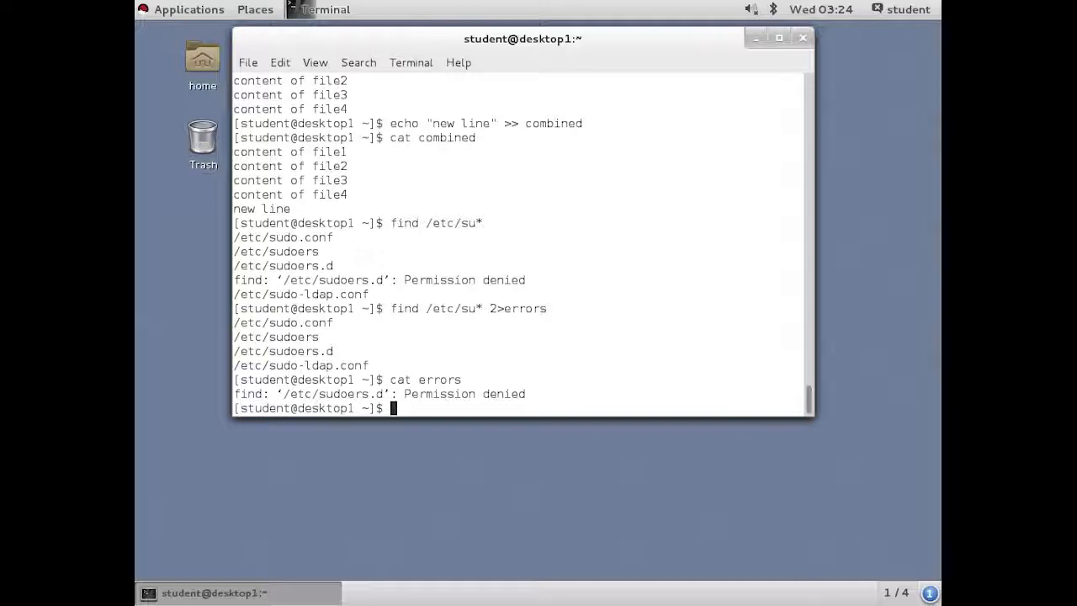
- Rerun find /etc/su* >output 2>errors, then display the output and errors files
text(cat errors)
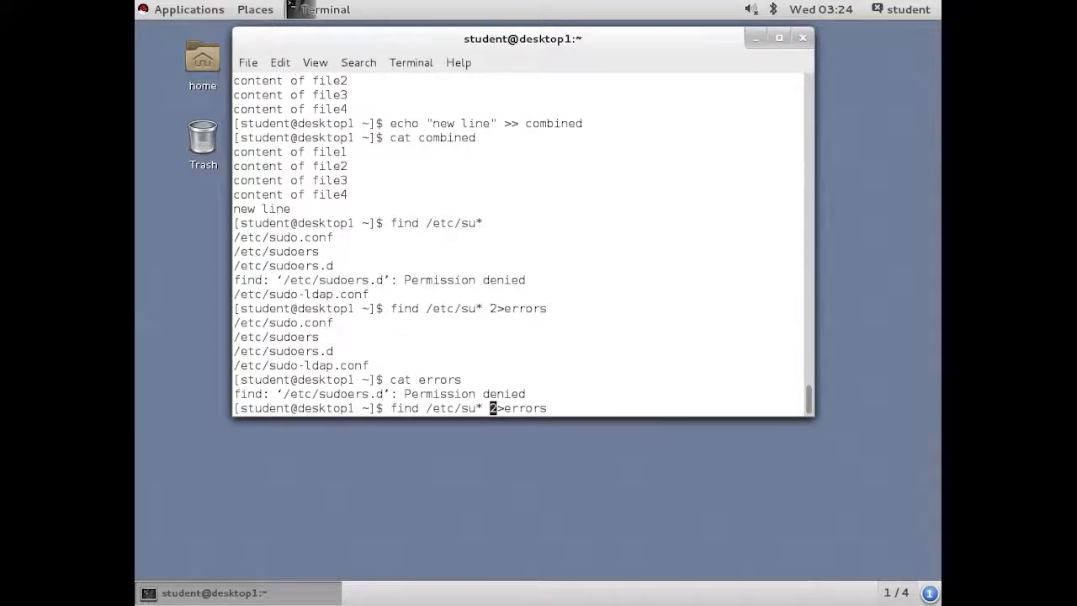
text(>)
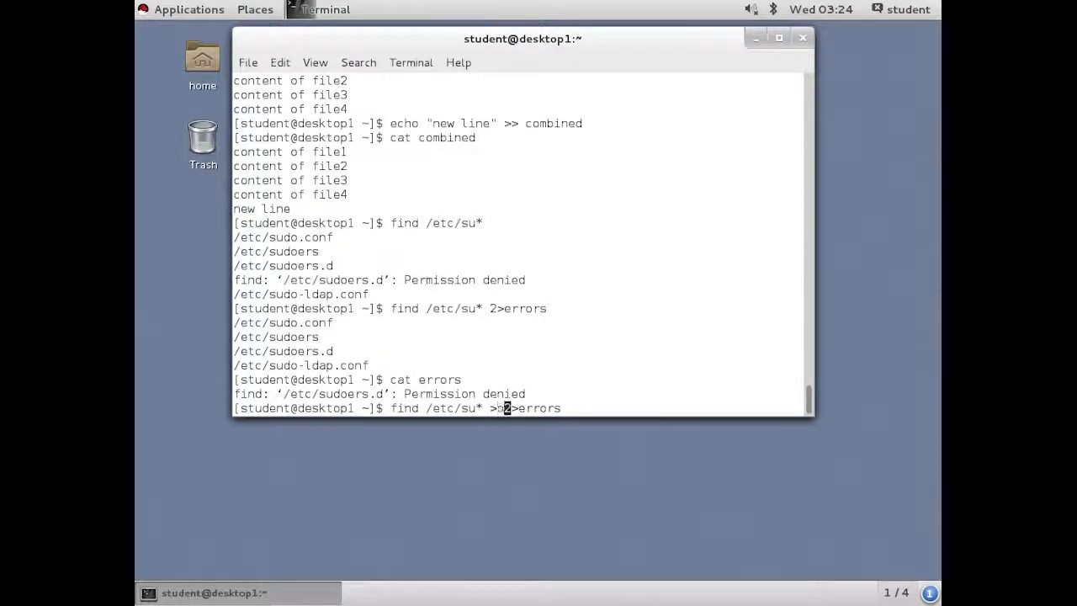
text(output)
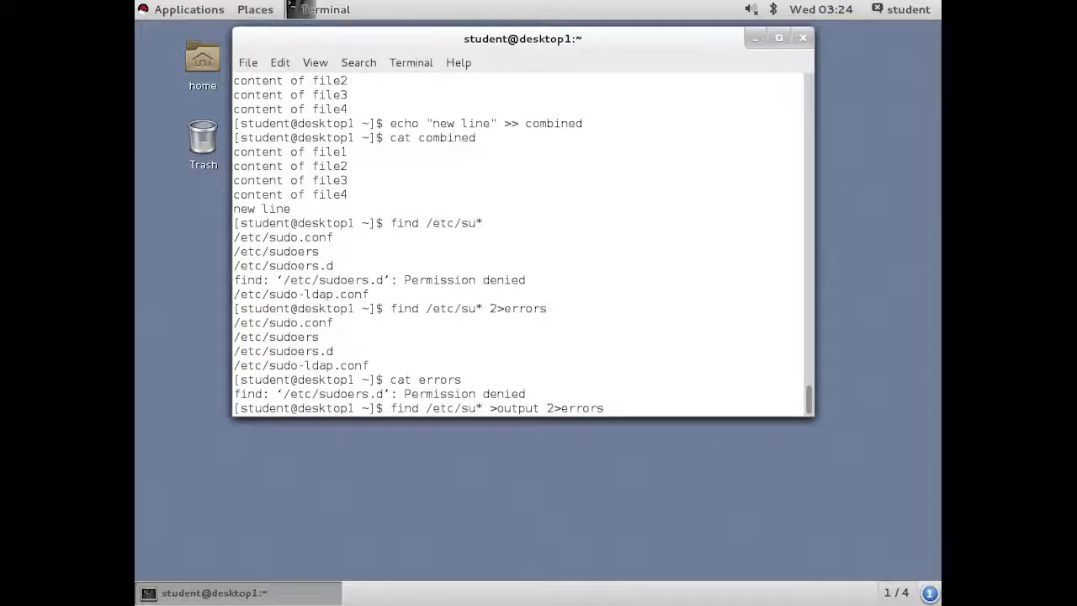
key(Return)
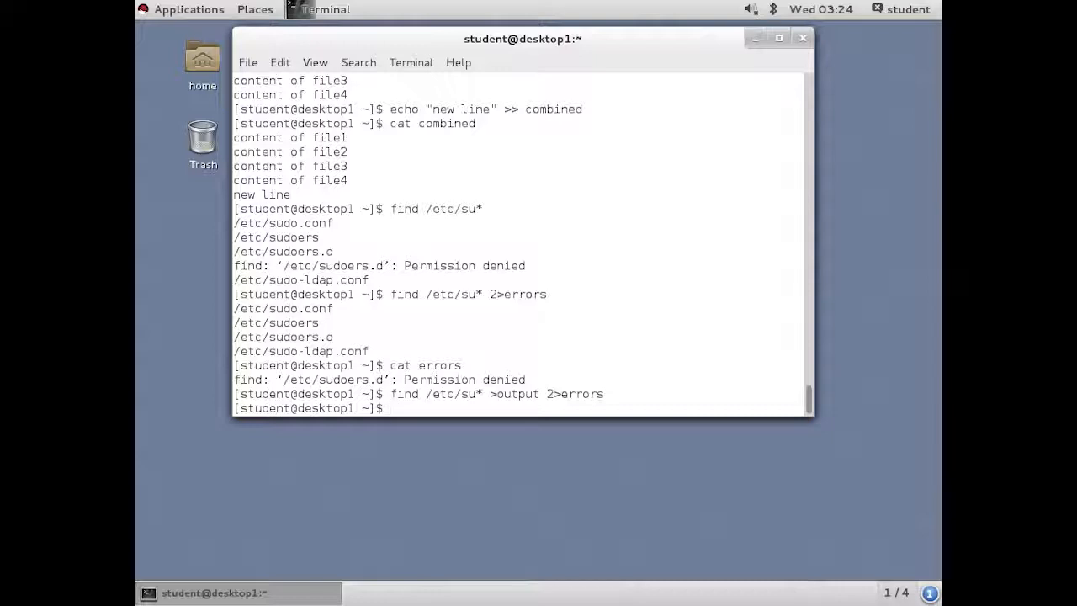
text(cat output)
text(cat er)
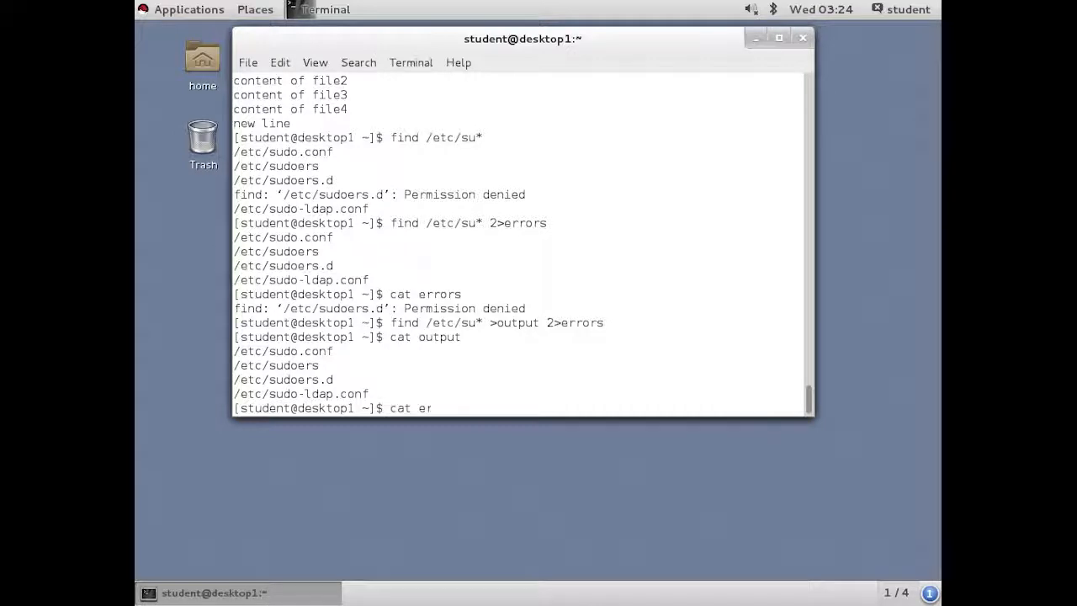
key(Return)
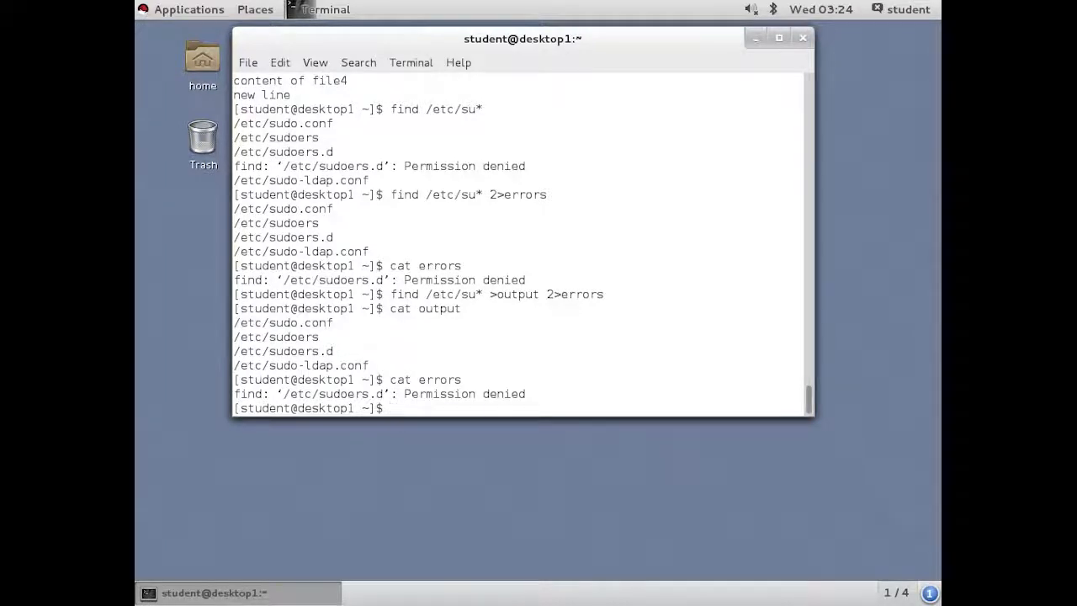
- Rerun find /etc/su* >output 2>/dev/null, then display output's four entries
text(find /etc/su* >output 2>errors)
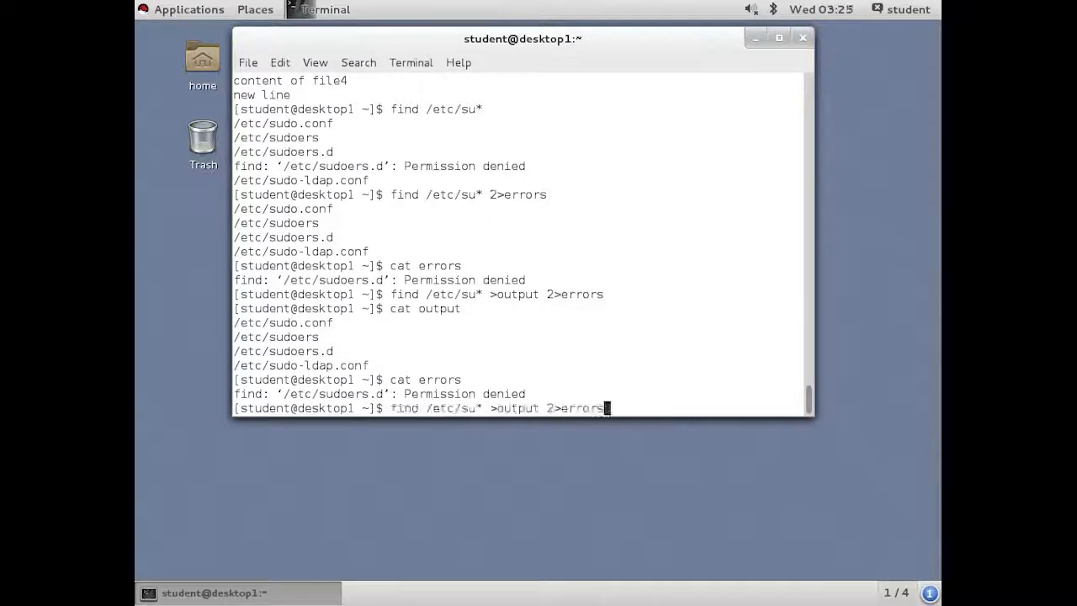
key(BackSpace)
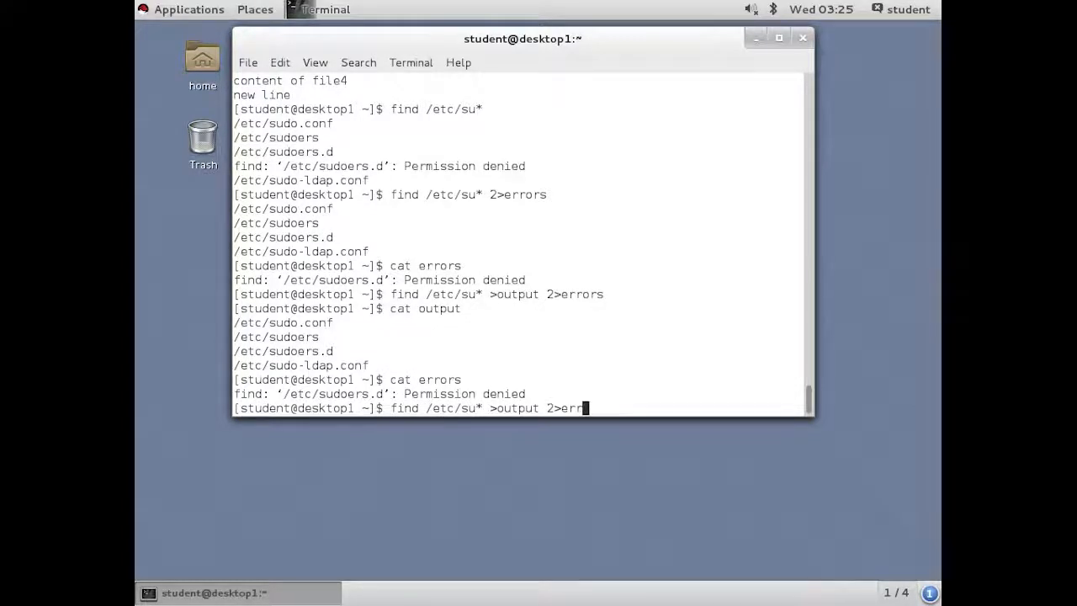
key(BackSpace)
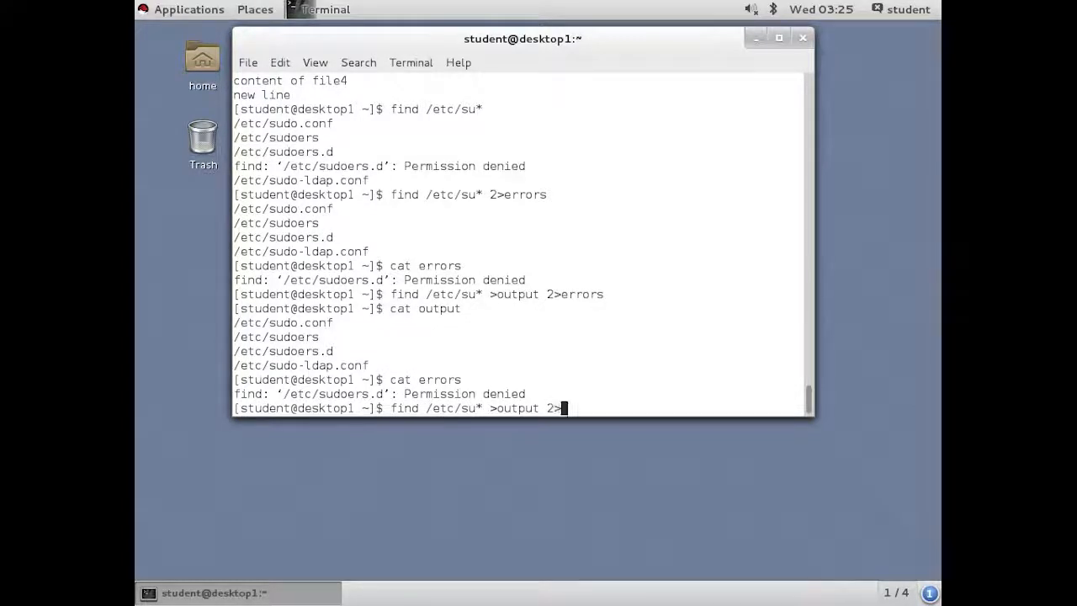
text(/dev/nu)
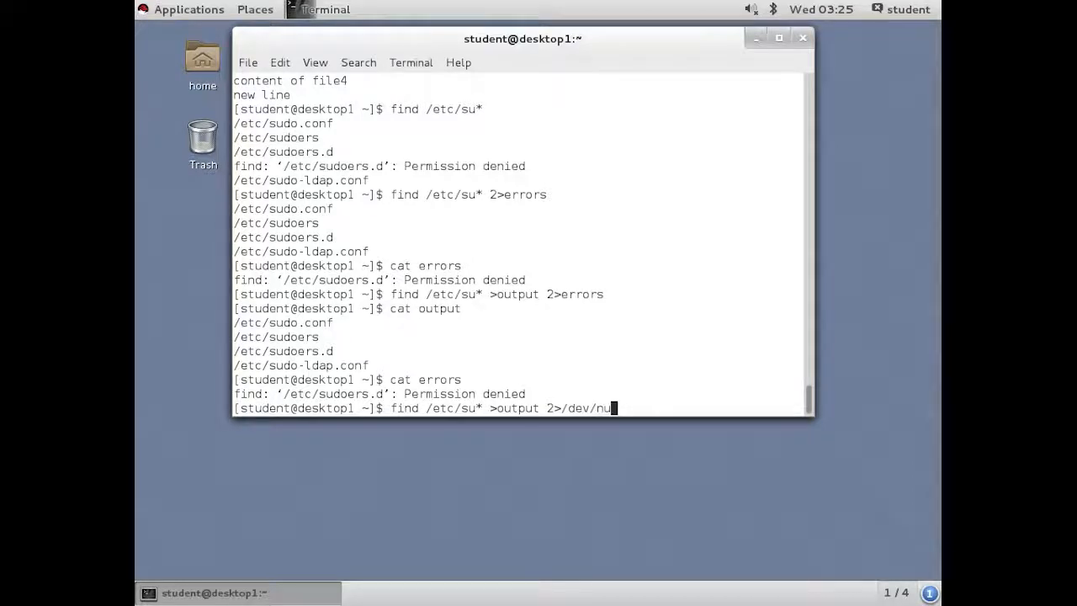
text(ll)
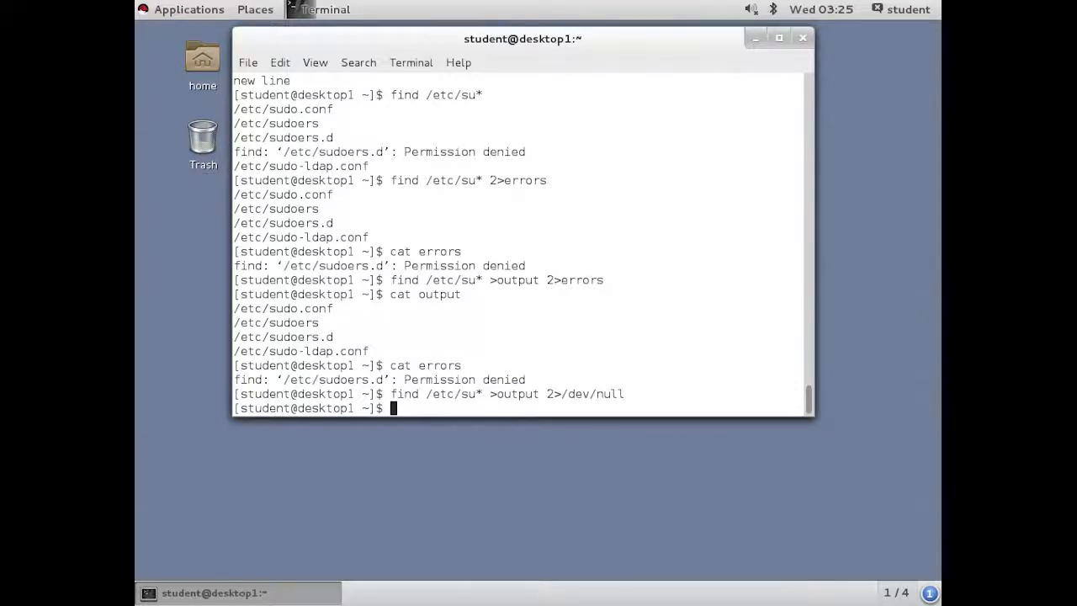
text(at)
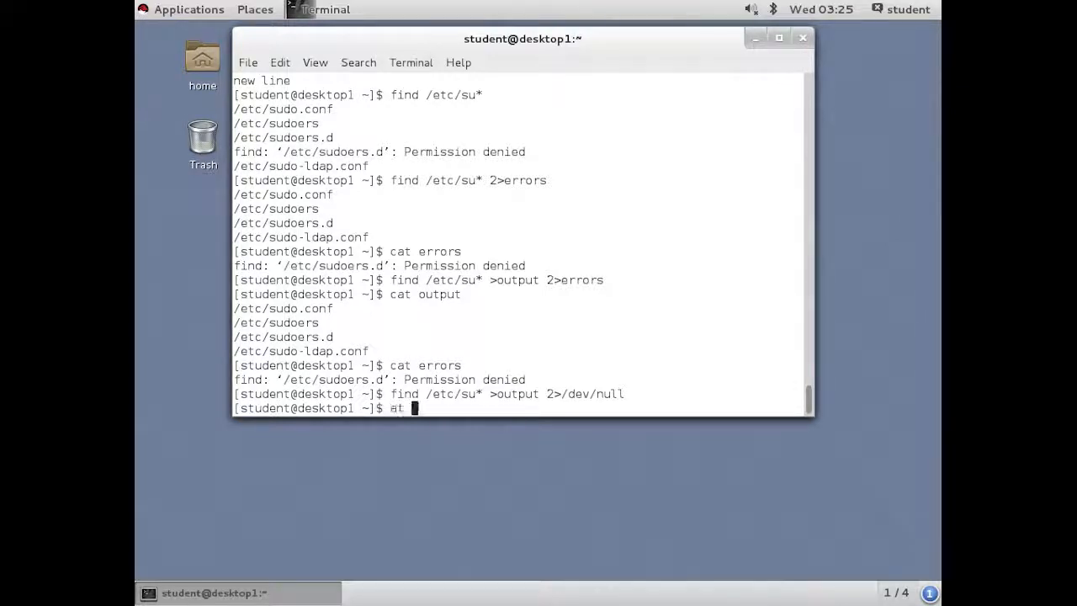
text(output)
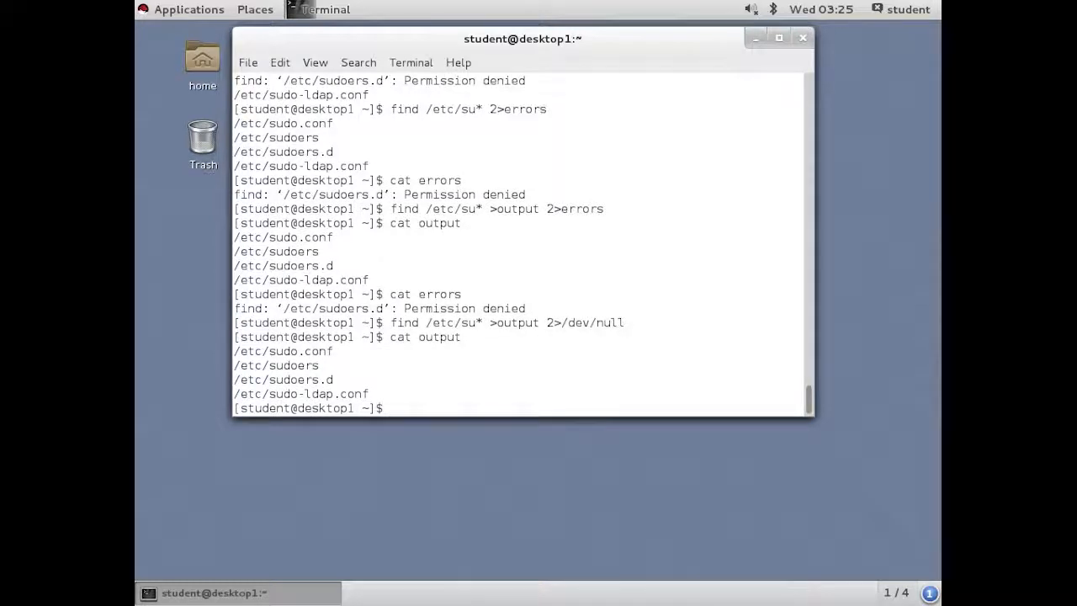
mouse_move(831, 364)
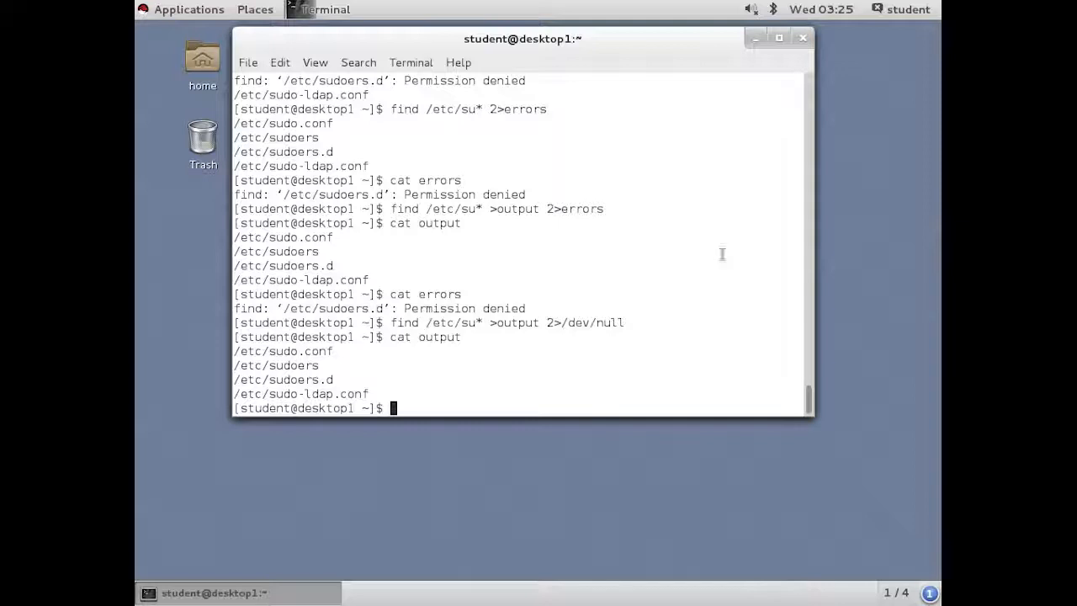
mouse_move(560, 299)
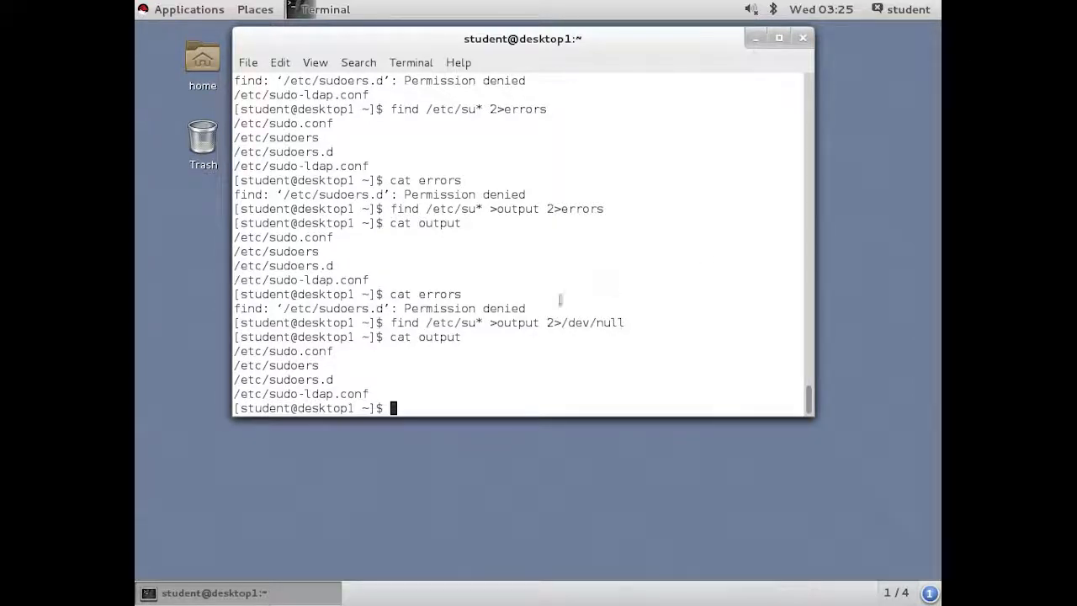
- Rerun find /etc/su* &>output, then display output with results and error together
text(cat output)
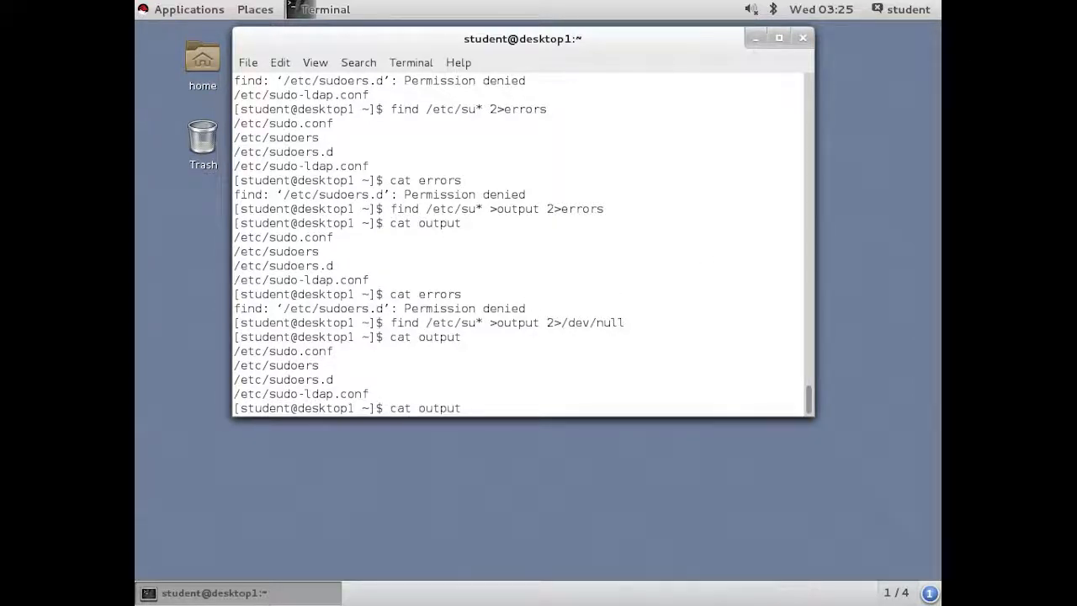
text(find /etc/su* >output 2>/dev/null)
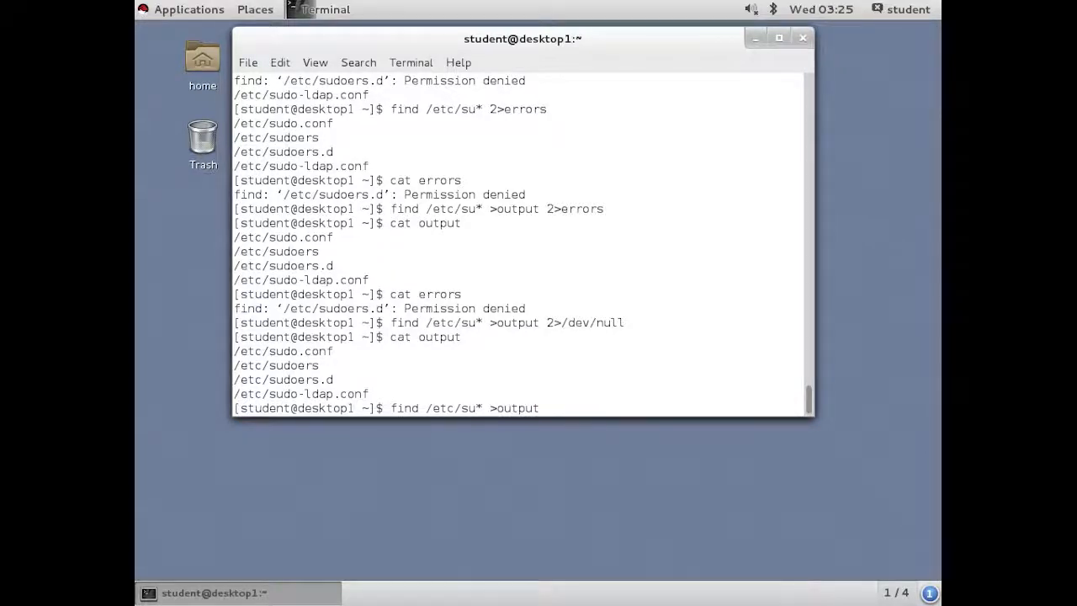
text(&>)
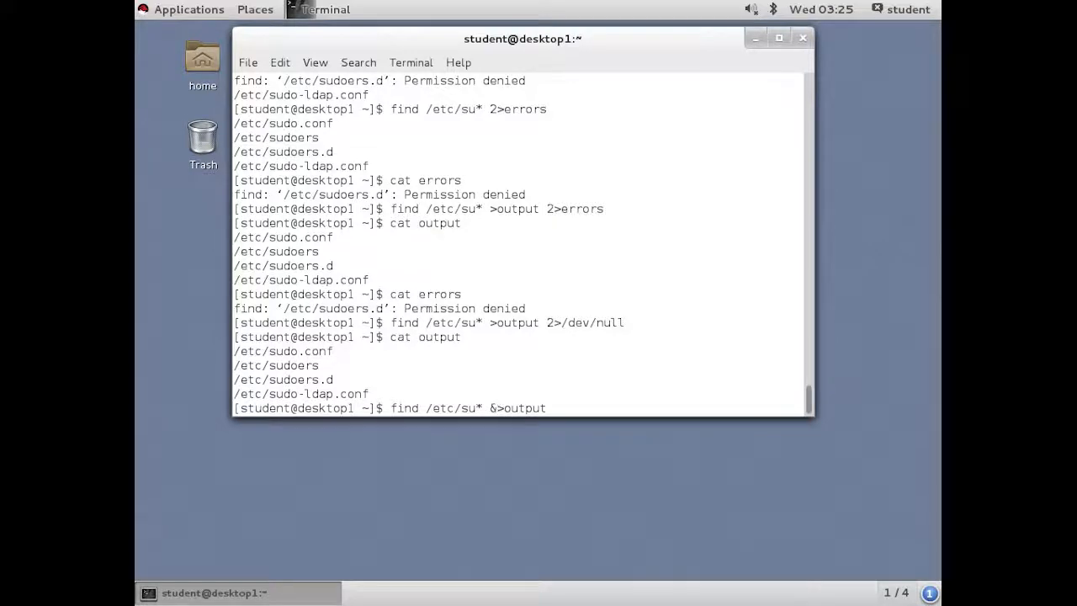
key(Return)
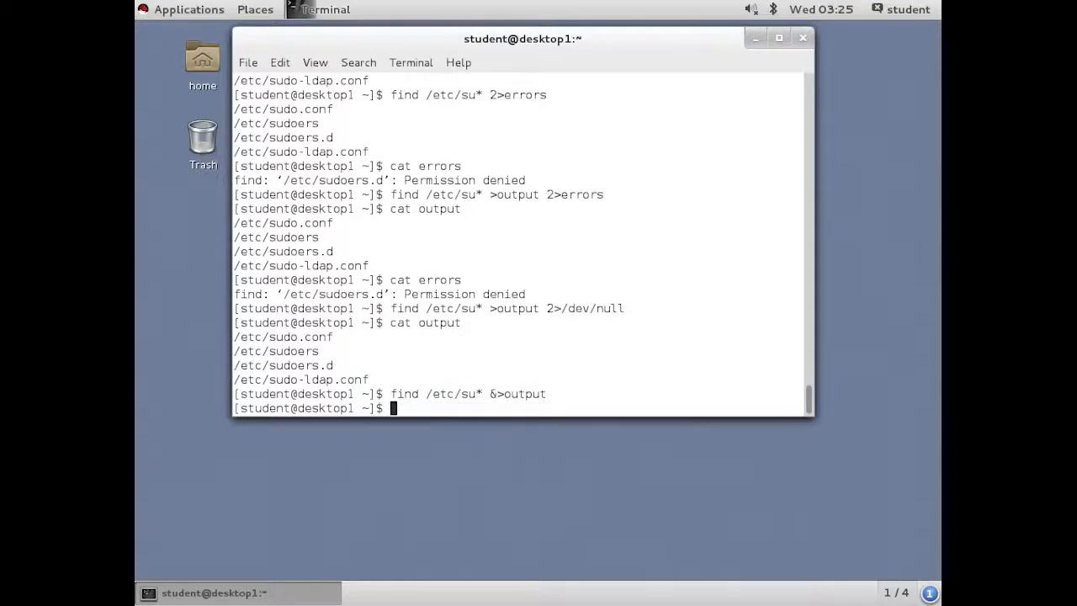
text(cat)
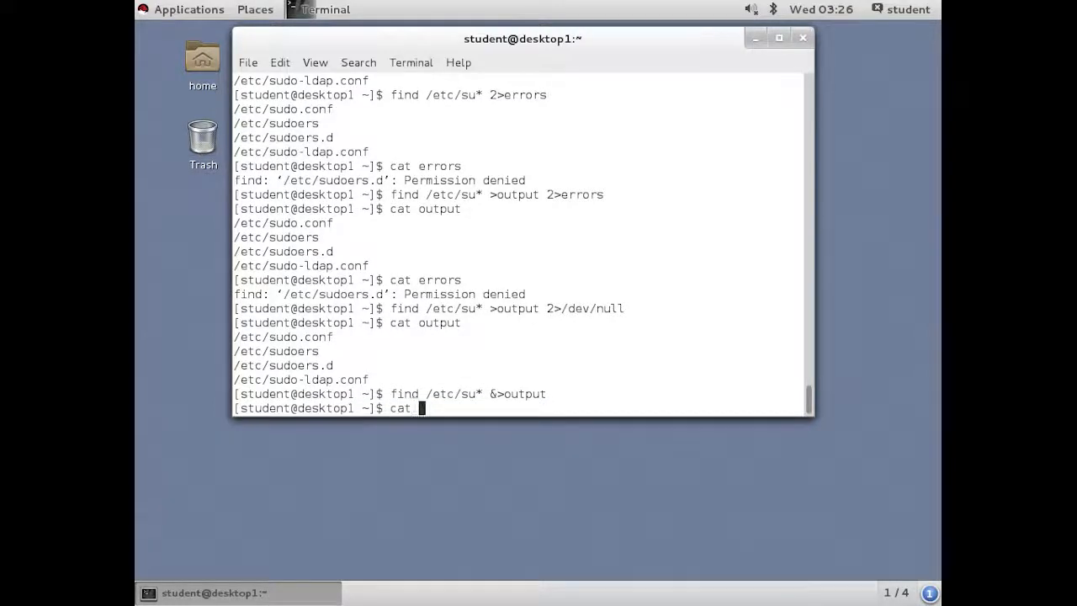
text(output)
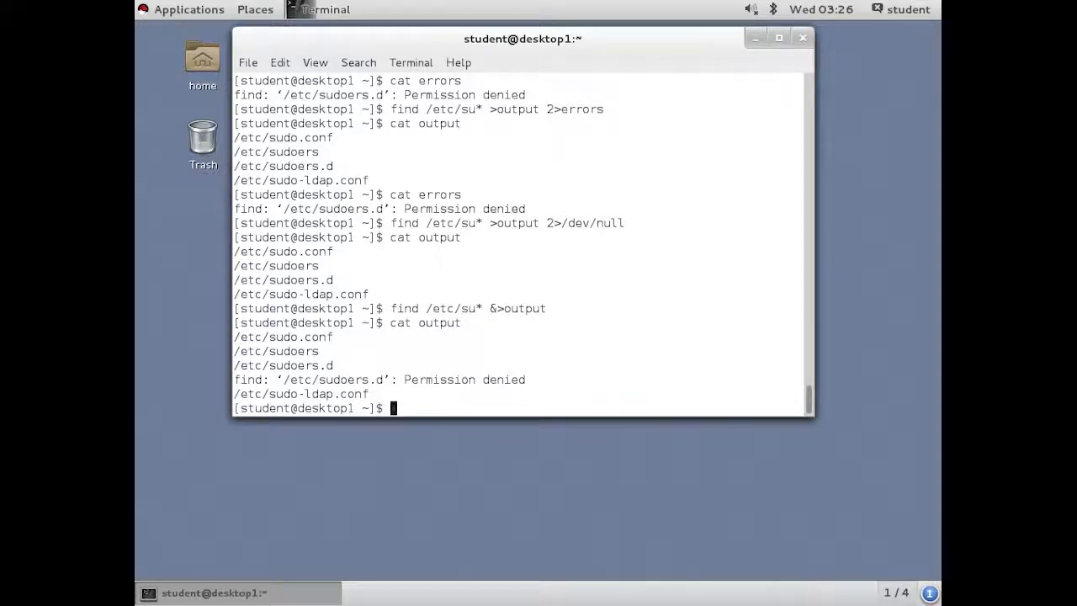
- Run find /etc/su* >>output 2>&1, then display output's ten lines
text(cat output)
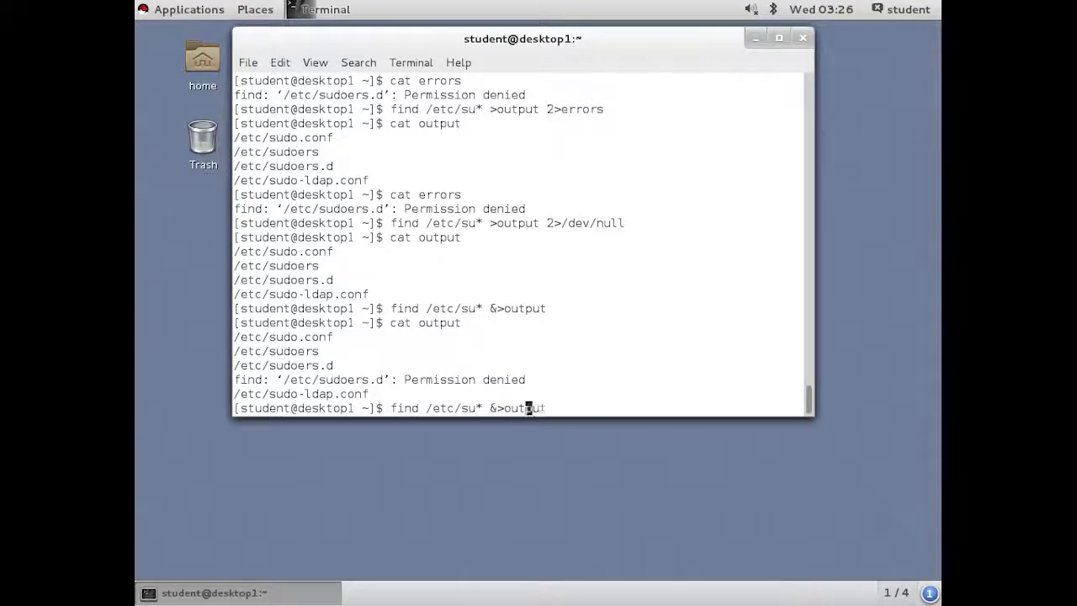
key(BackSpace)
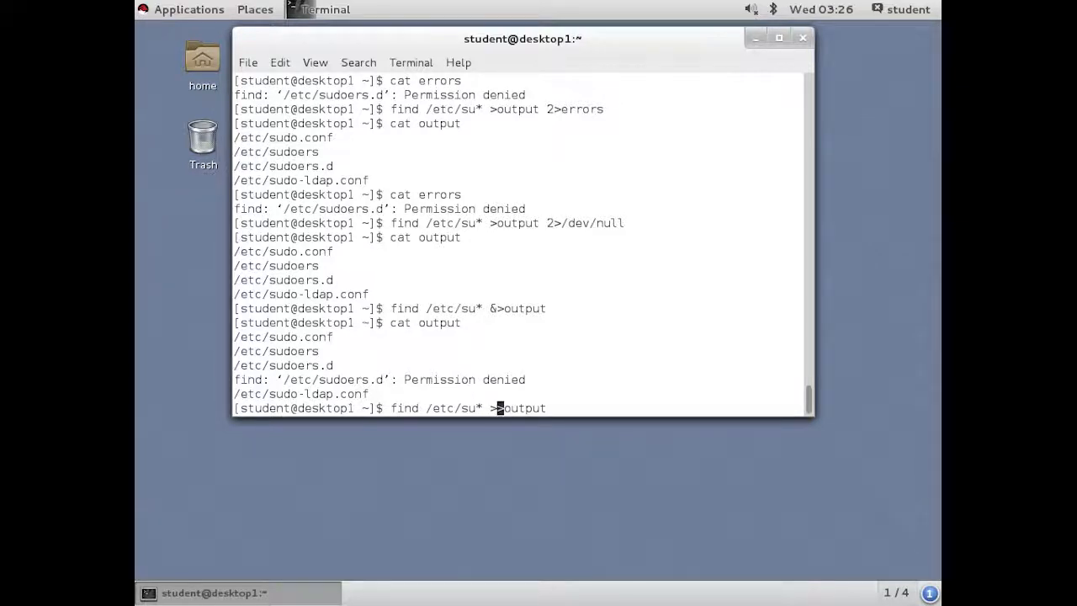
text(>)
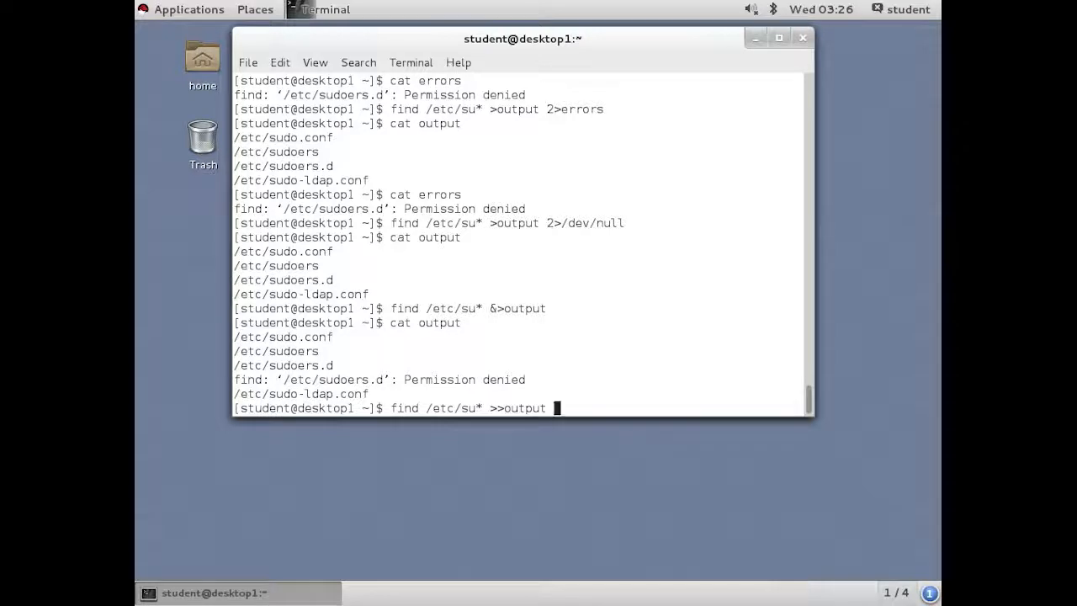
text(2)
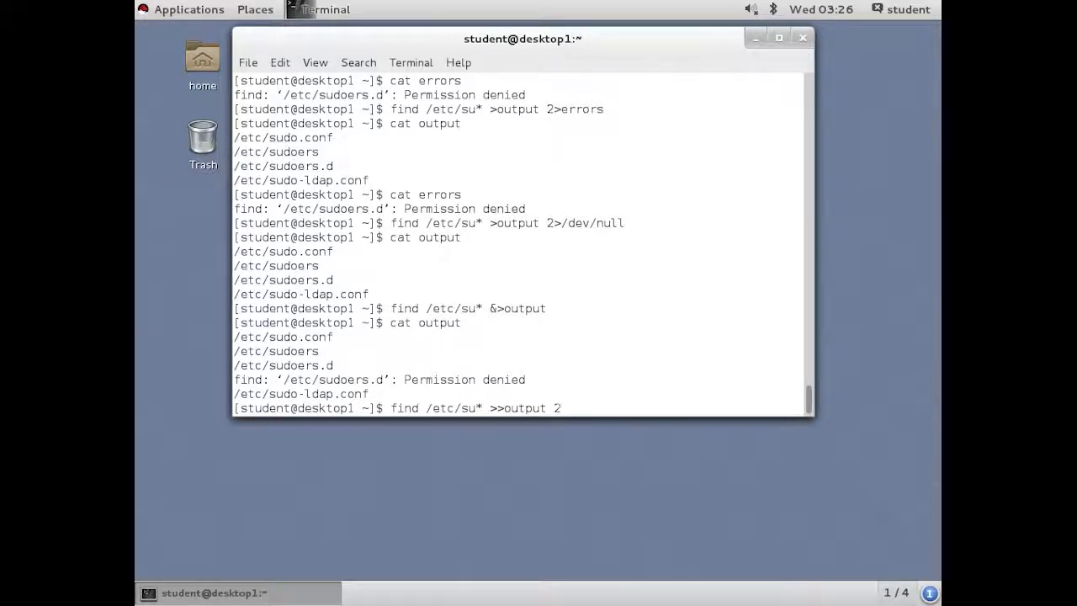
text(>)
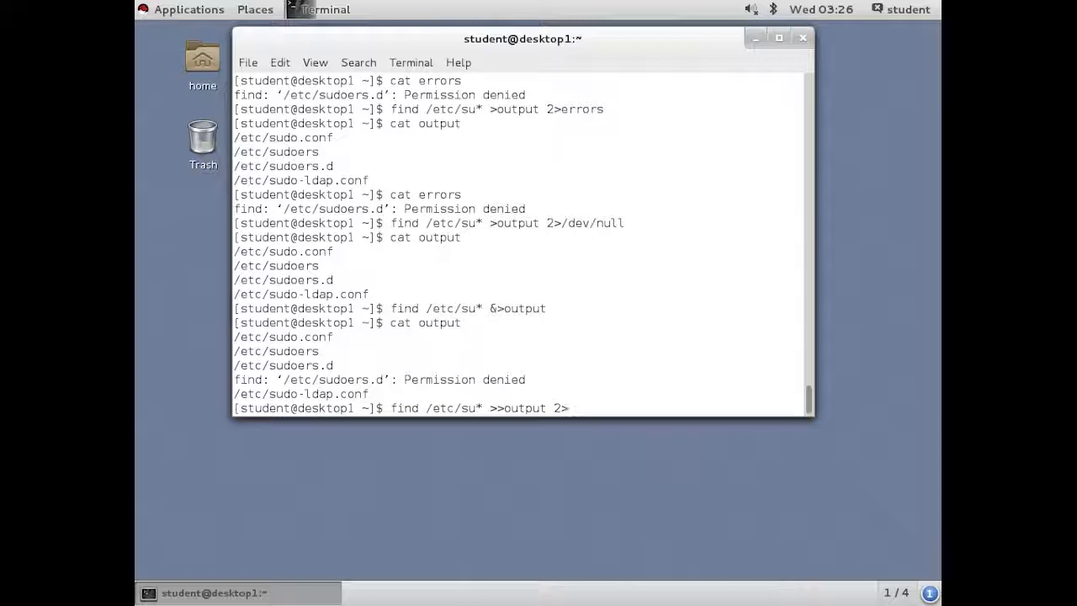
text(&)
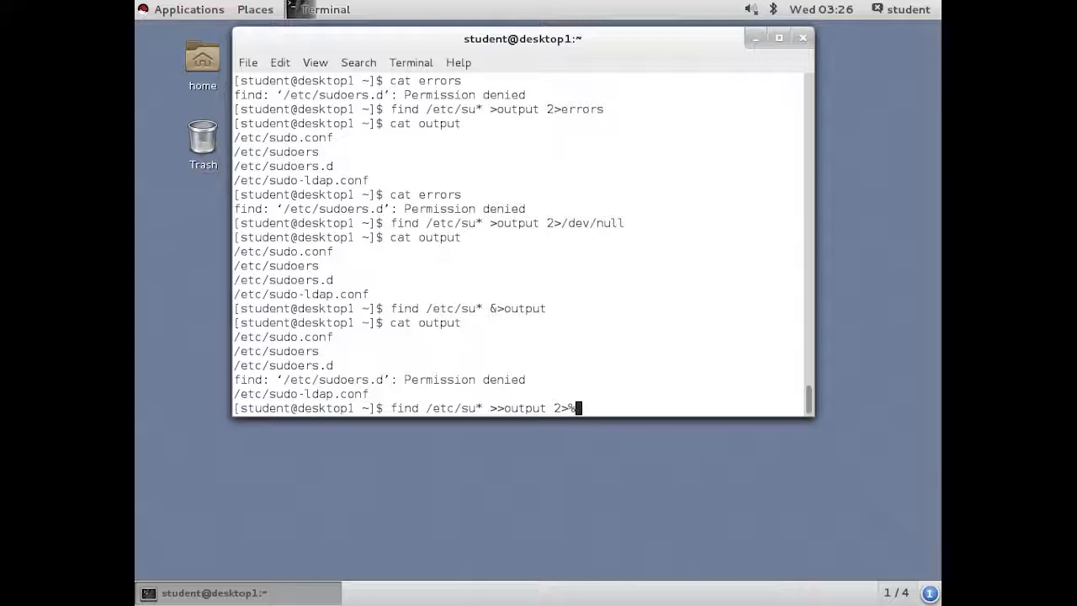
text(&1)
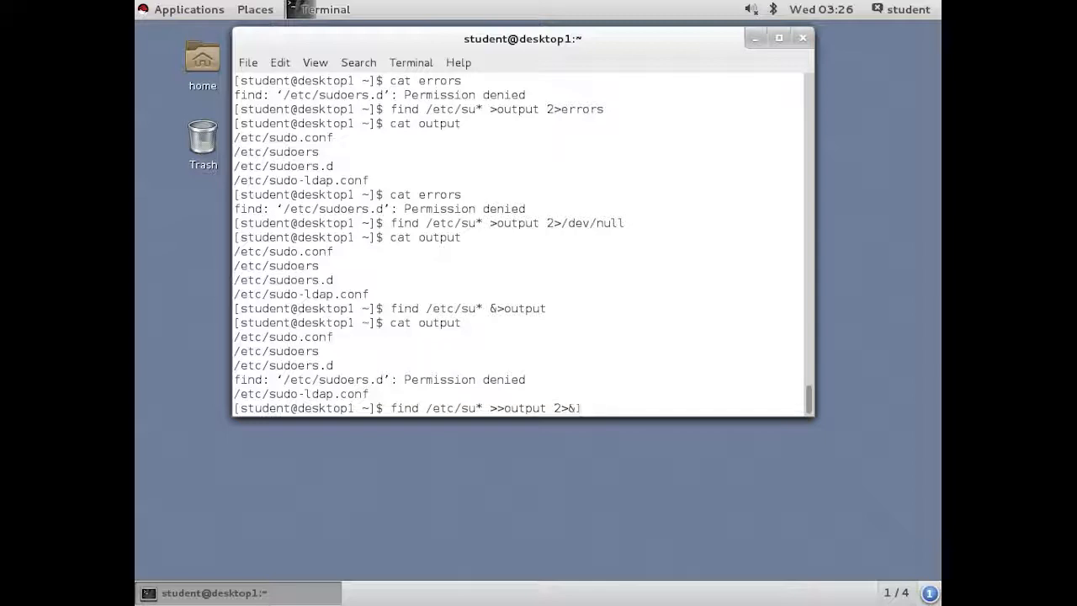
text(1)
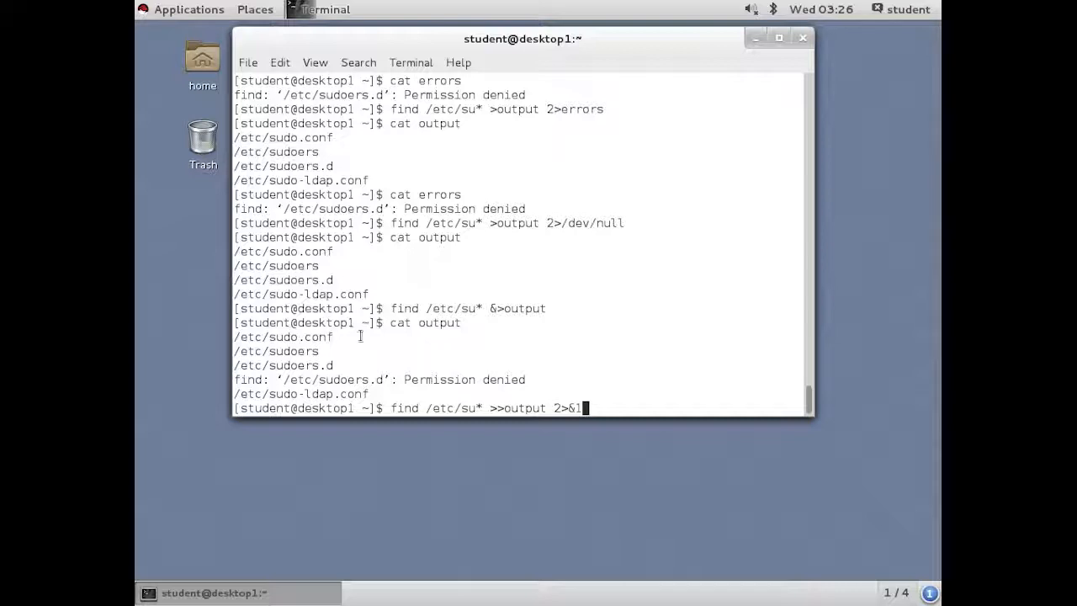
drag(235, 337, 421, 379)
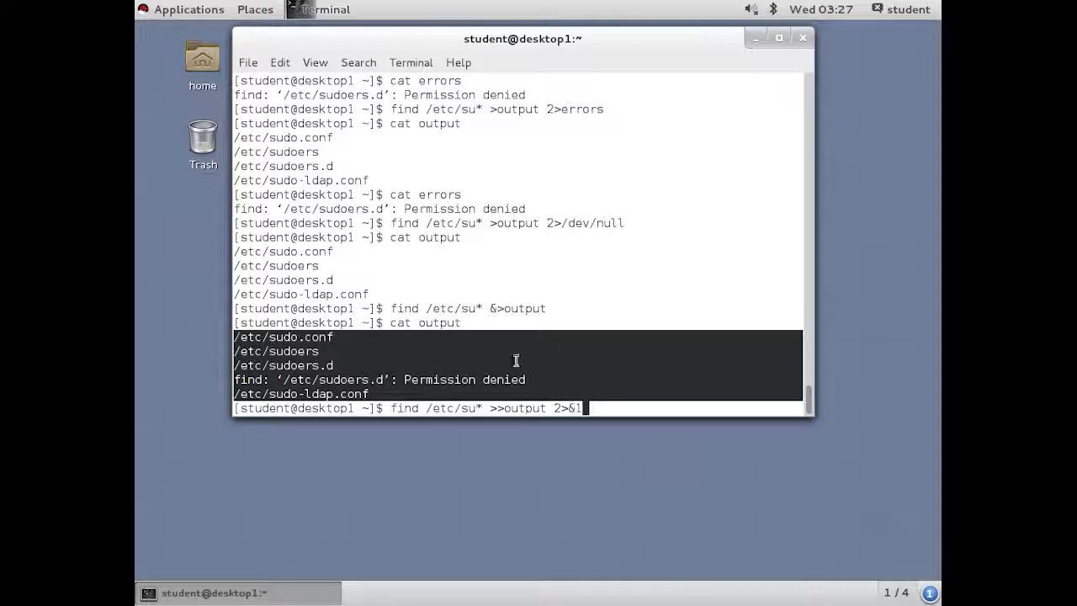
mouse_move(533, 333)
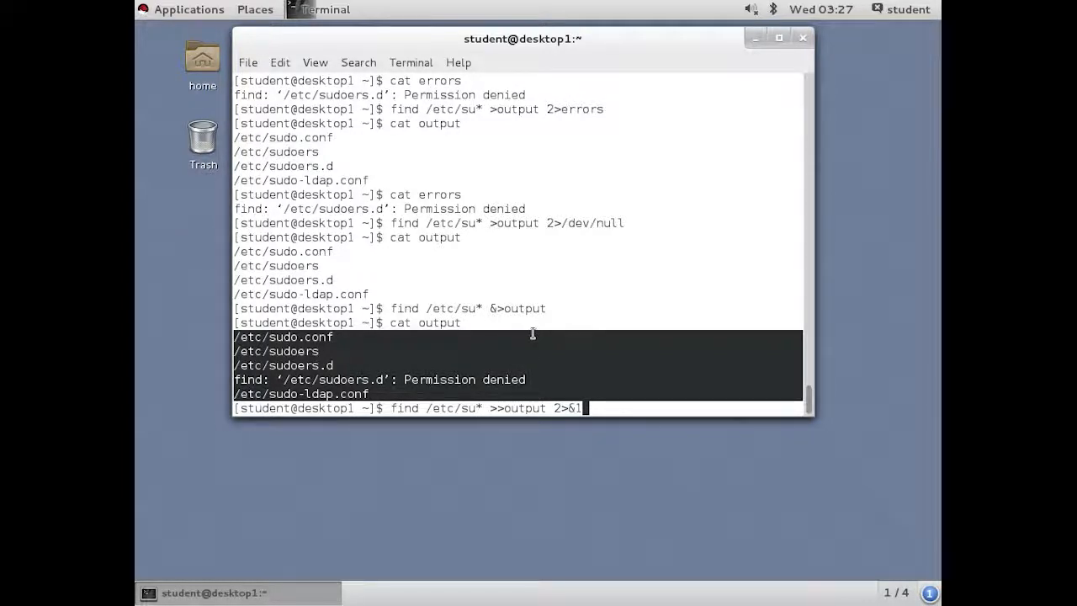
key(Return)
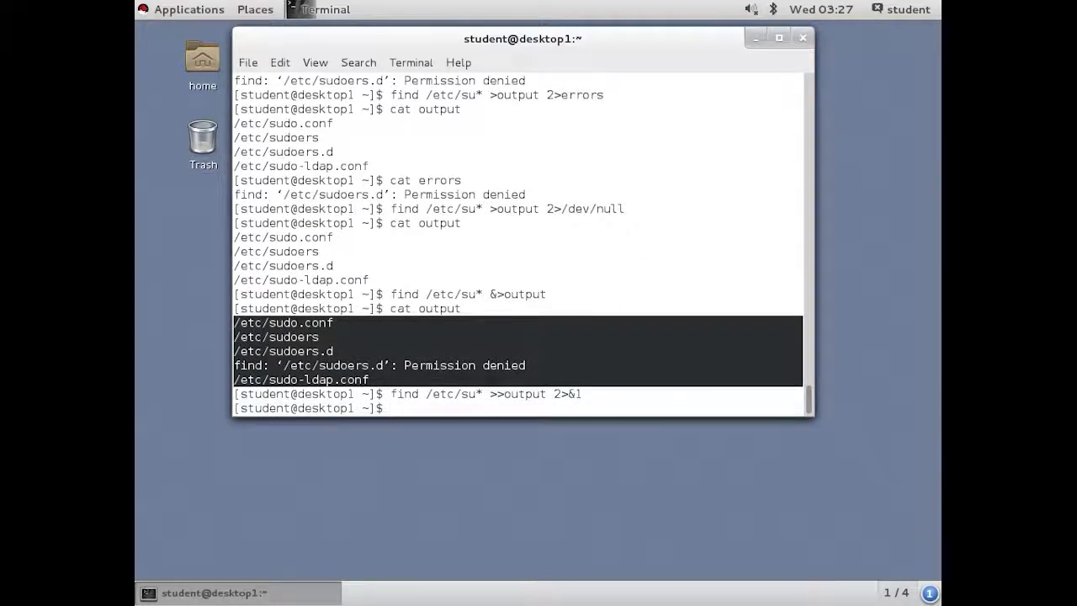
text(cat output)
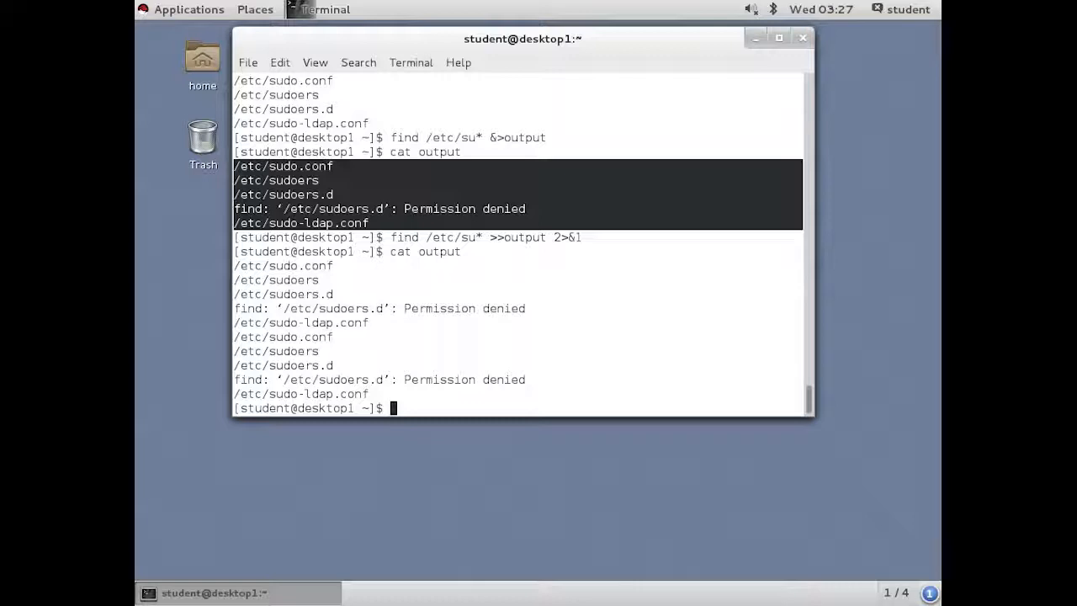
- List /usr/bin in long format with ls -l /usr/bin, then retype the command
text(ls -l)
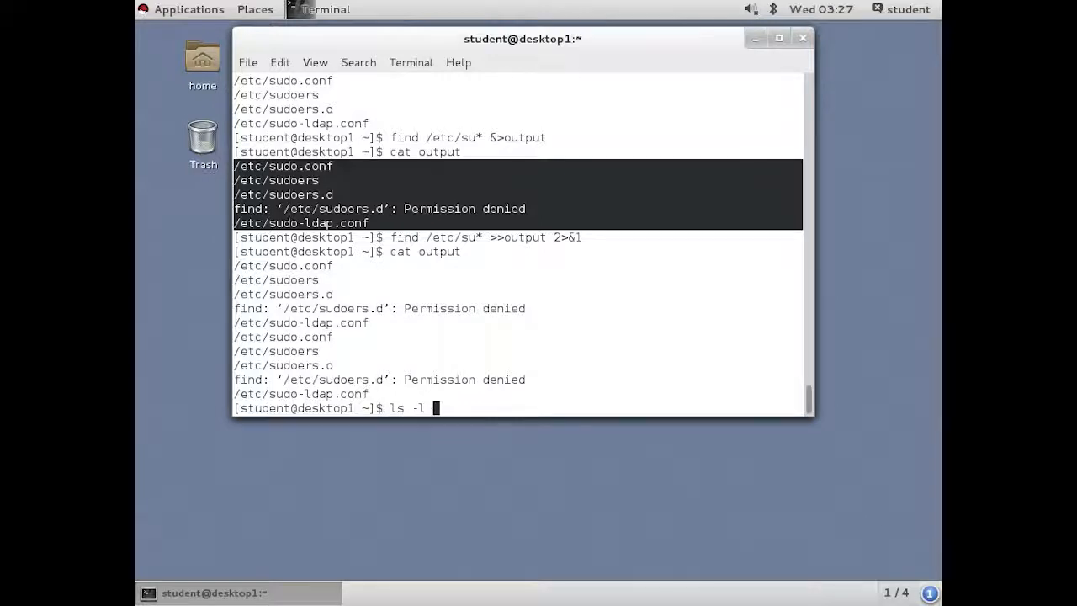
text(/usr)
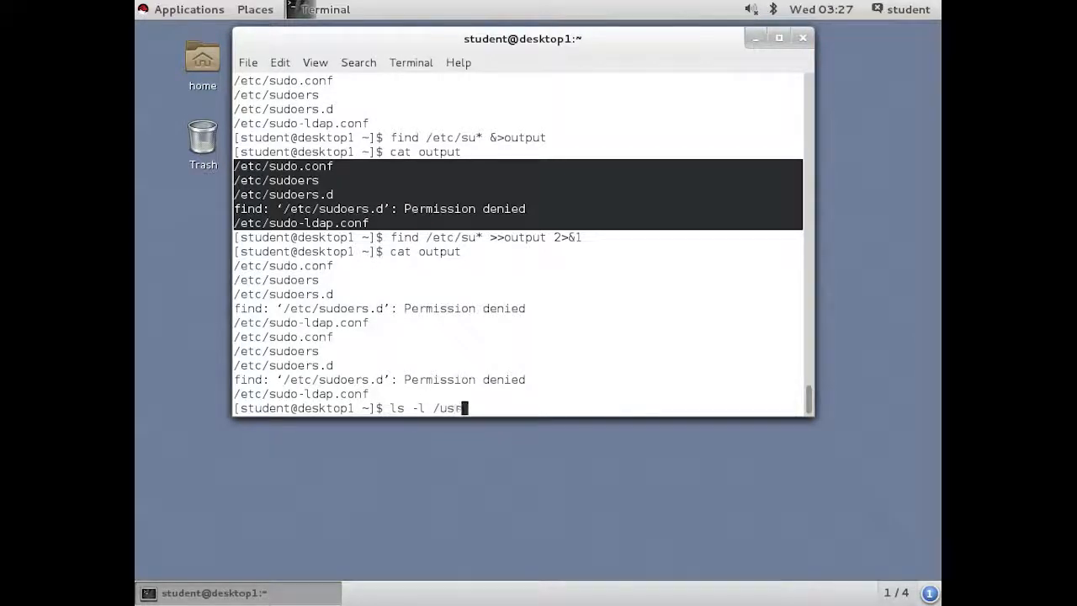
text(/bin)
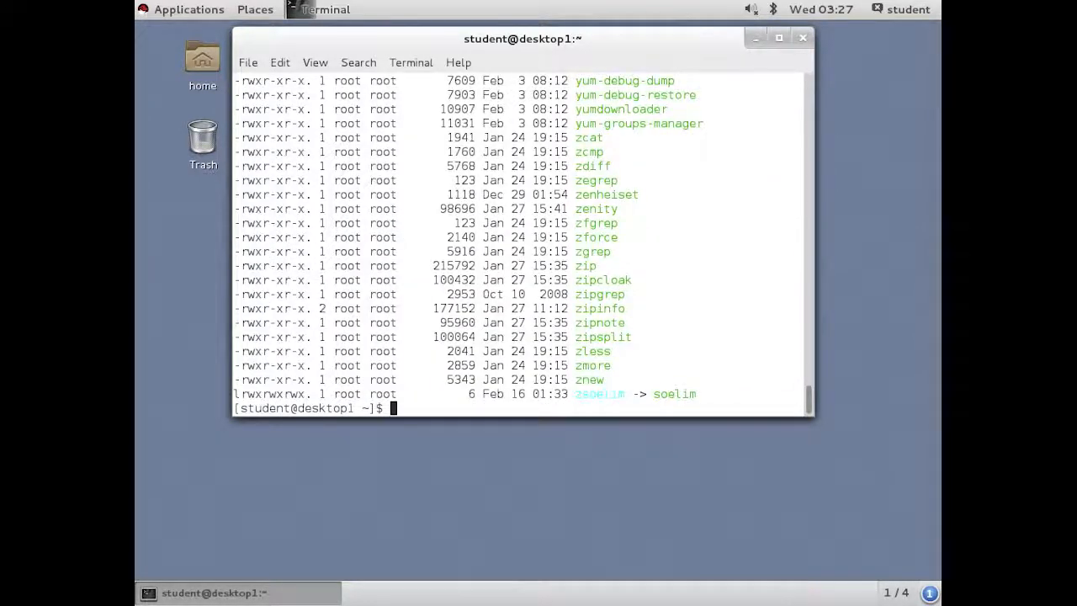
text(ls -l /usr/bin)
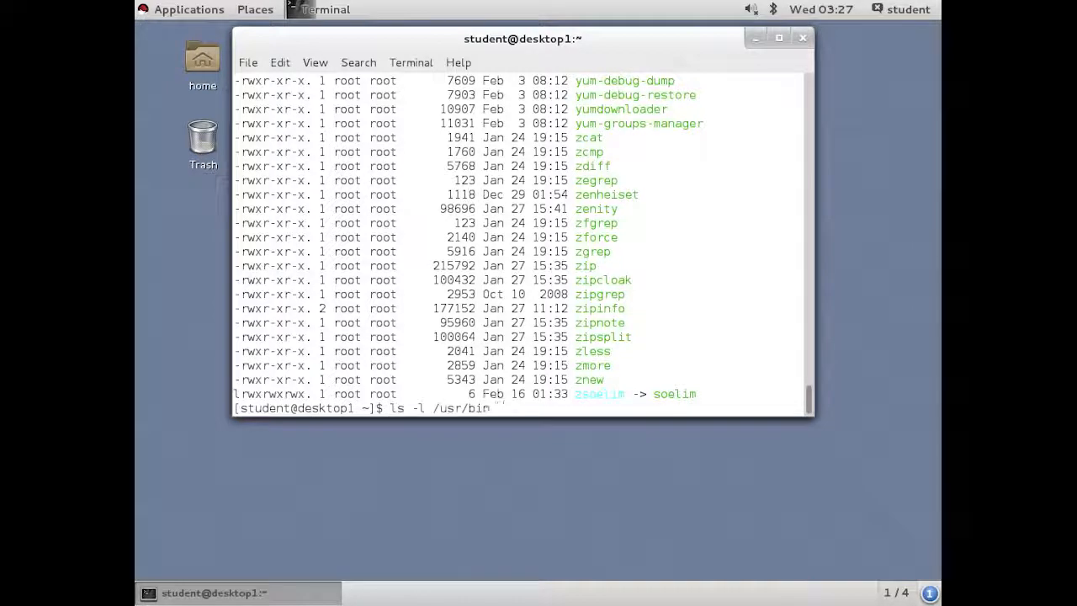
- Page through the /usr/bin long listing in less, then quit back to the prompt
text(|)
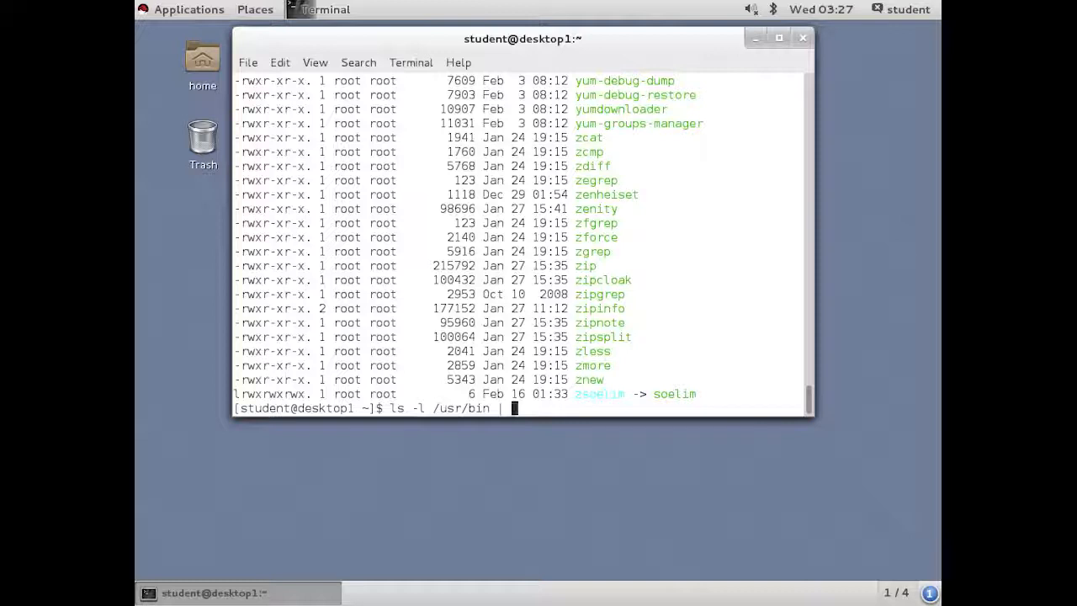
text(l)
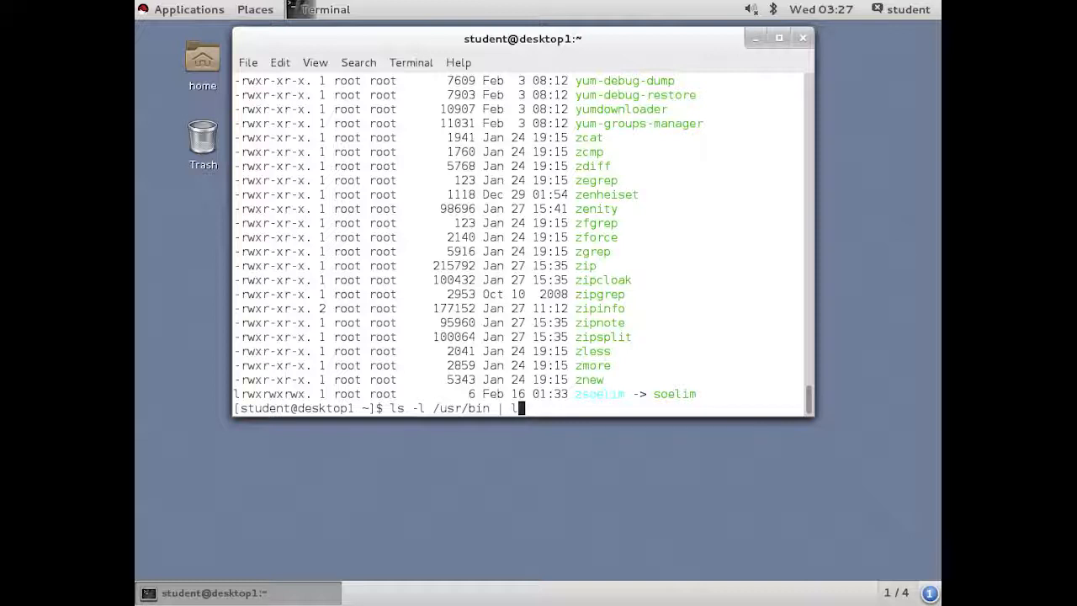
text(ess)
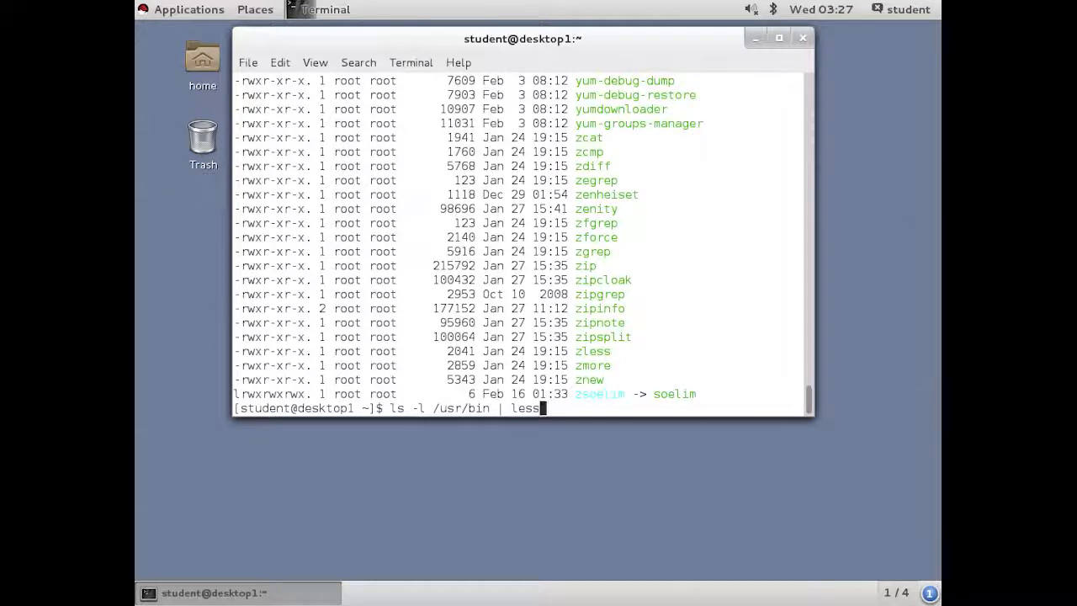
key(Return)
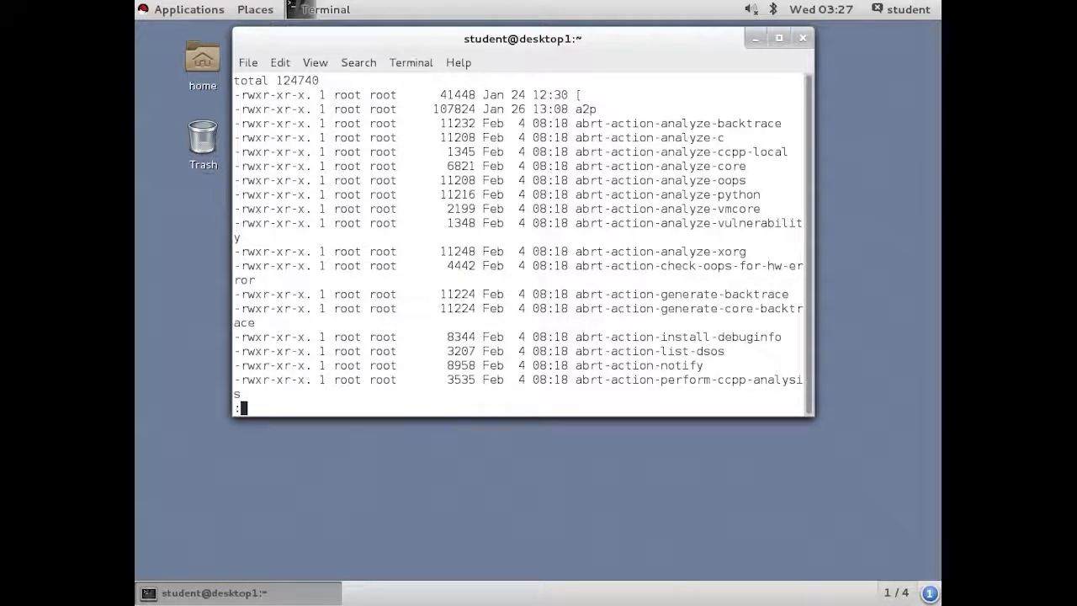
scroll(down, 3)
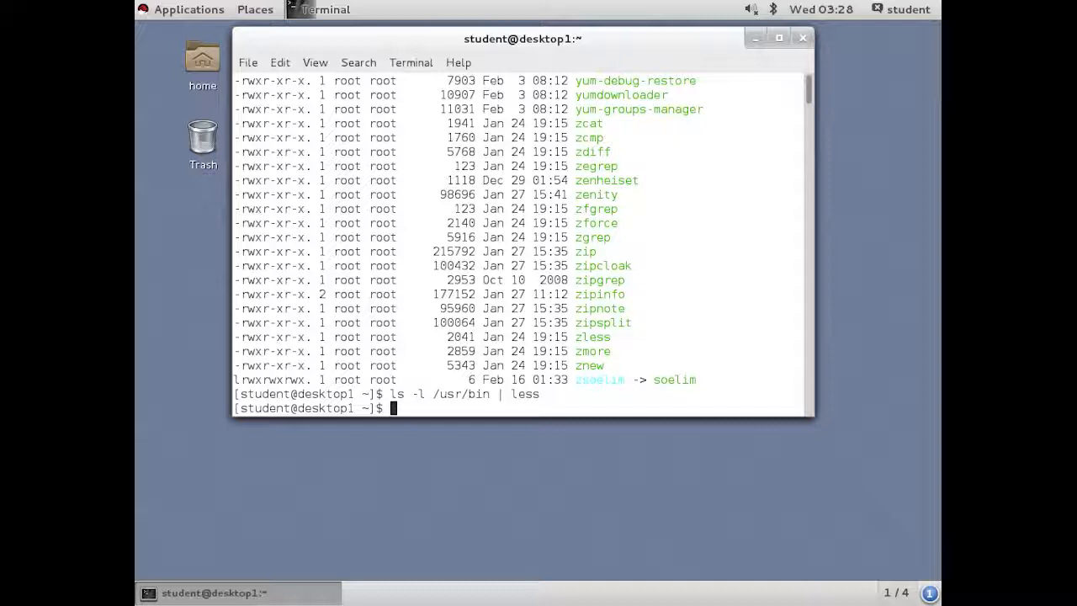
text(ls)
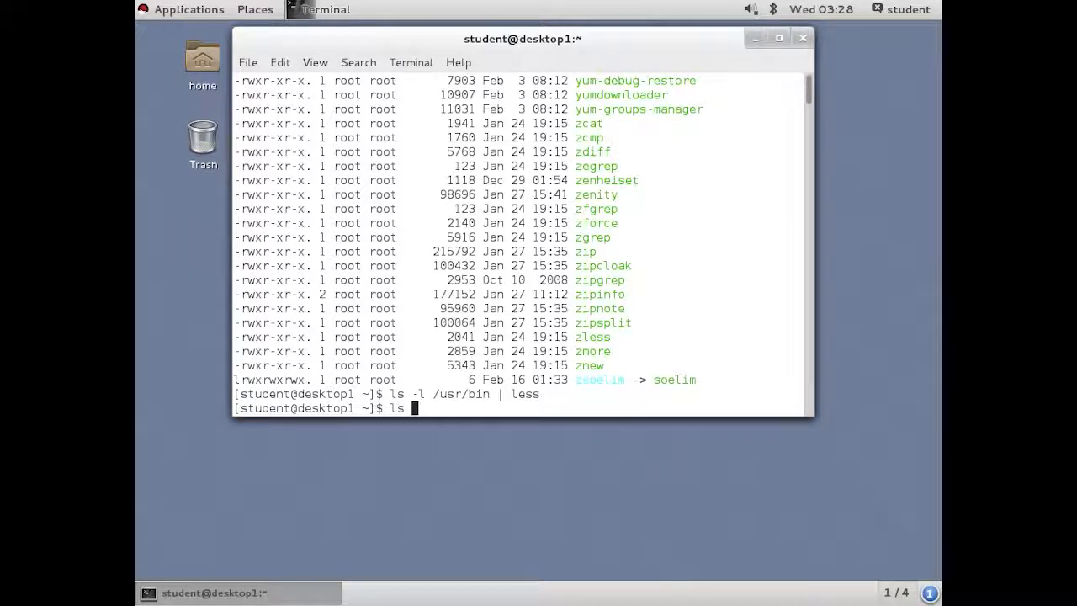
- Count the home directory entries with ls | wc -l
text(| wc)
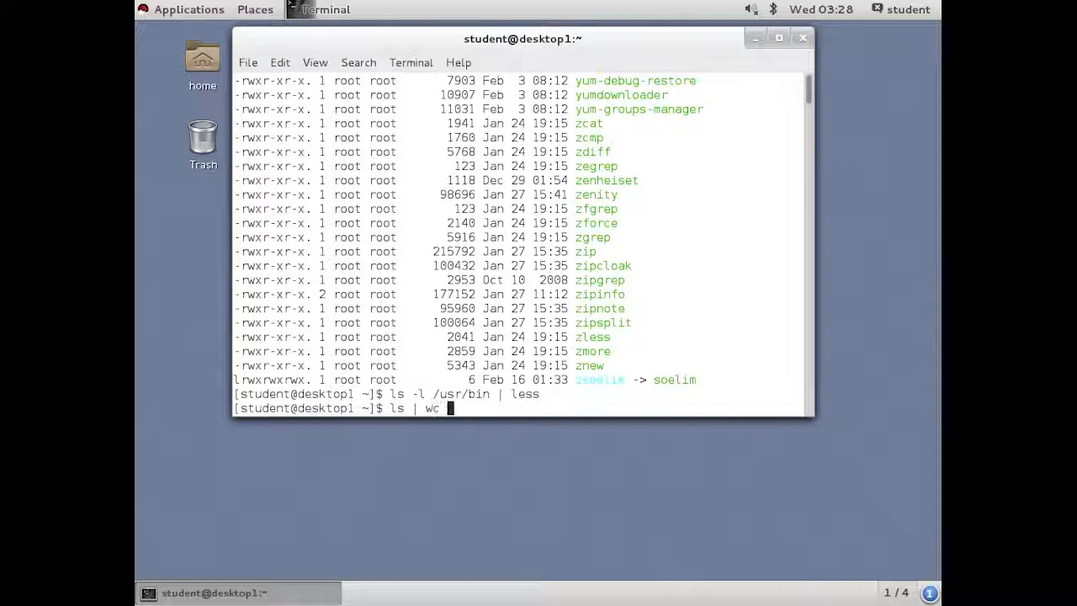
text(-l)
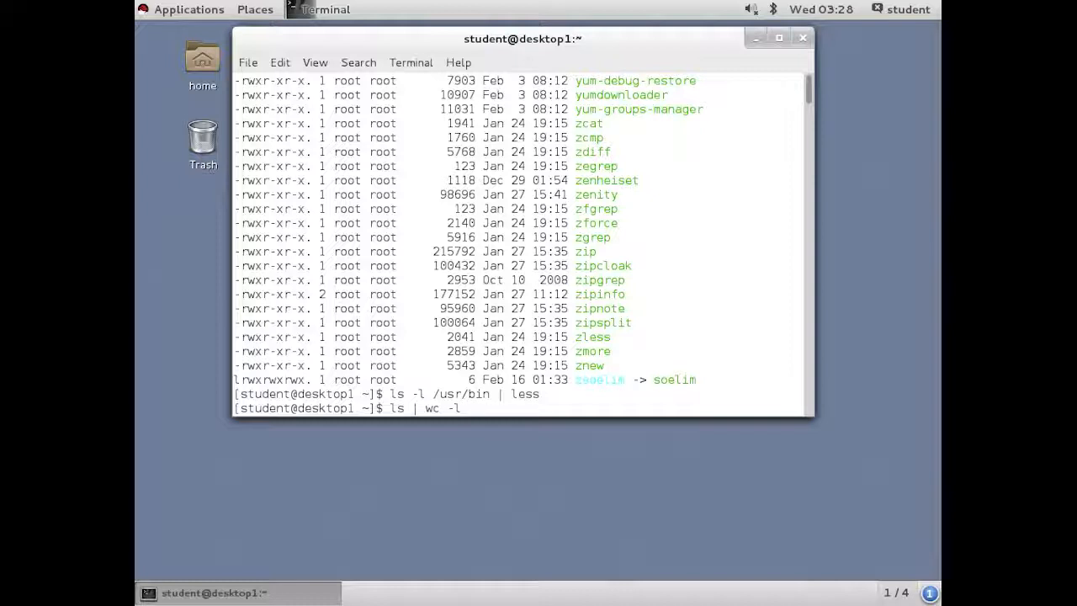
key(Return)
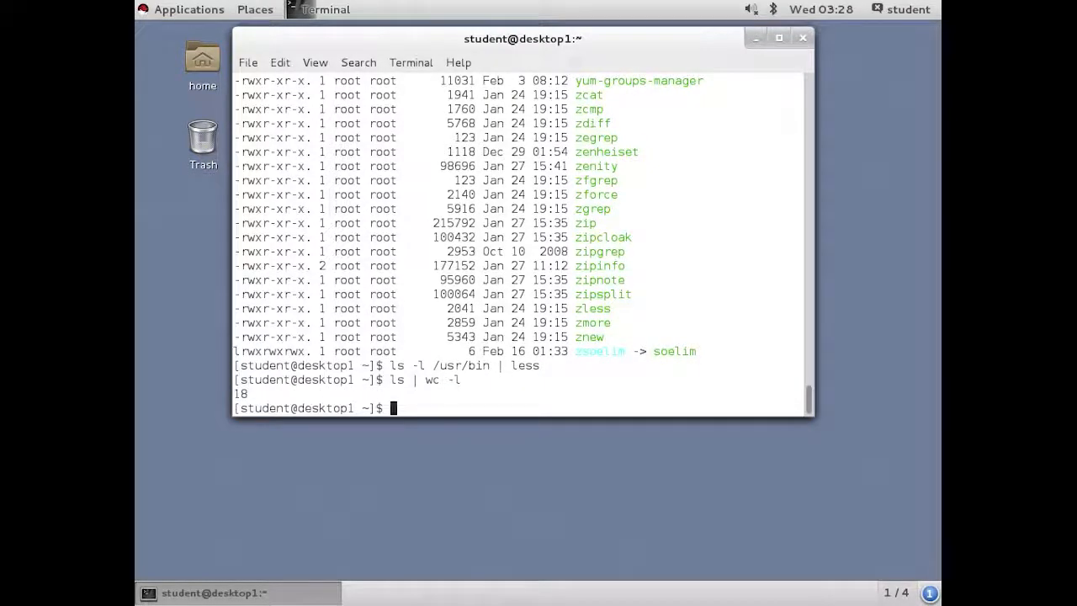
- Redirect the entry count into how-many and display it with cat
text(ls | wc -l)
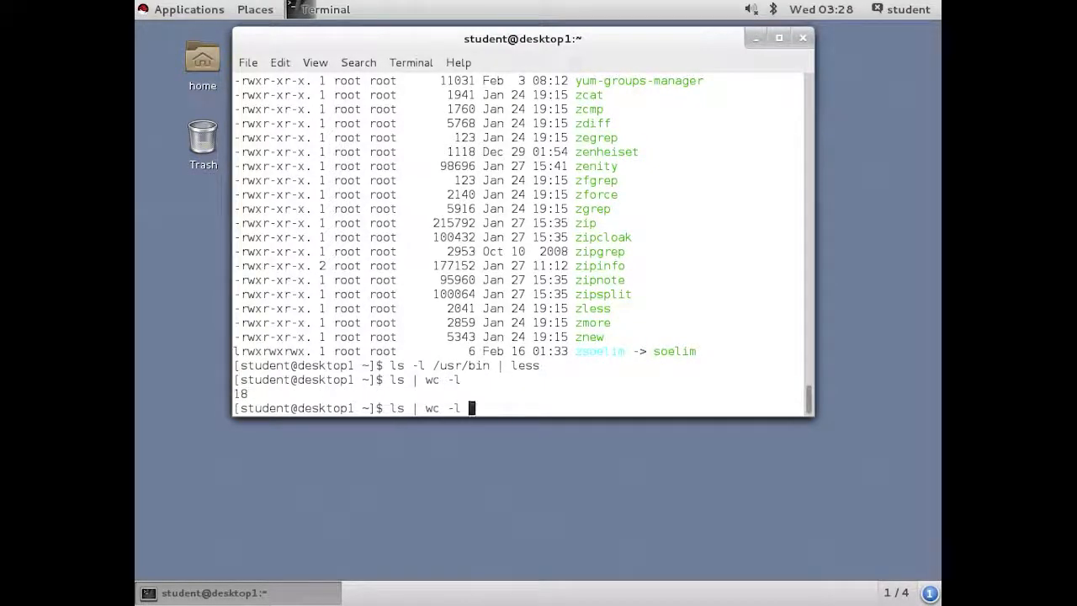
text(>)
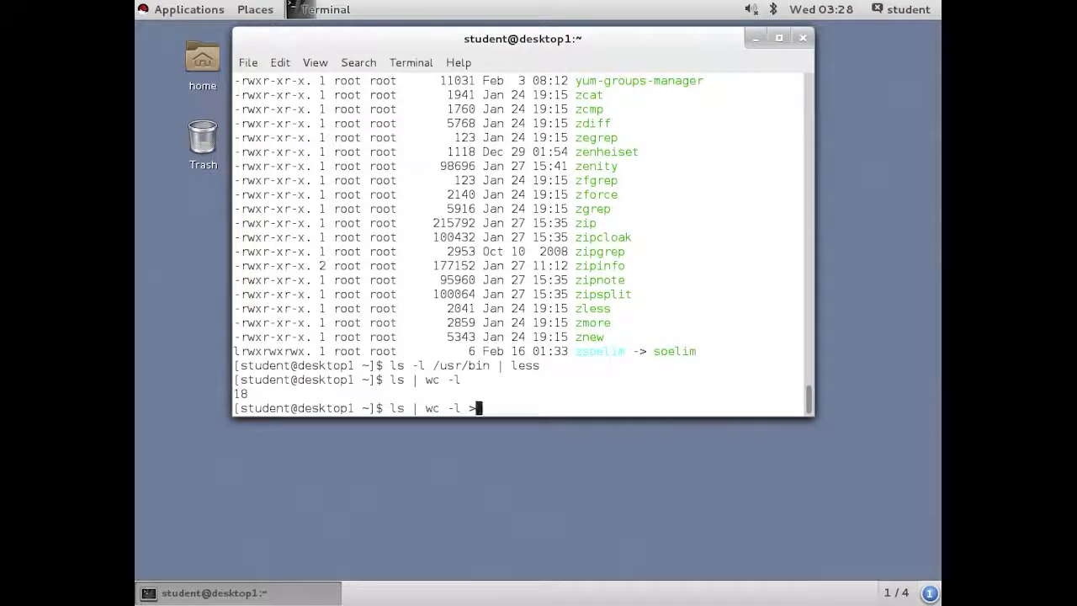
text(how-)
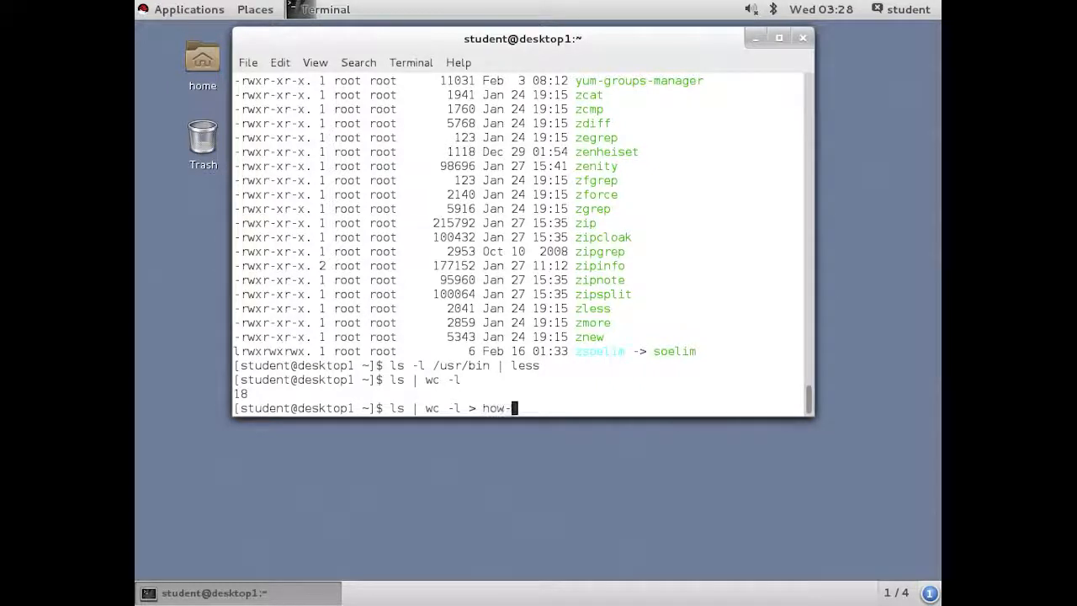
key(Return)
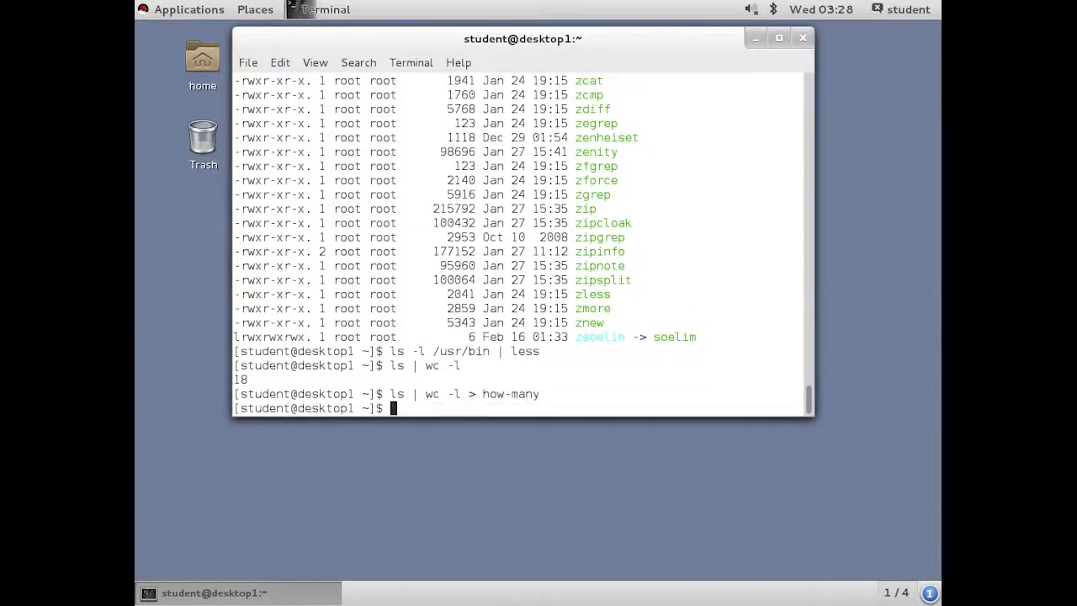
text(cat how-many)
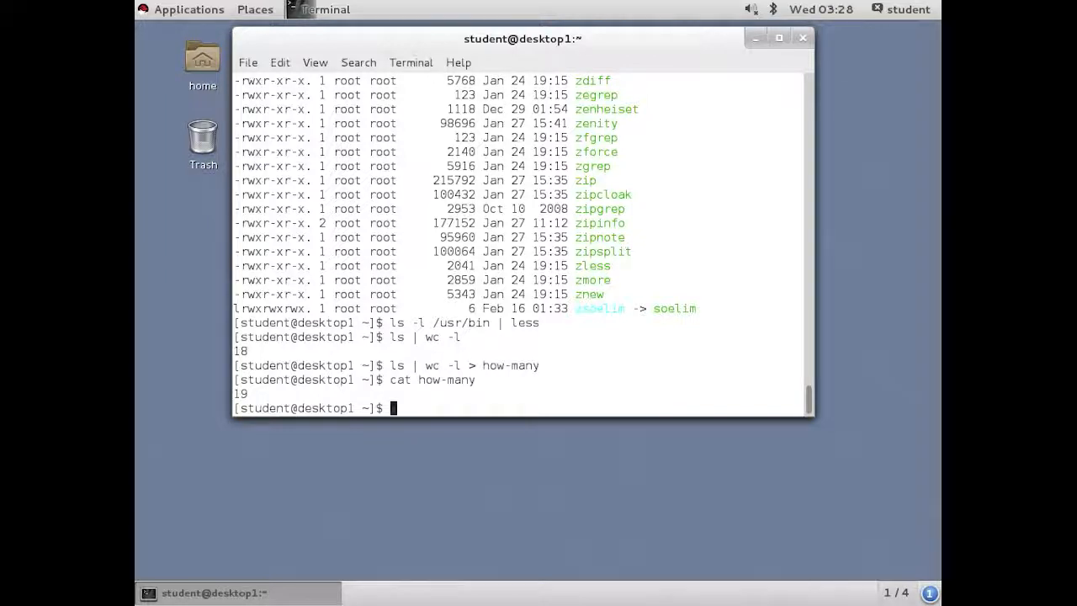
- List the ten most recently changed files with ls -t | head -n 10
text(ls -l)
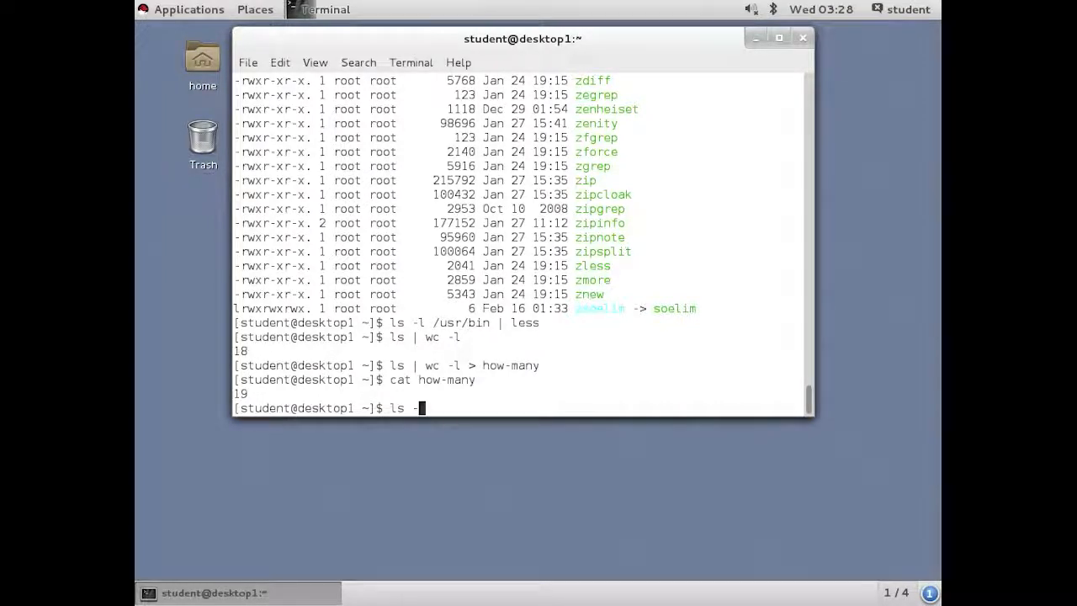
text(t | head)
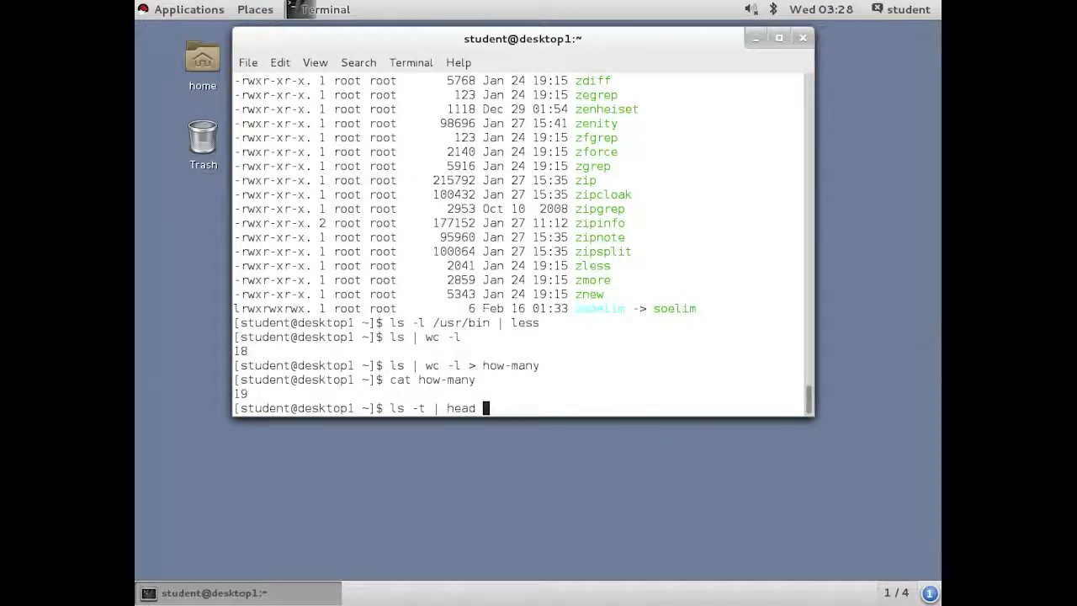
text(-n 10)
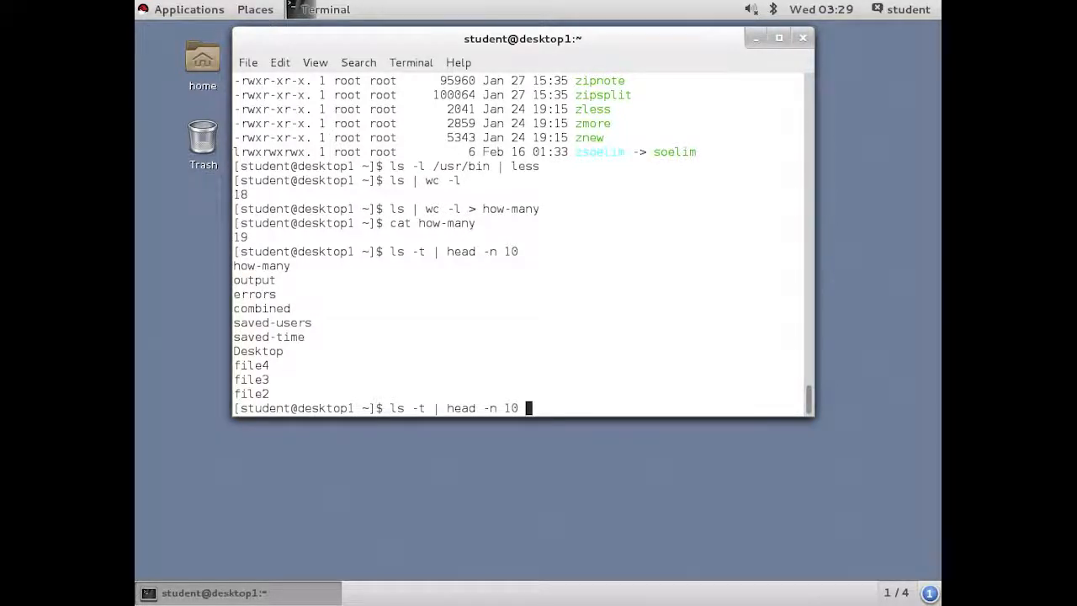
- Redirect that ten-file list into ten-last-changed-files
text(>)
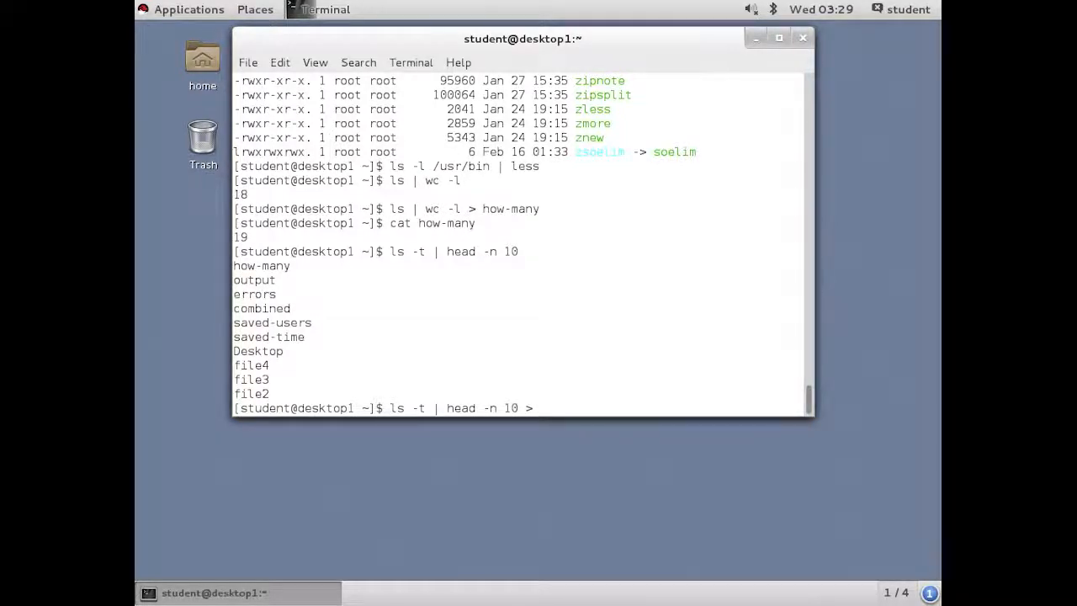
text(t)
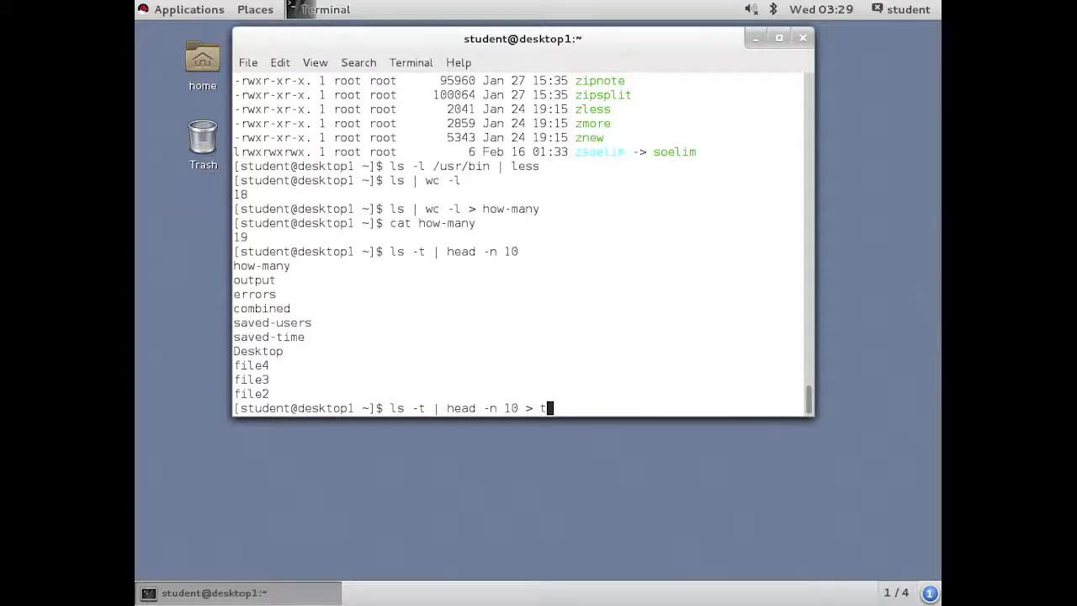
text(en-last-)
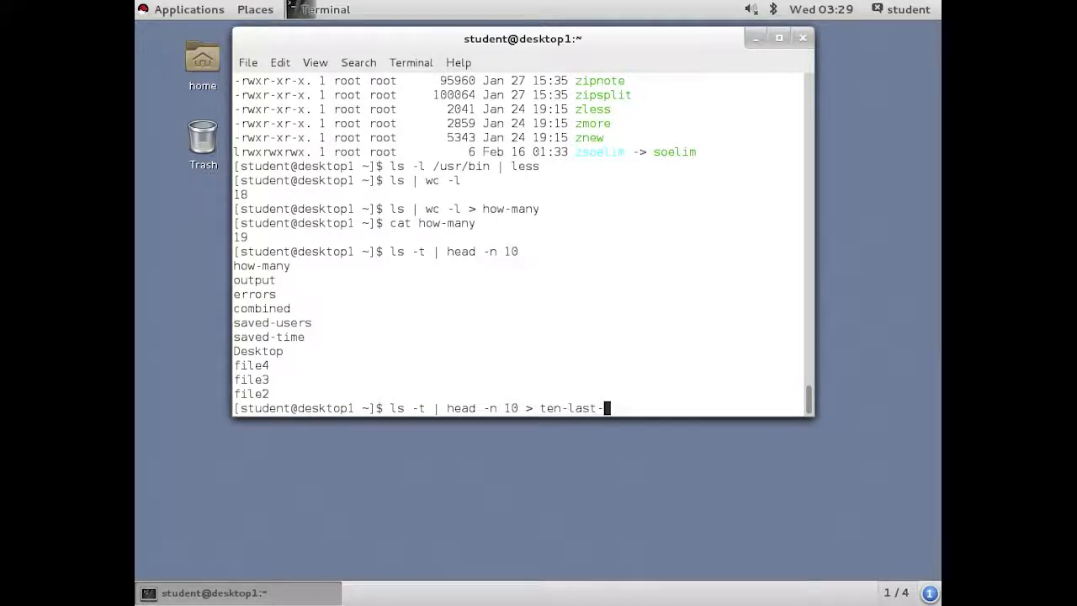
text(changed-)
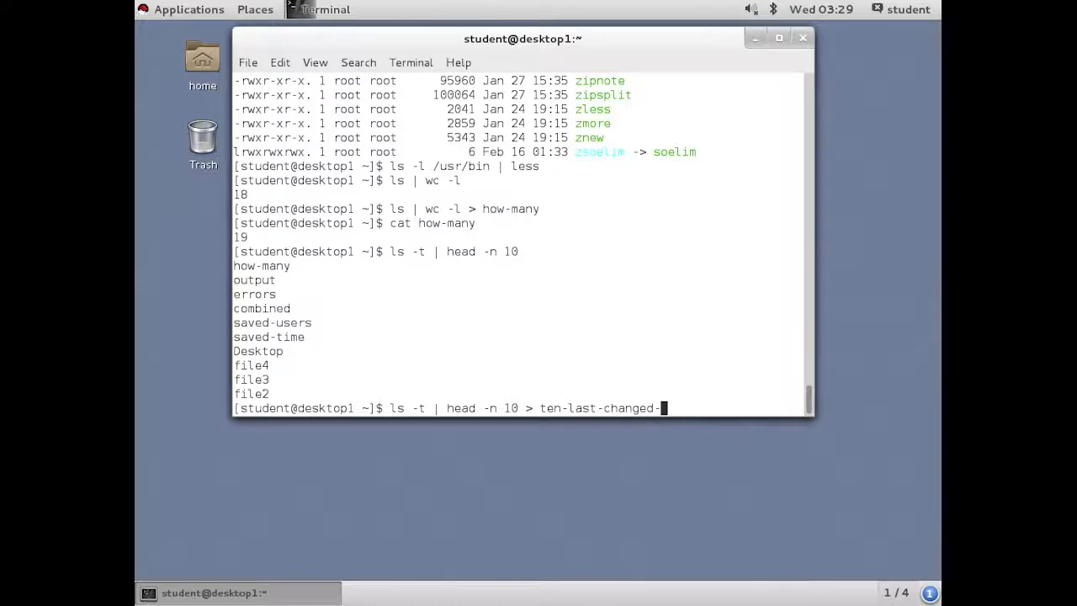
key(Return)
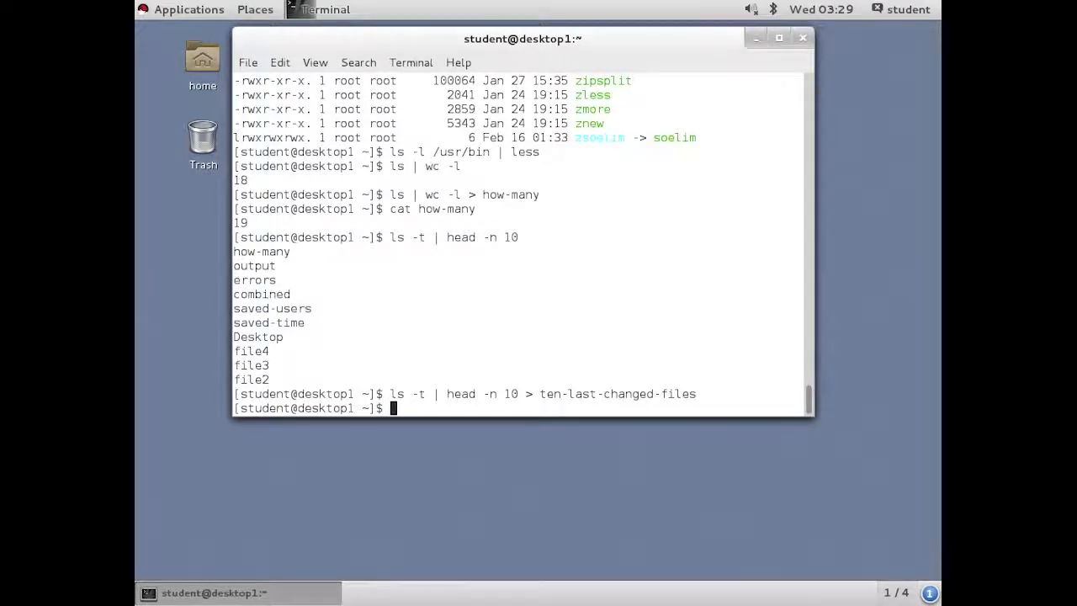
mouse_move(465, 295)
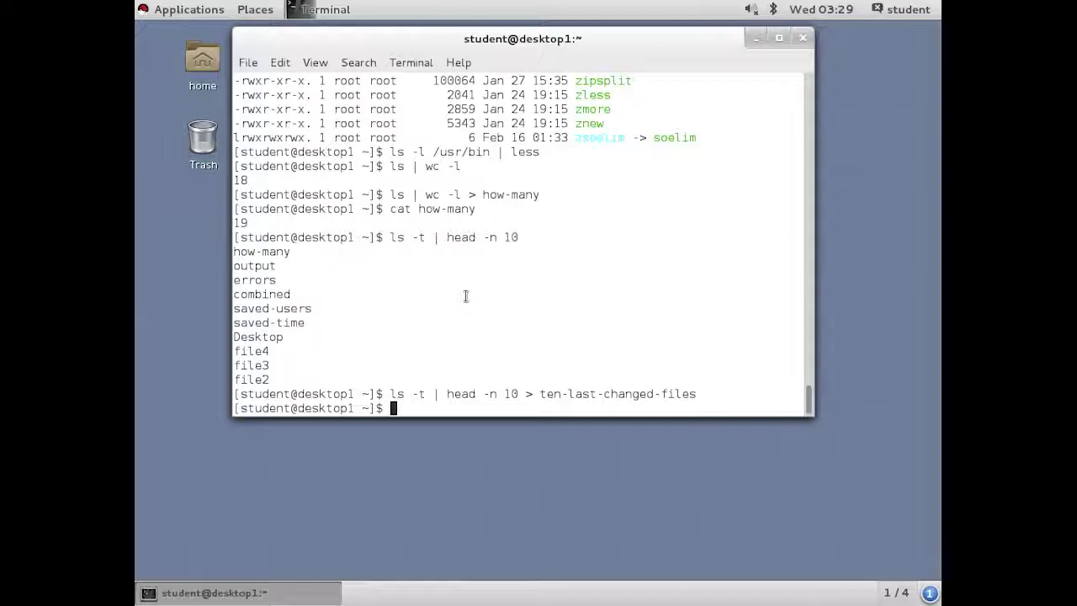
- Write ls -l to 'file' by redirection, then with tee, and view it with cat
text(ls -l)
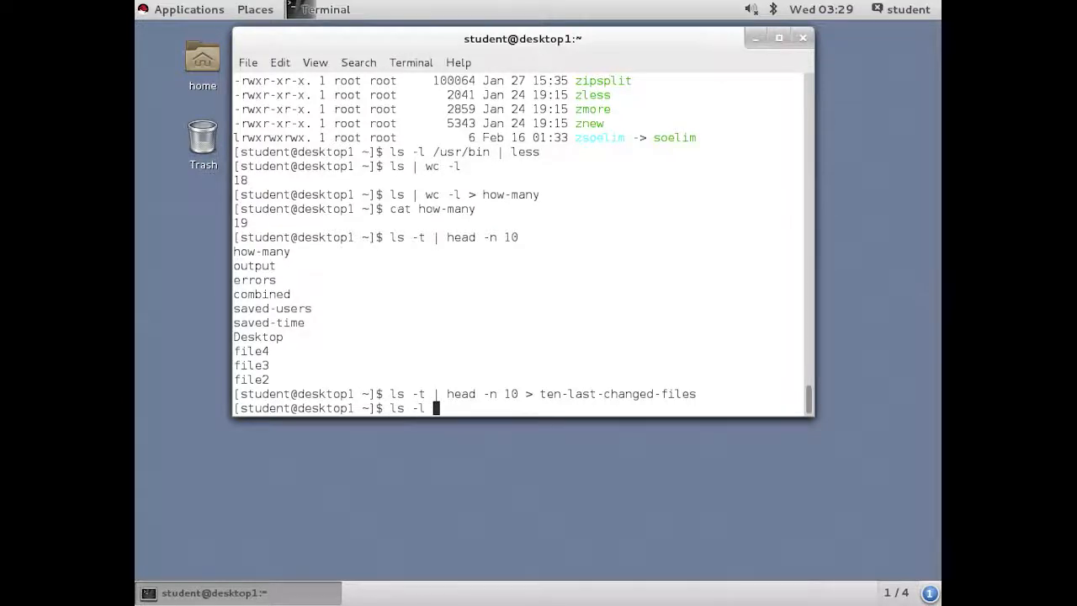
text(> file)
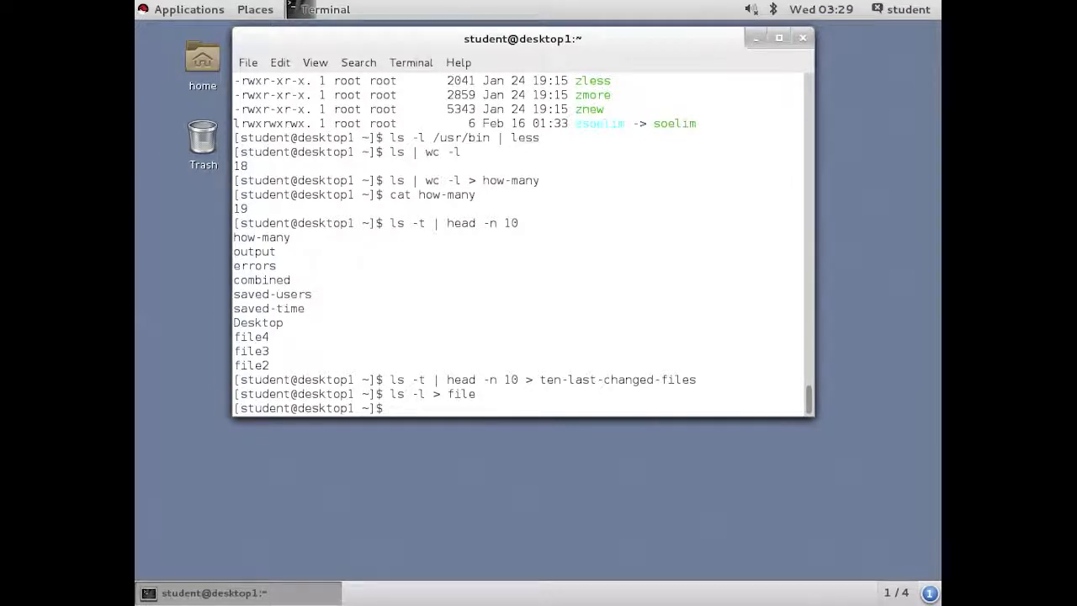
text(ls -l)
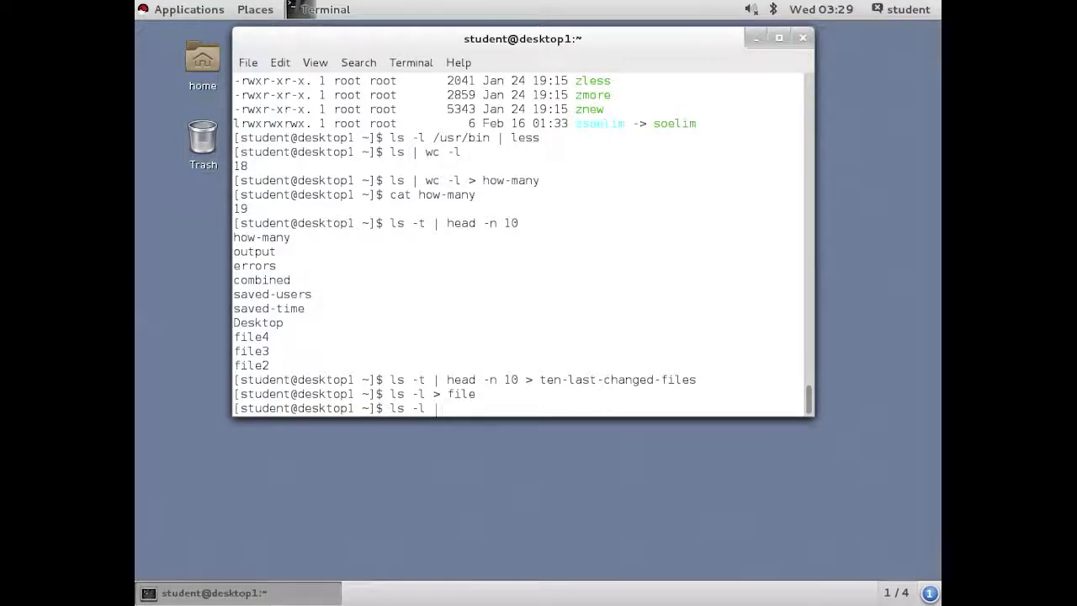
text(tee)
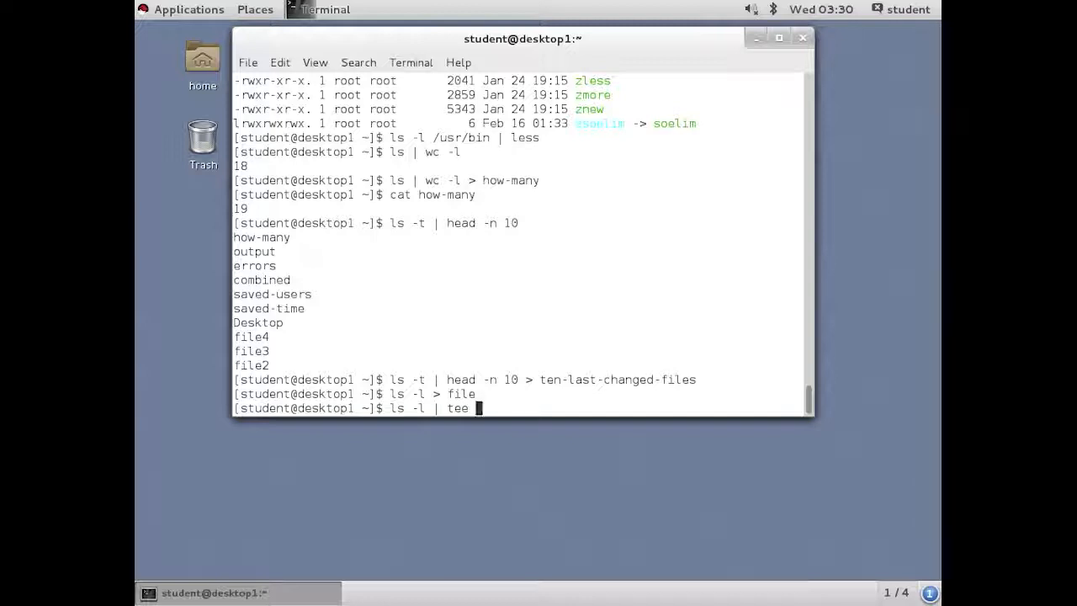
text(file)
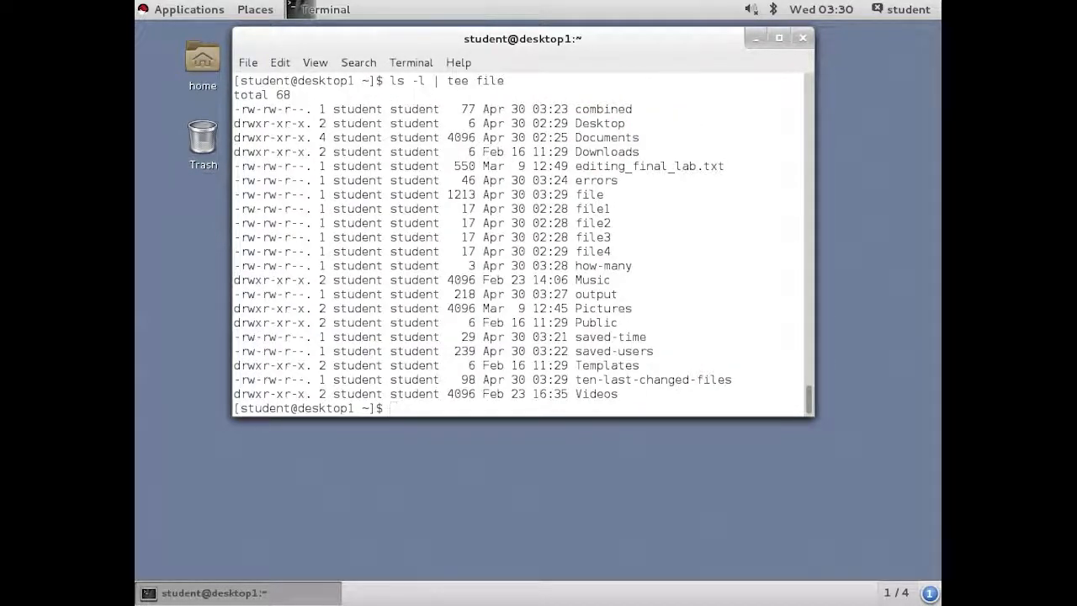
text(cat file)
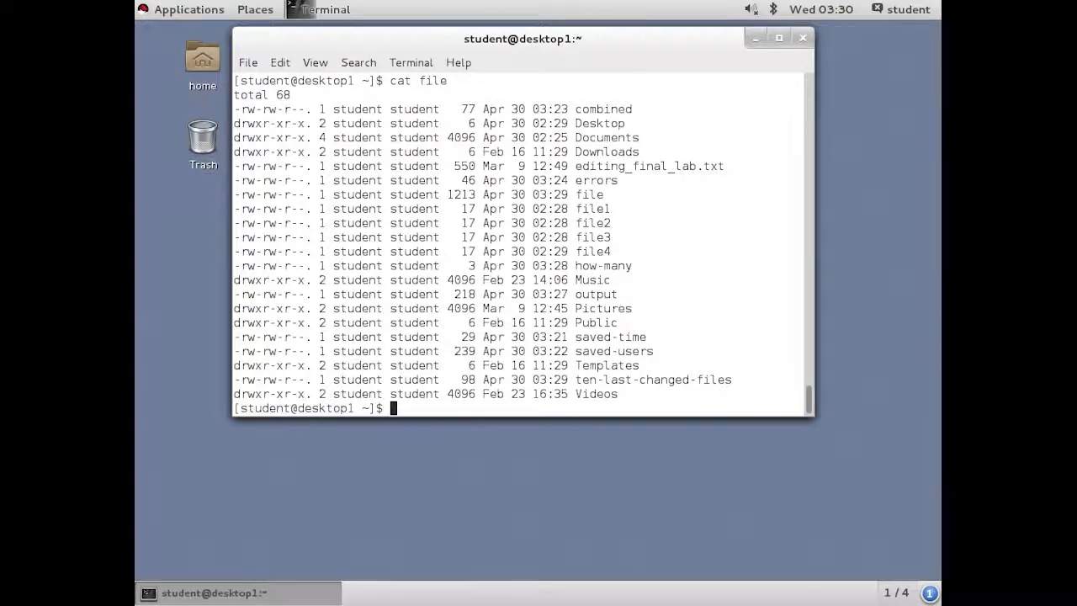
- Mail the ls -l listing to student with the subject 'subject'
text(ls -l)
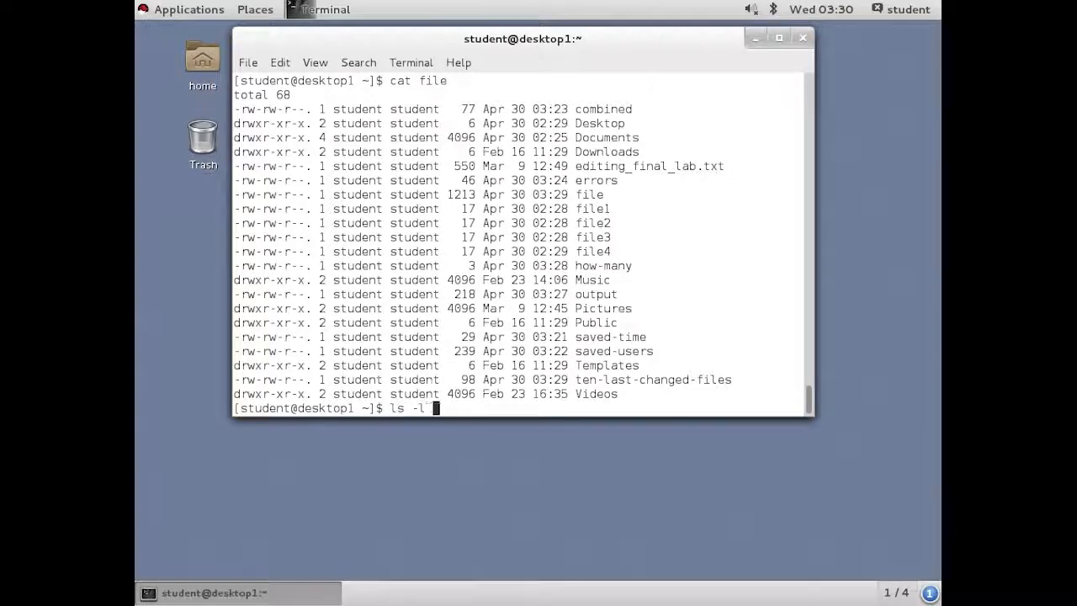
text(| mail -s stude)
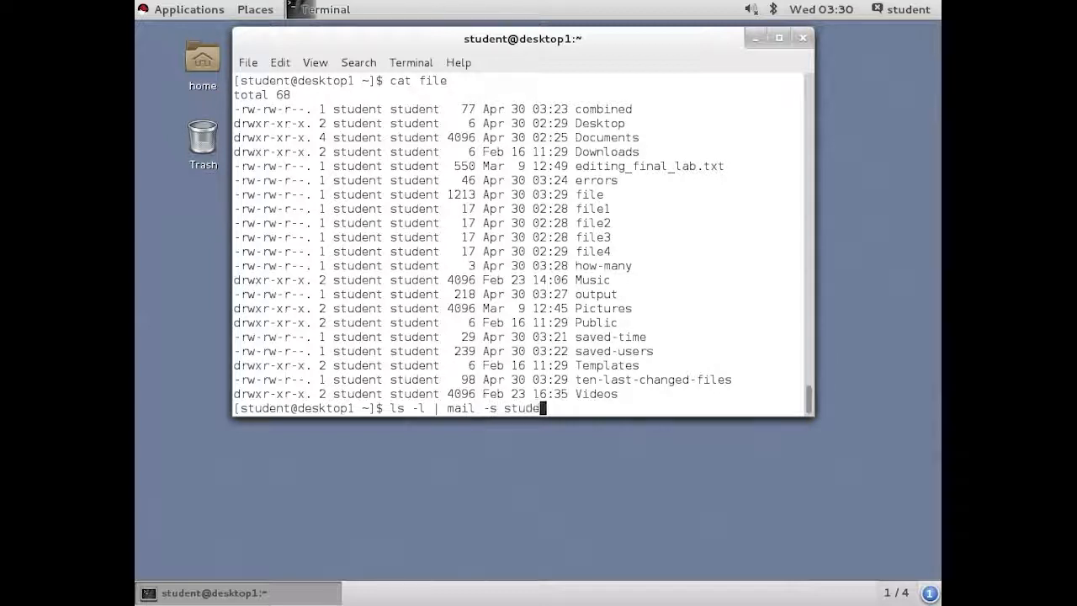
text(t)
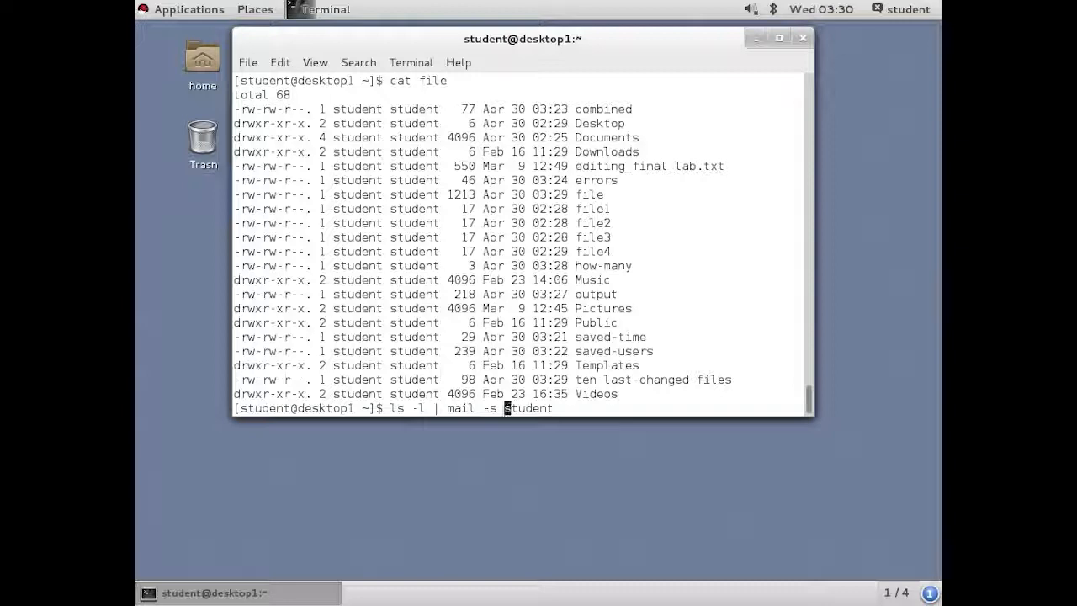
text(subject s)
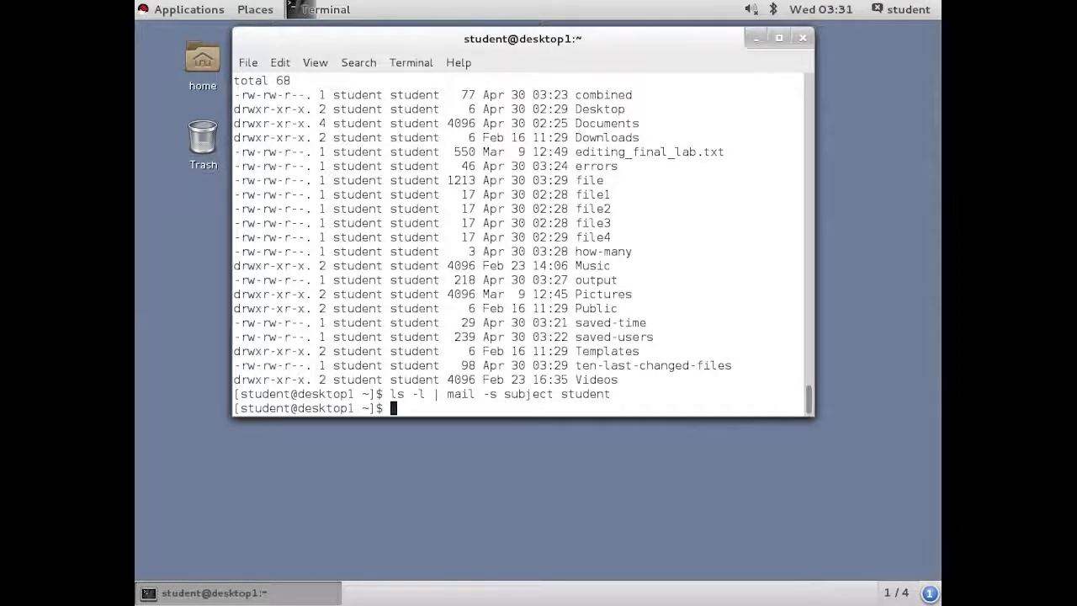
- Confirm the new message in mail, quit, and check the terminal device with tty
text(mail)
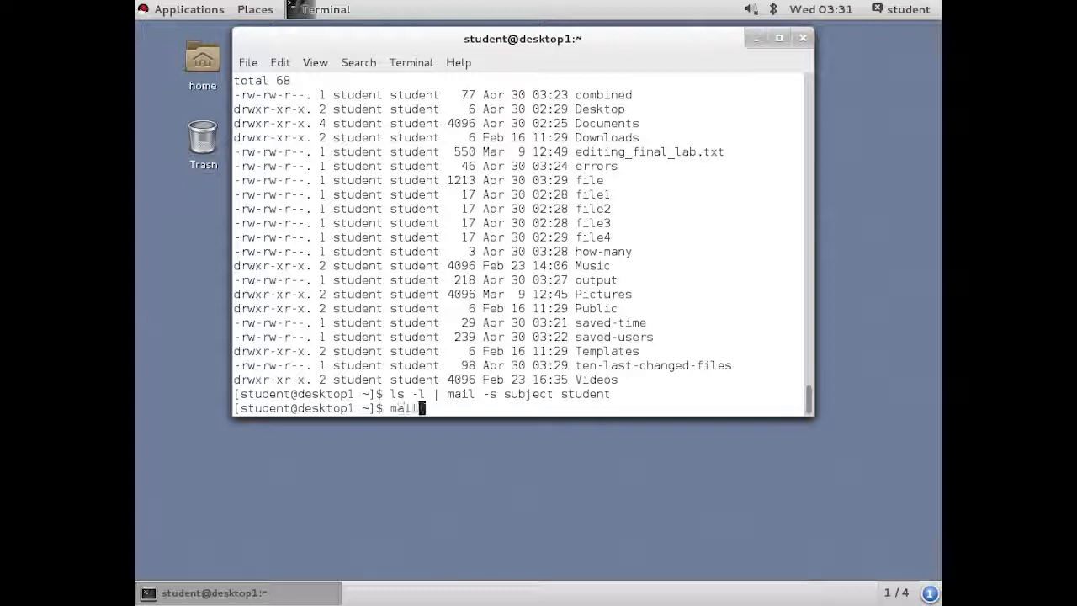
key(Return)
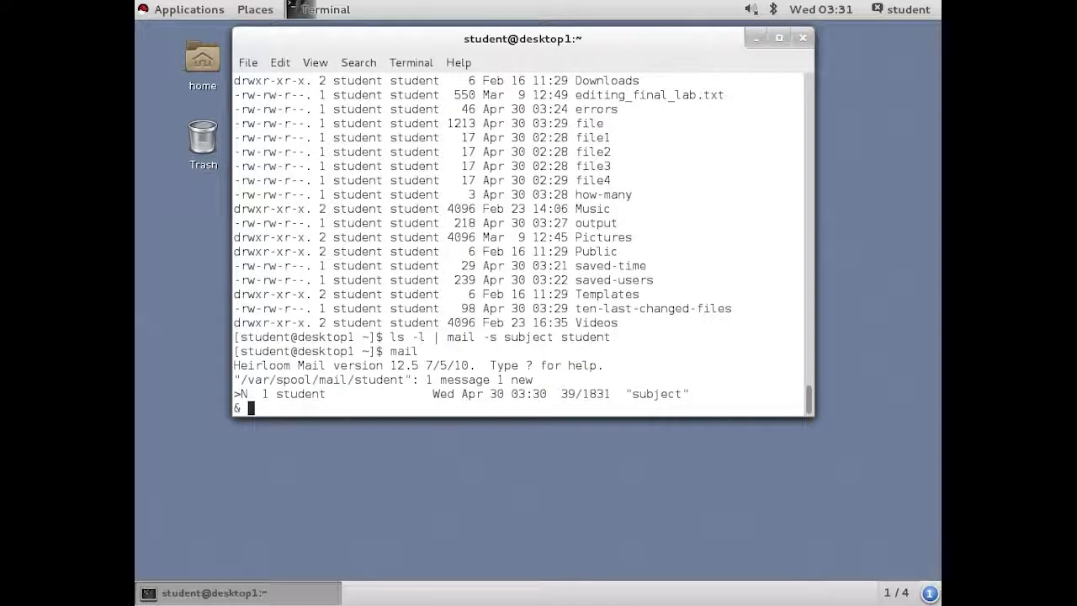
text(q)
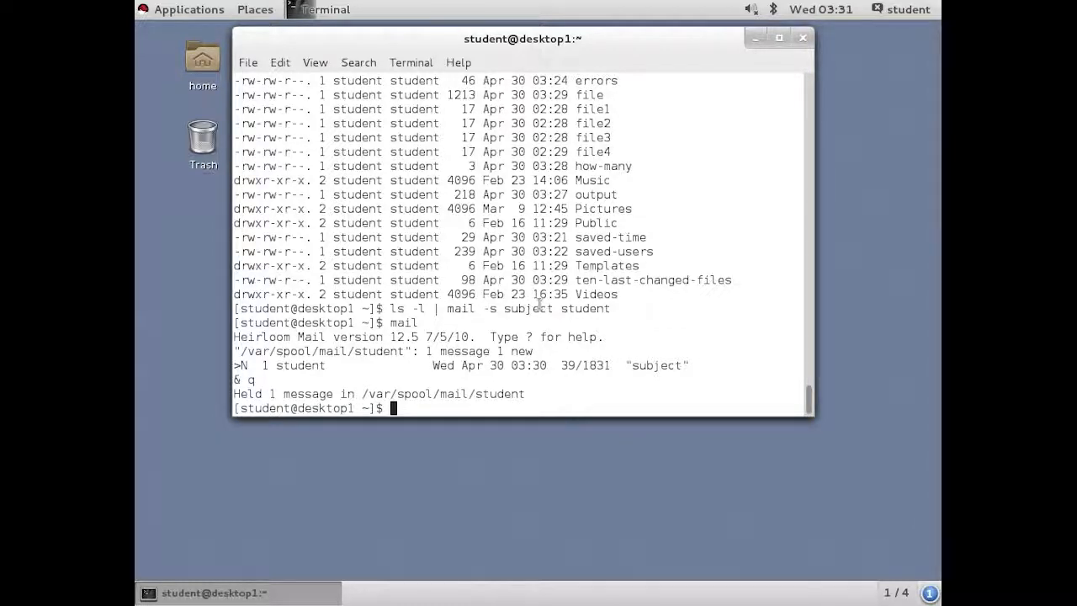
text(tty)
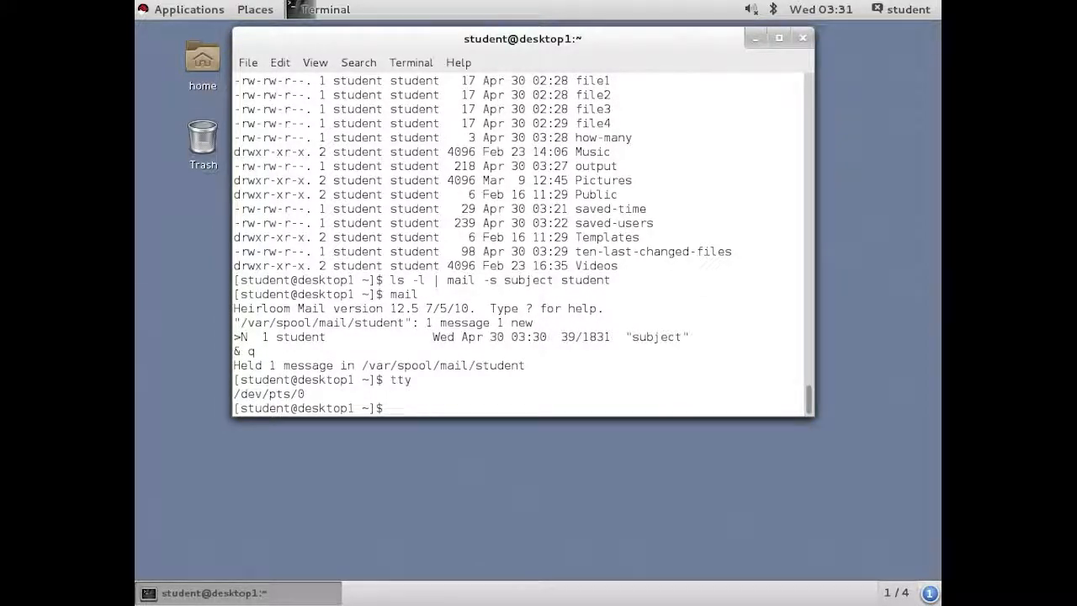
- Mail the ls -l listing to student while tee echoes it to /dev/pts/0
text(ls -l | mail -s subject student)
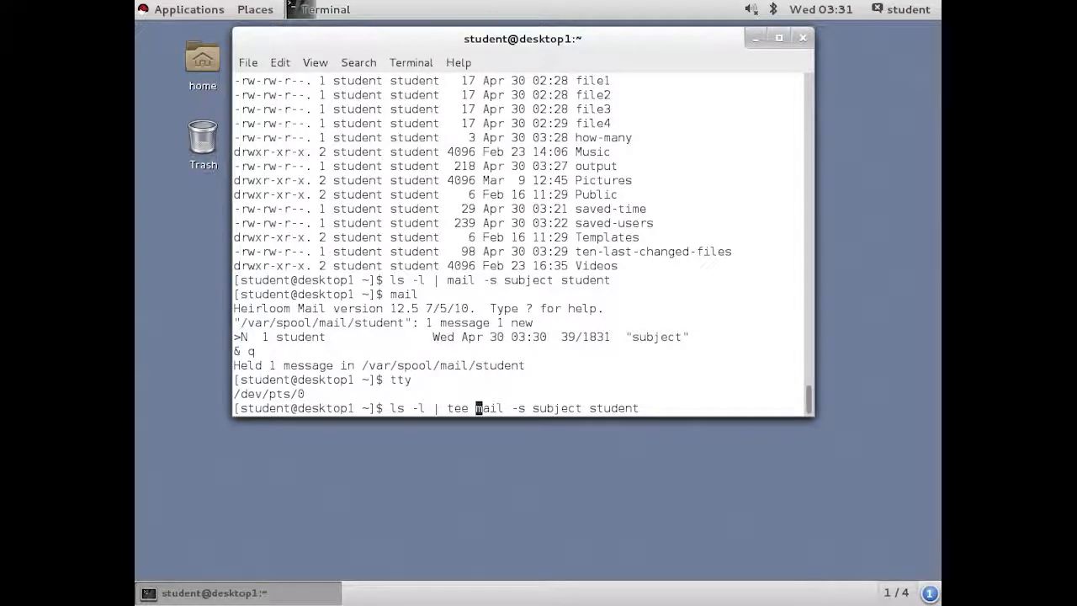
text(/dev/p)
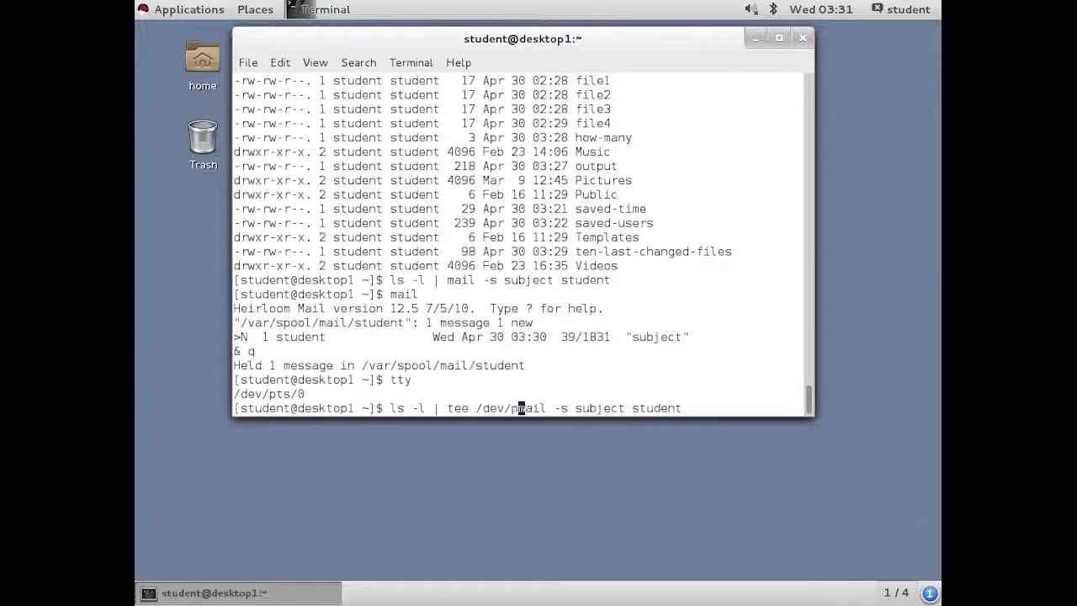
text(ts/0 |)
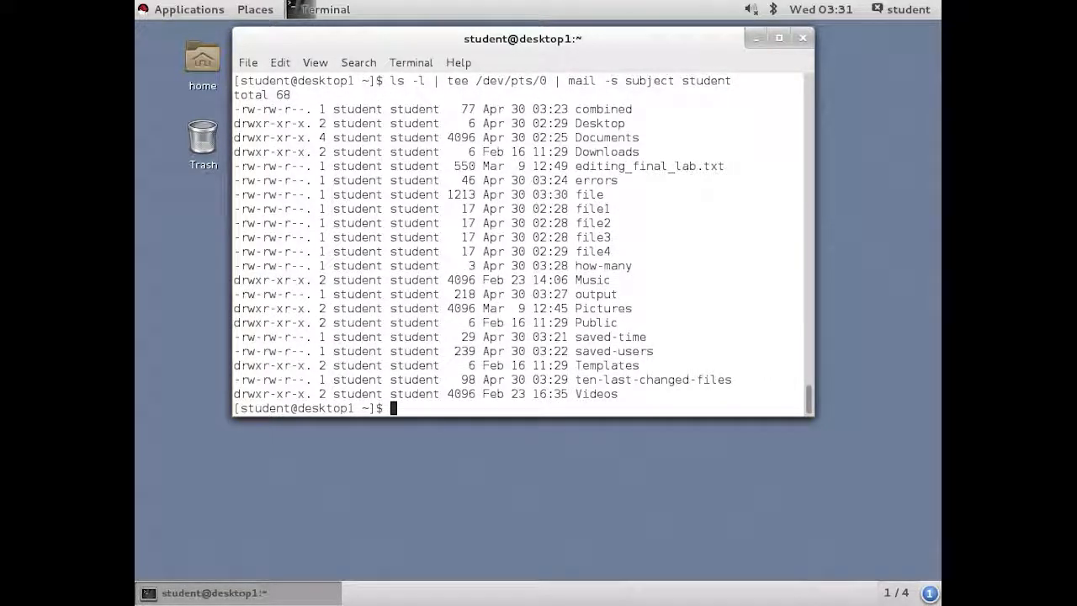
- Check mail for the second 'subject' message, then quit
text(mail)
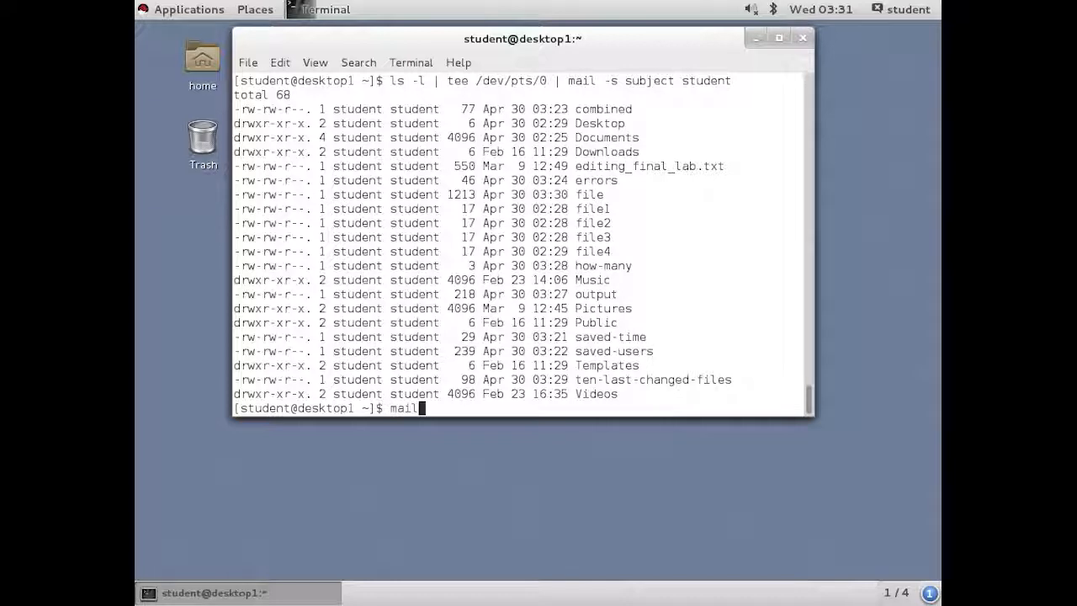
key(Return)
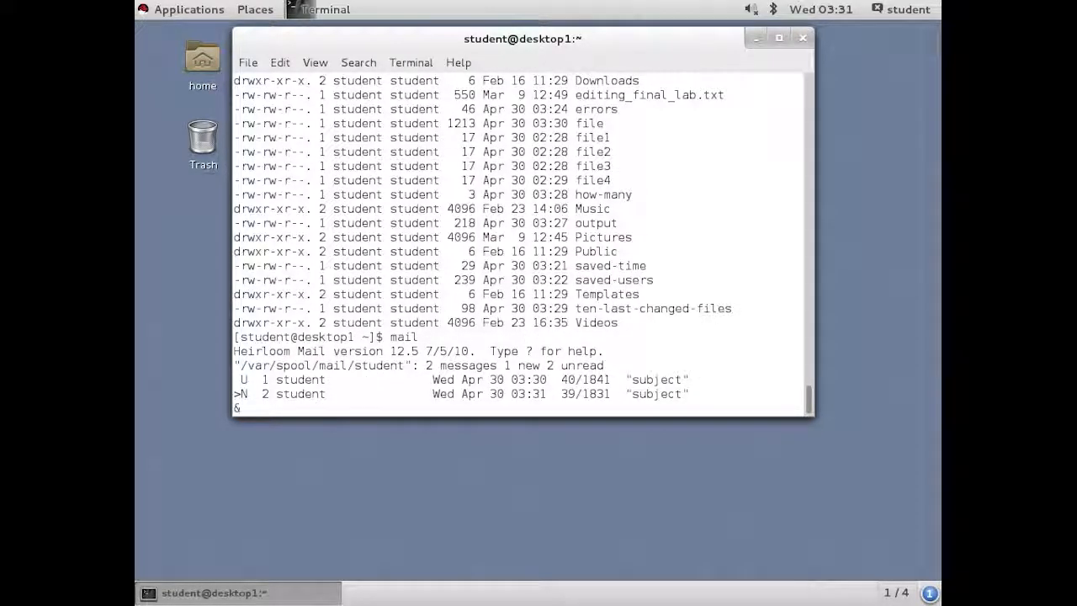
text(q)
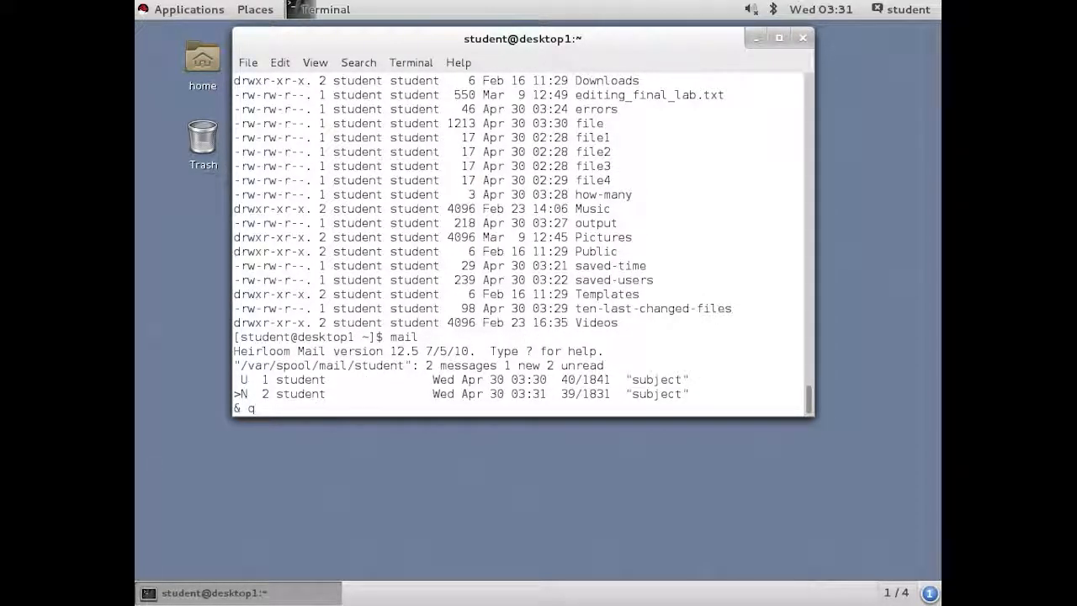